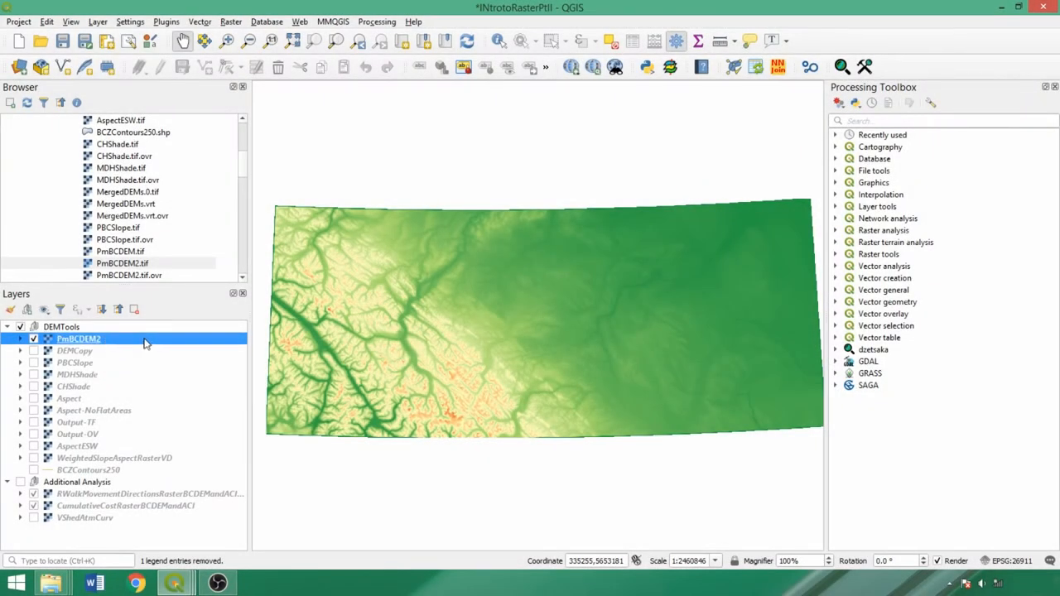
Filter the Processing Toolbox to algorithms matching 'slope'.
text(s)
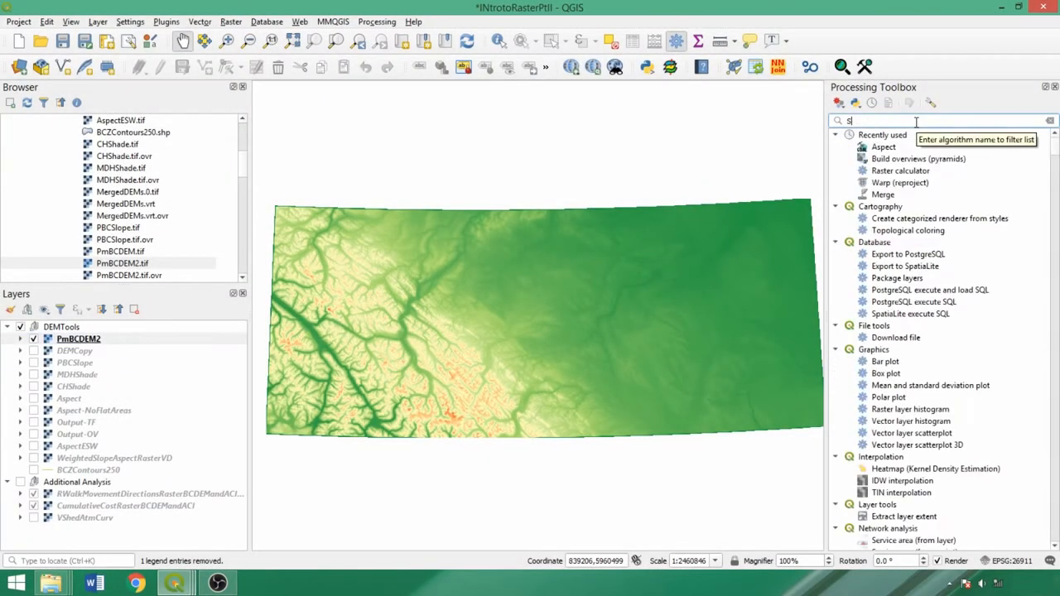
text(lope)
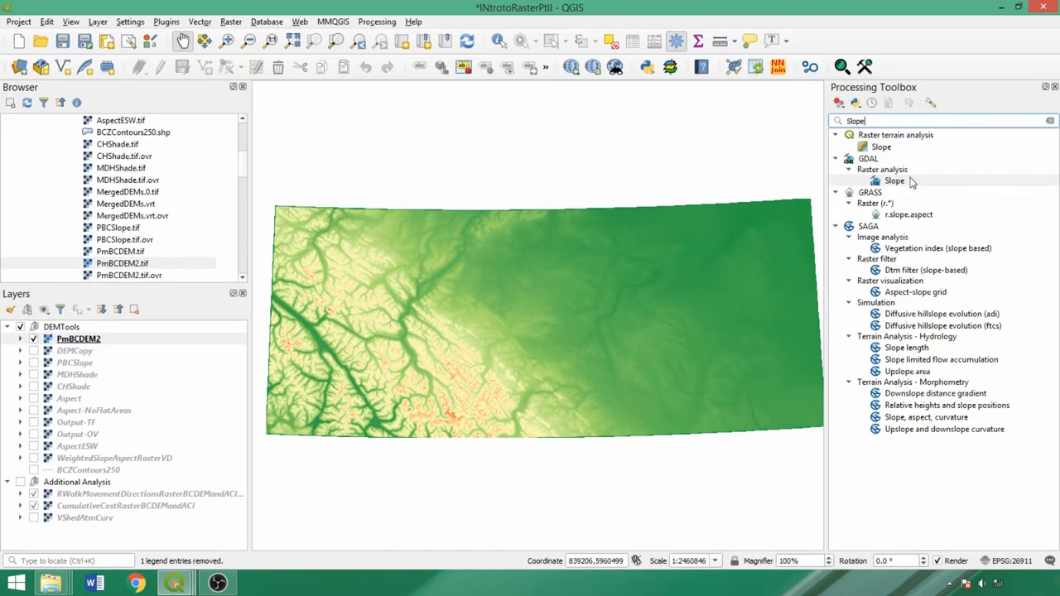
double_click(894, 181)
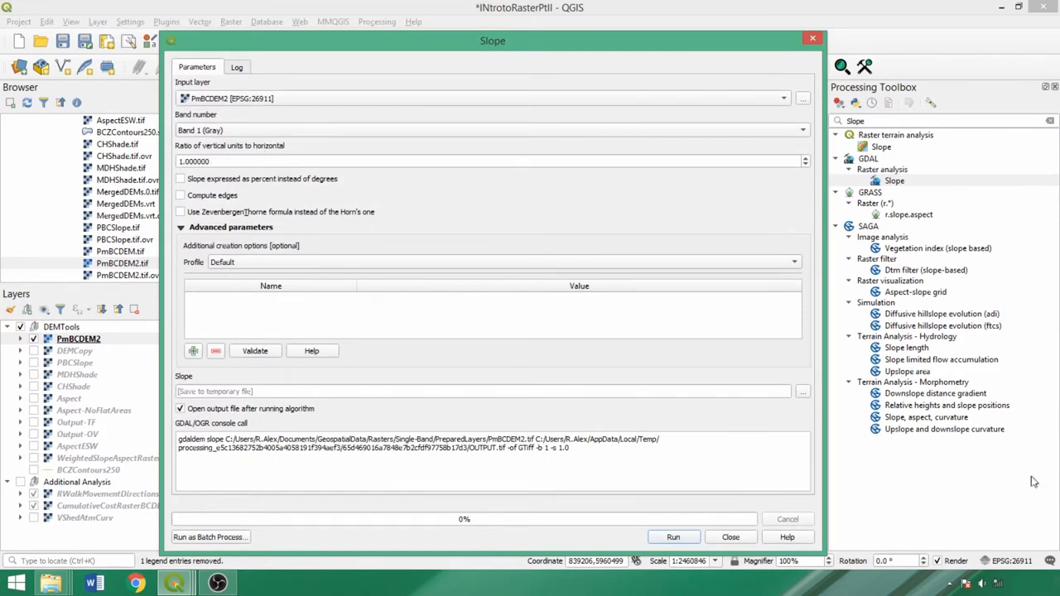
mouse_move(974, 550)
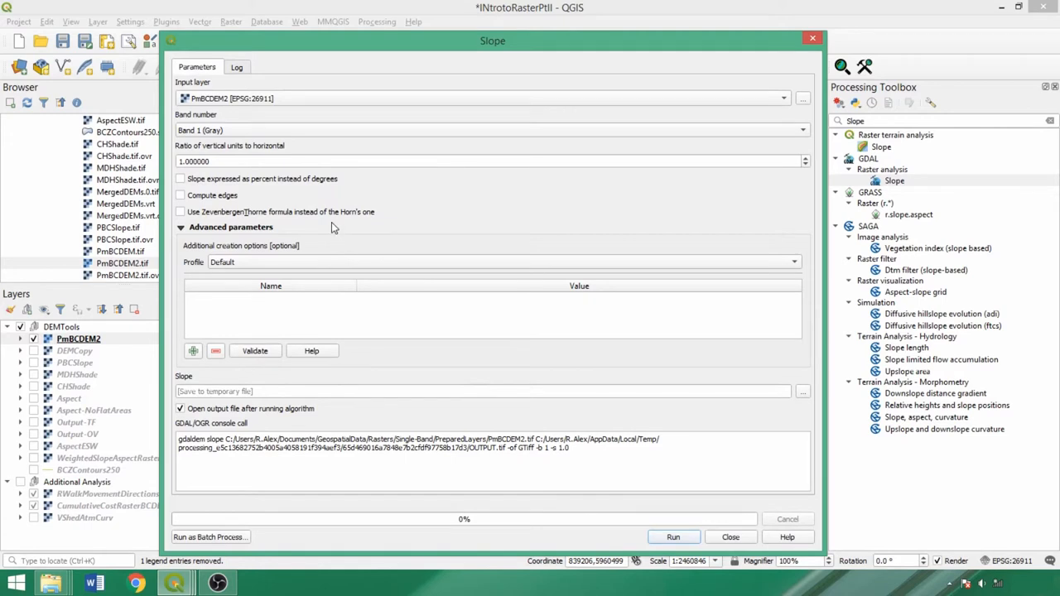
mouse_move(431, 212)
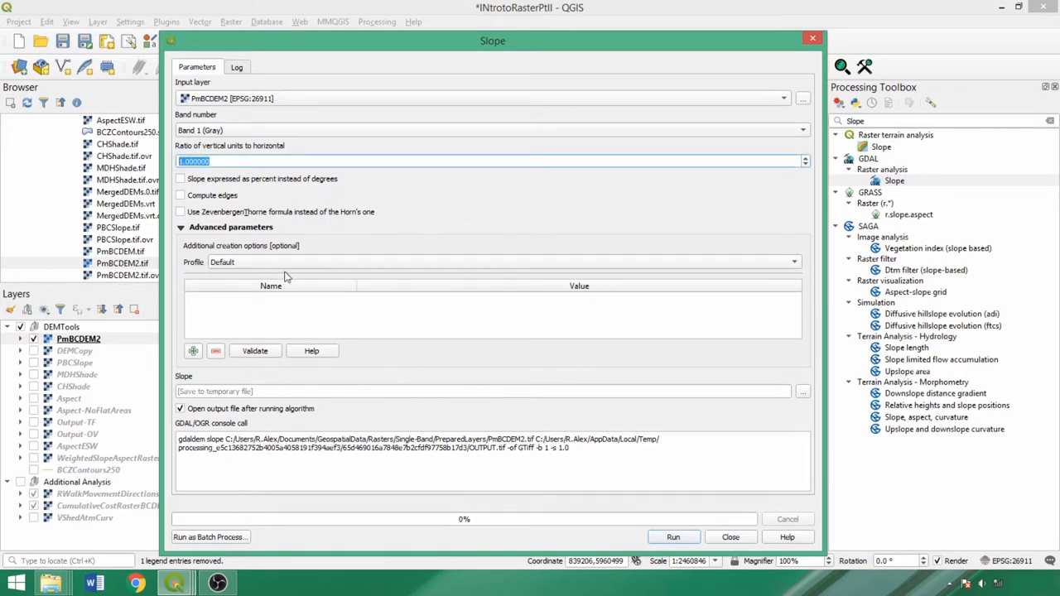
mouse_move(285, 275)
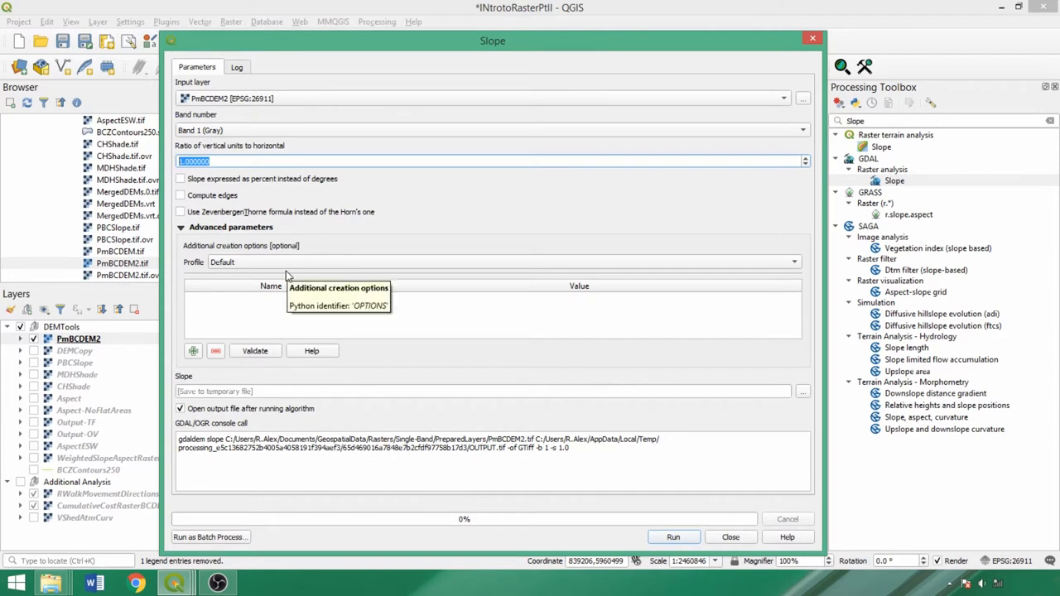
mouse_move(420, 205)
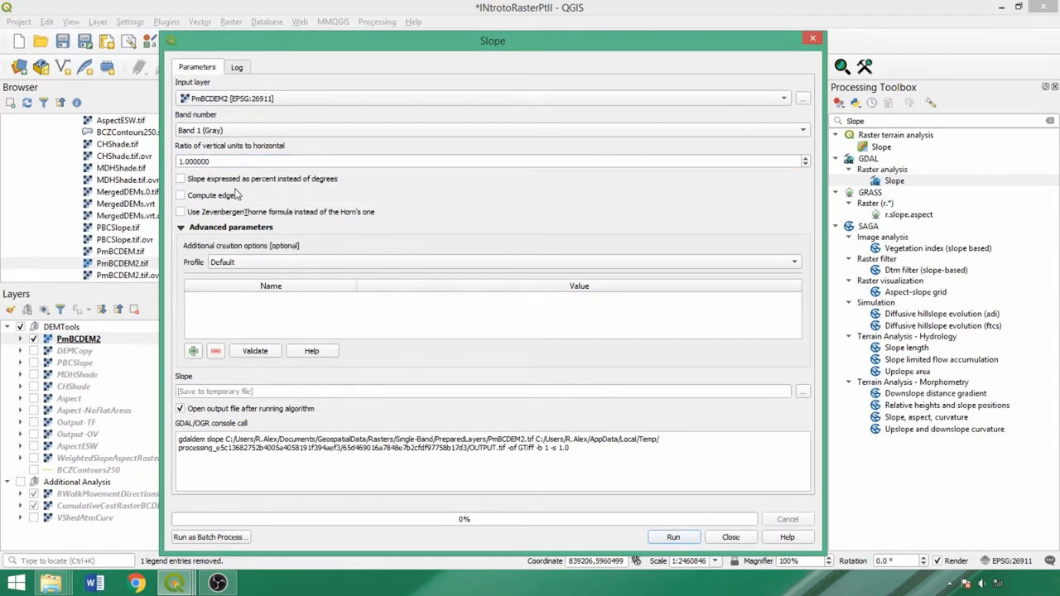
mouse_move(338, 180)
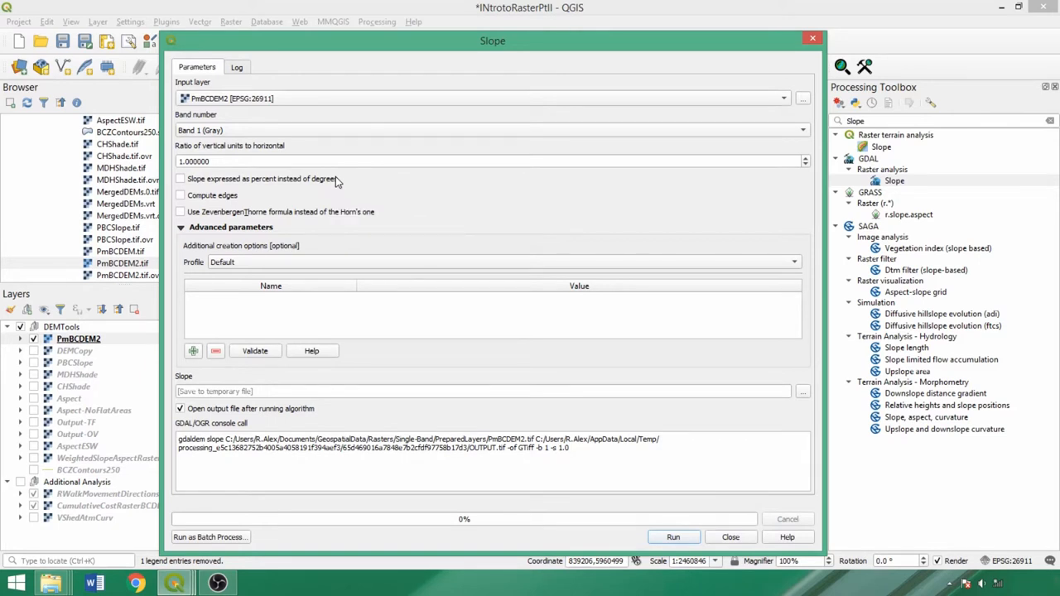
mouse_move(290, 189)
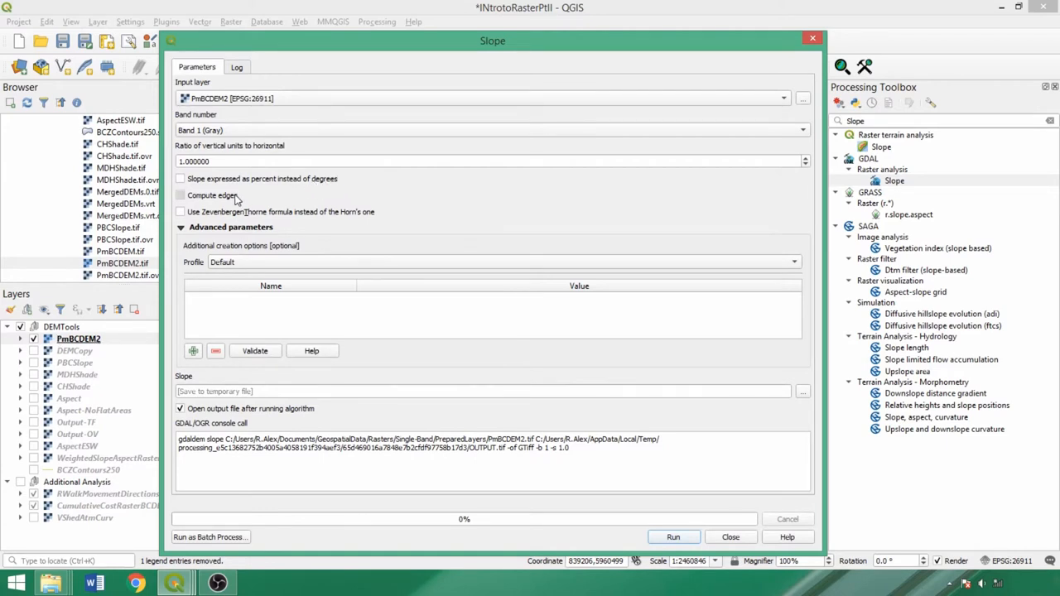
click(179, 196)
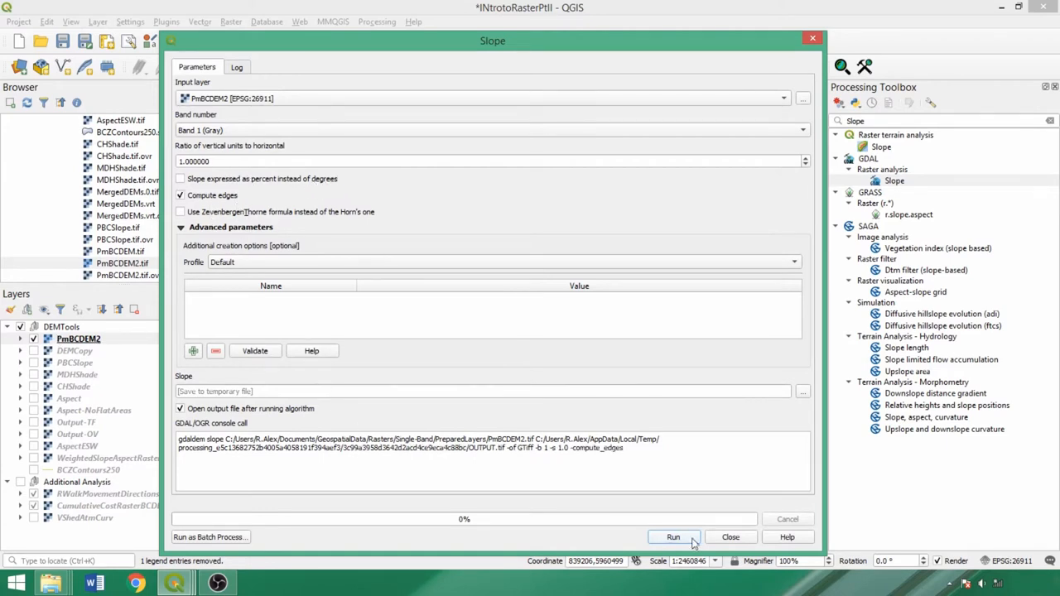
mouse_move(730, 536)
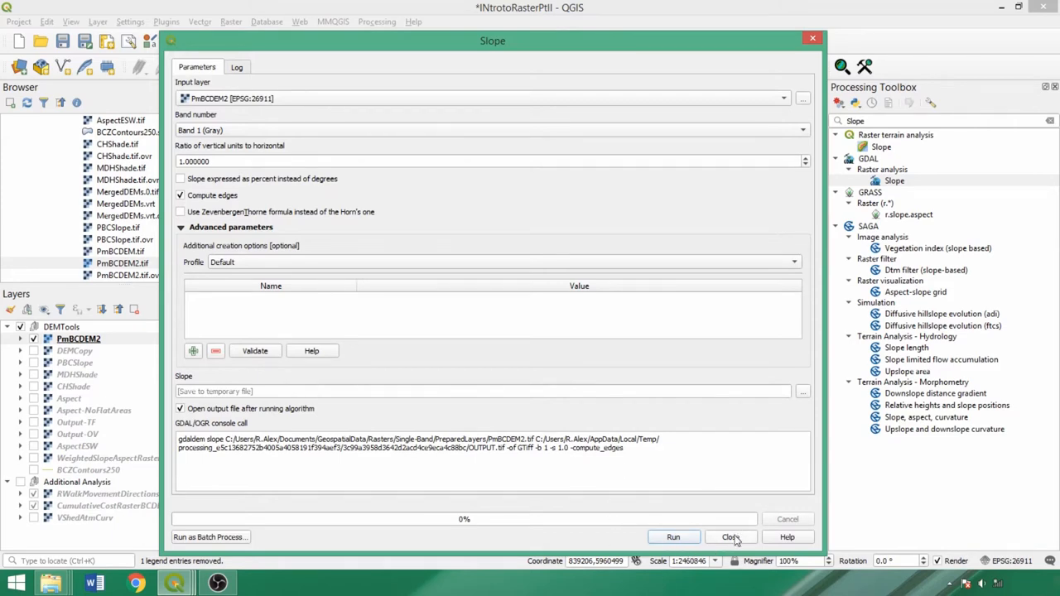
click(731, 537)
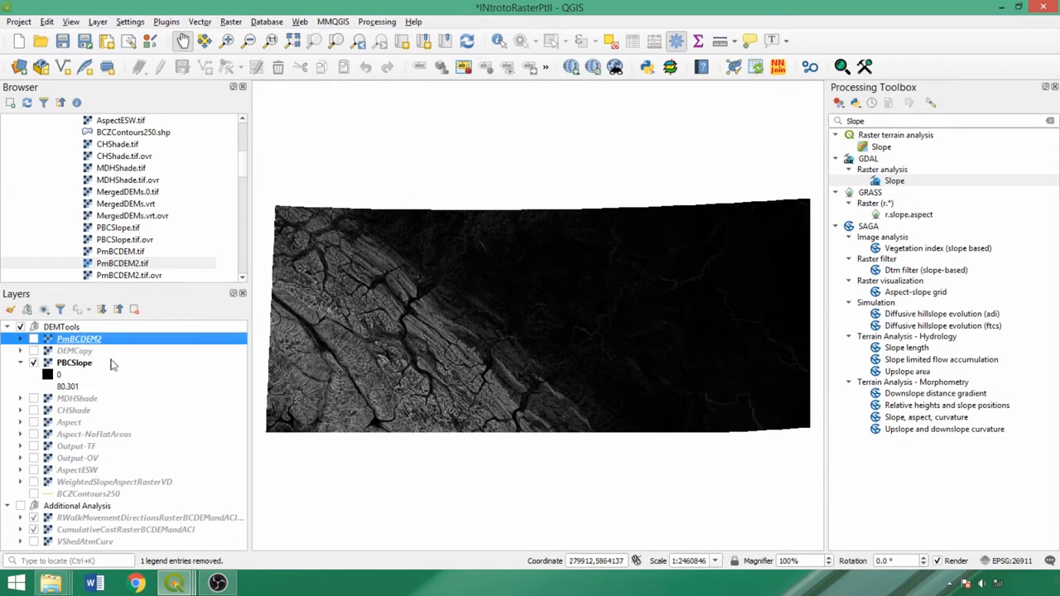
mouse_move(66, 399)
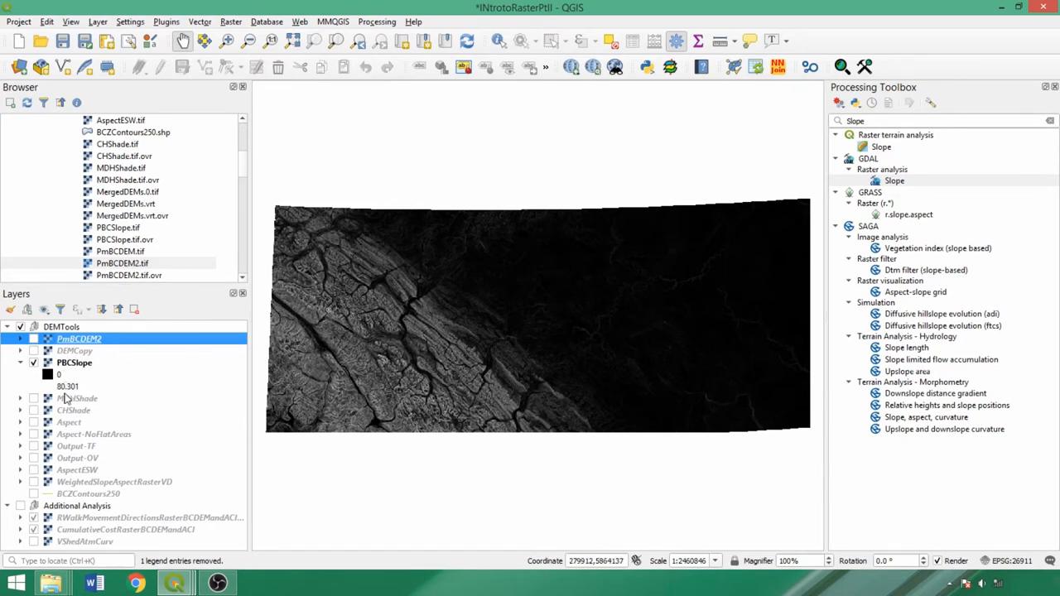
mouse_move(380, 364)
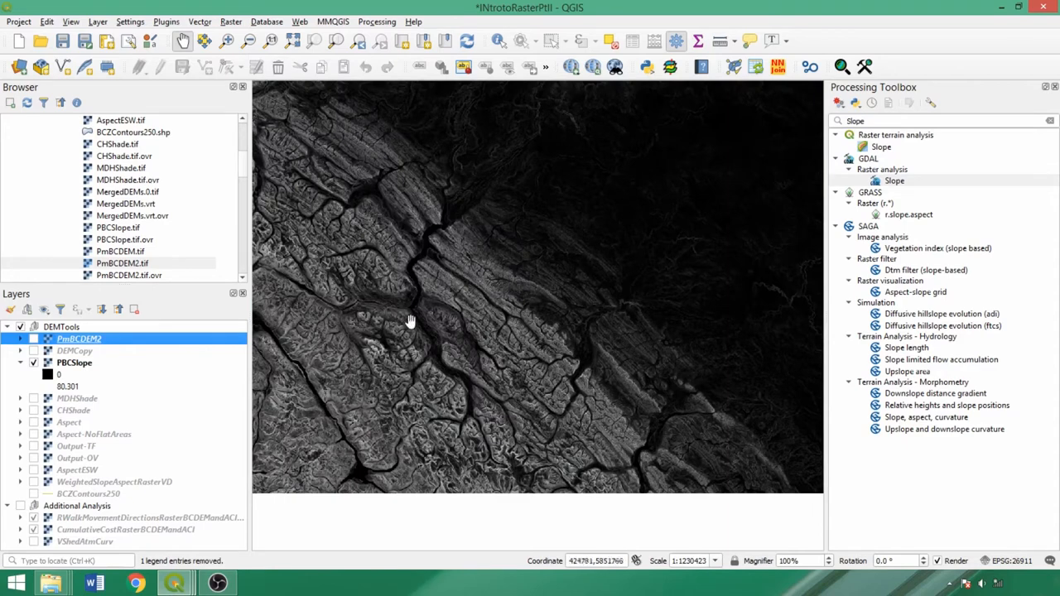
mouse_move(729, 313)
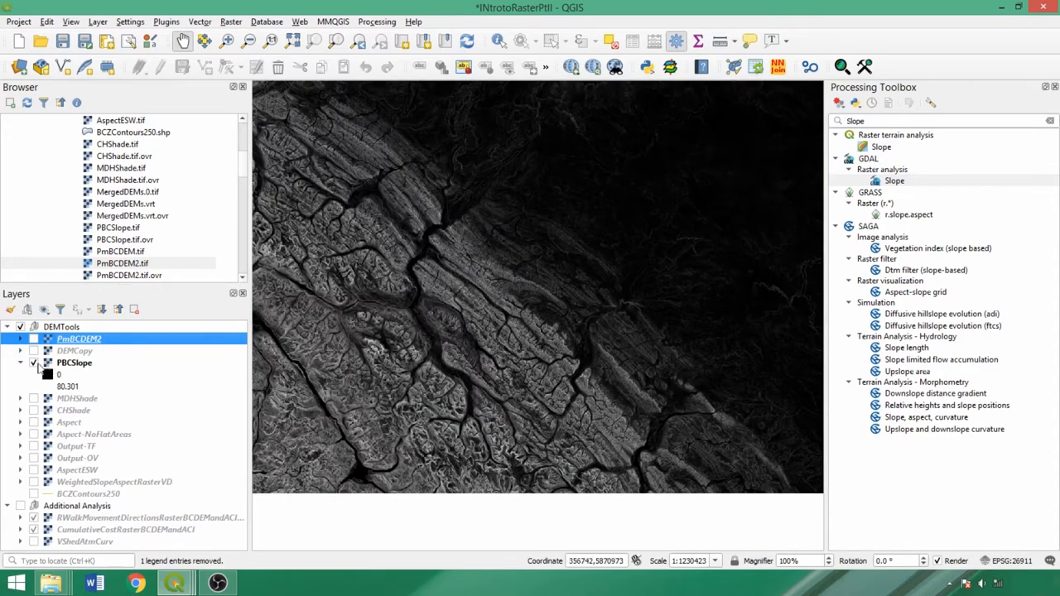
Make PBCSlope the current layer so its 0–80.301 slope values show on the map.
click(74, 362)
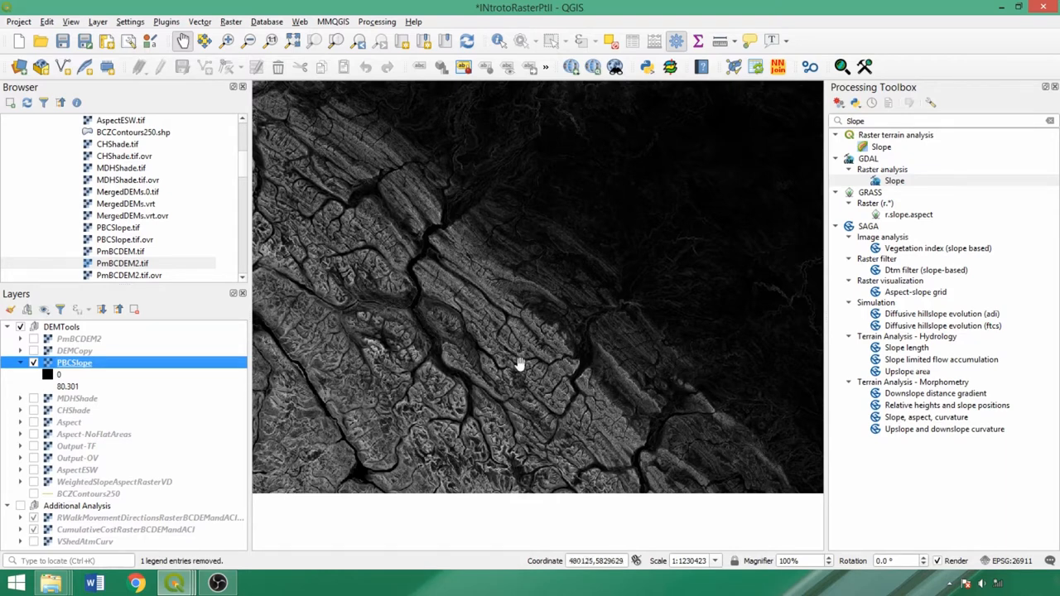
mouse_move(122, 414)
text(Hillsha)
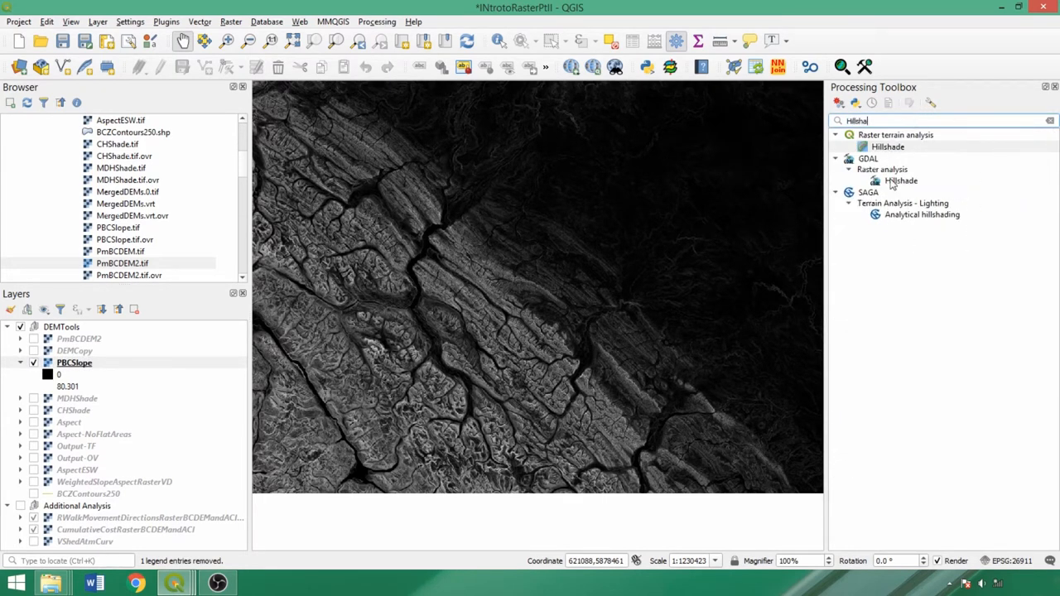
Review GDAL Hillshade for PmBCDEM2 with Z factor 10, scale 1, combined shading off, then close it.
double_click(901, 181)
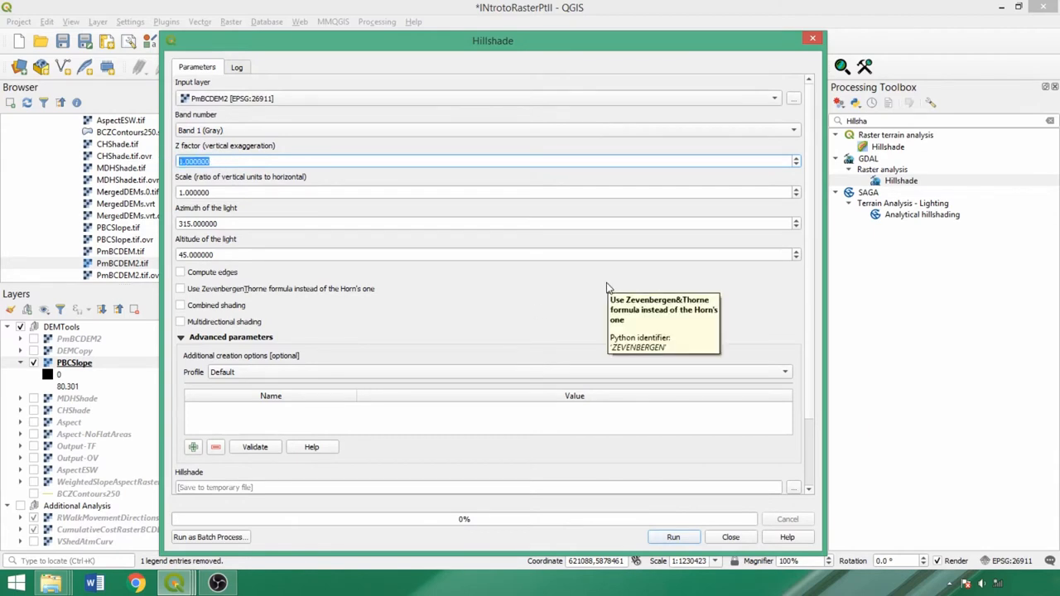
text(10)
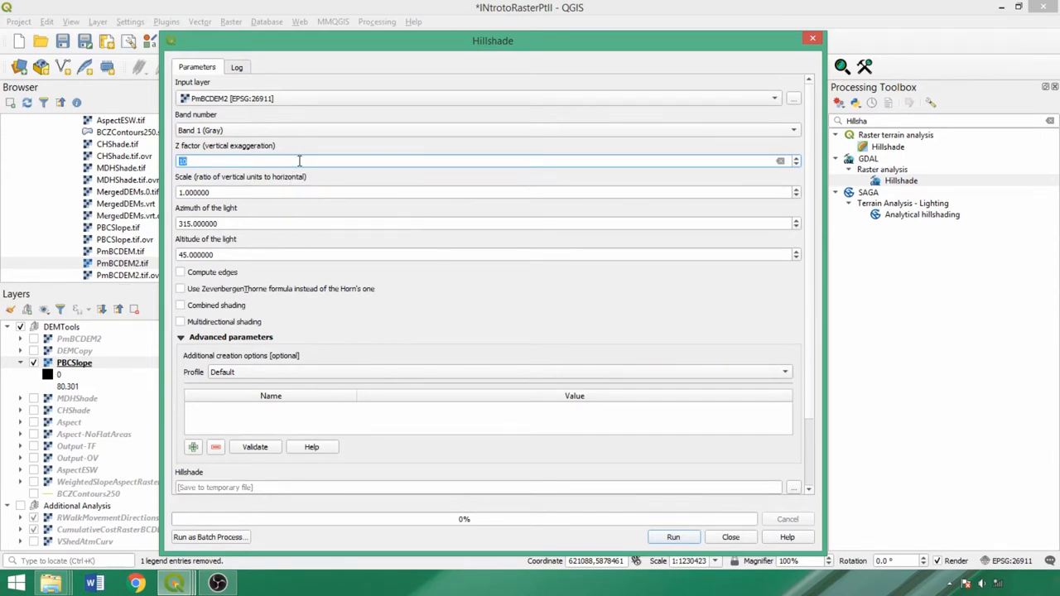
text(1)
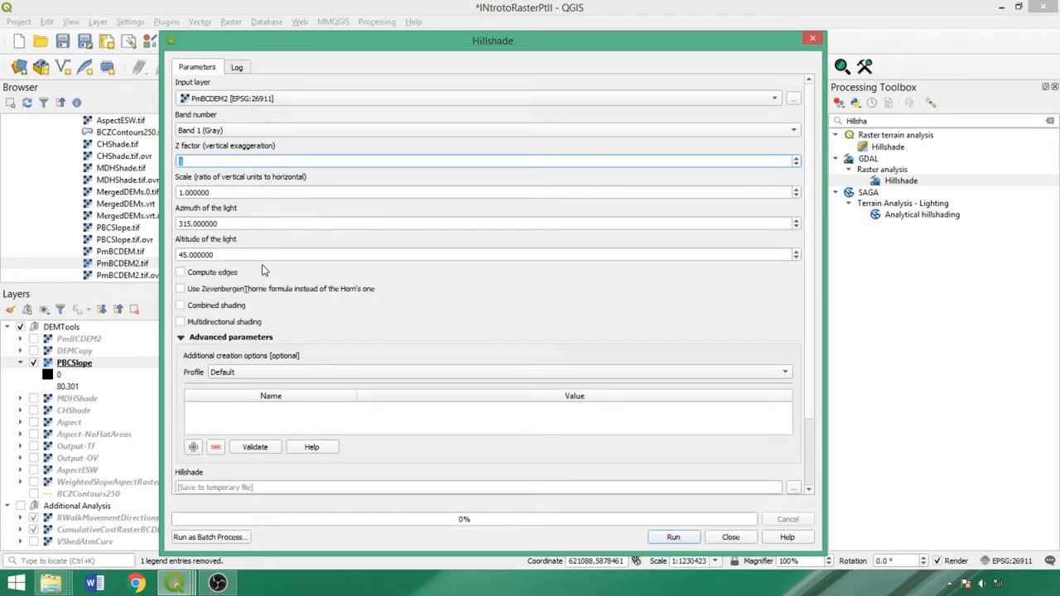
mouse_move(189, 276)
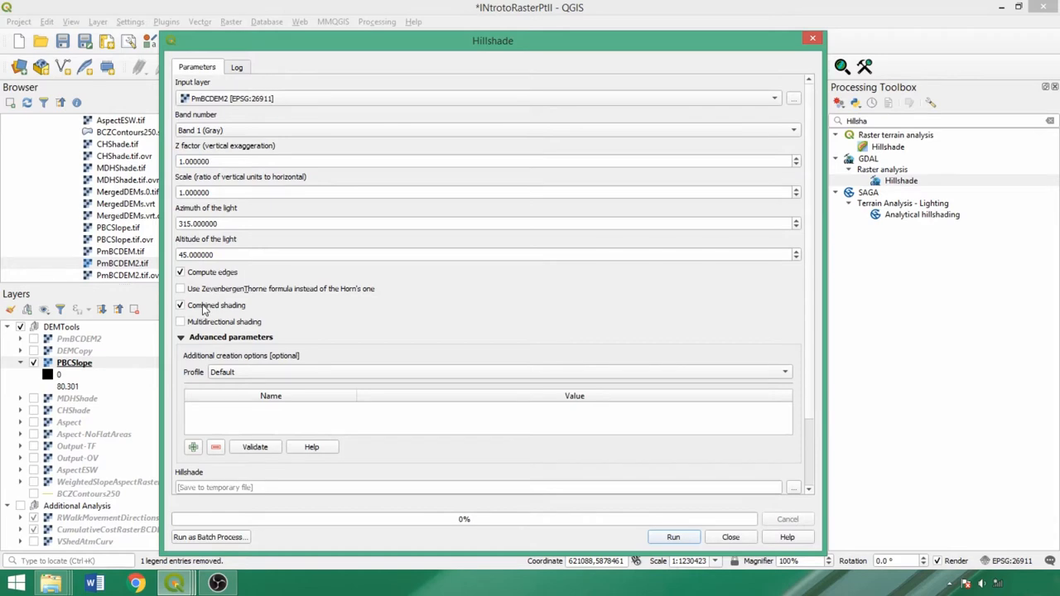
click(178, 304)
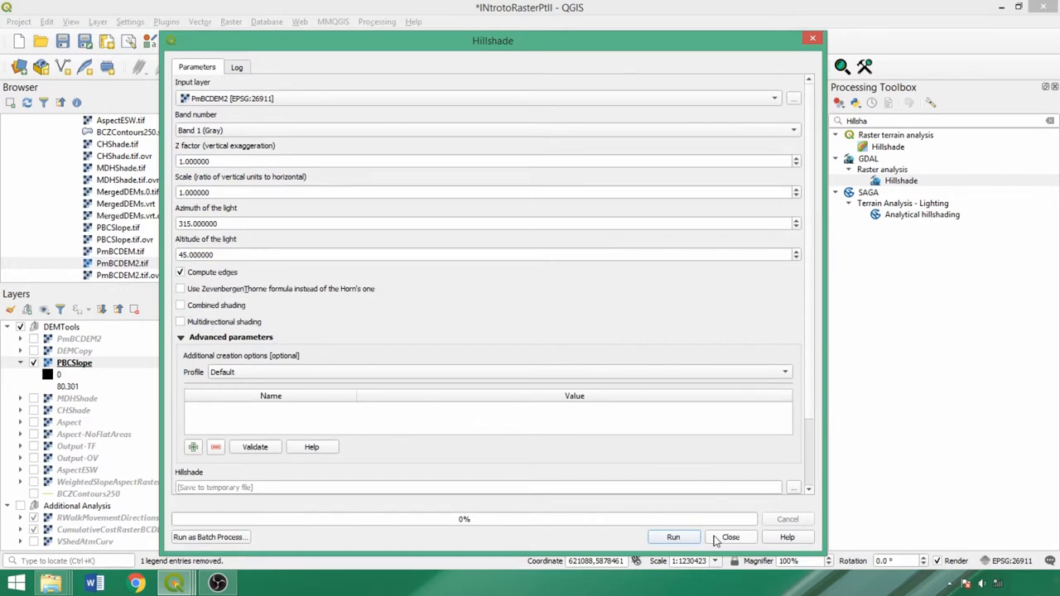
click(729, 536)
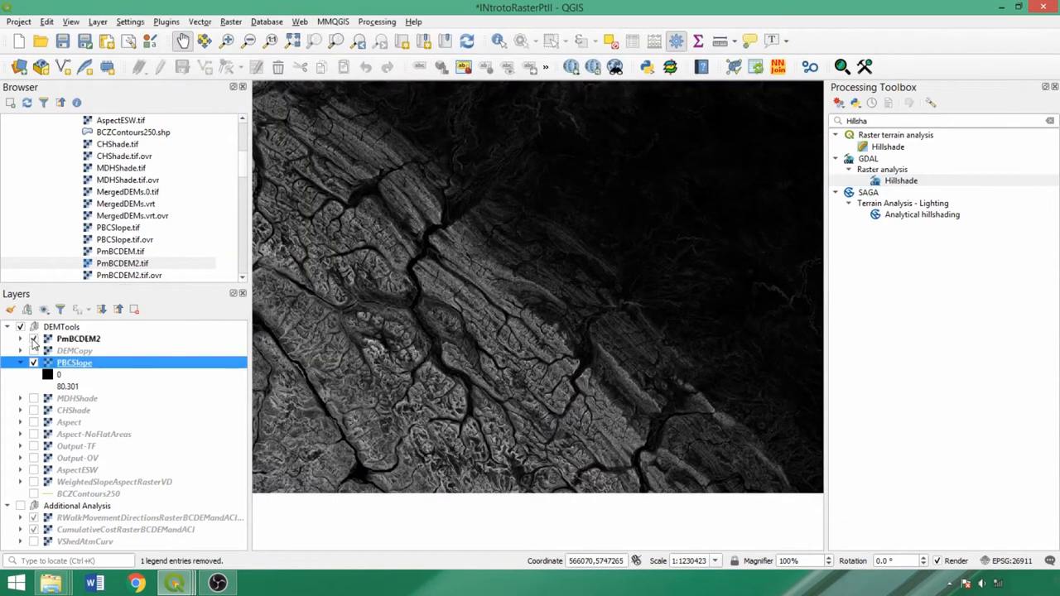
Render PmBCDEM2 as a hillshade lit from a 90° azimuth and apply it.
double_click(78, 338)
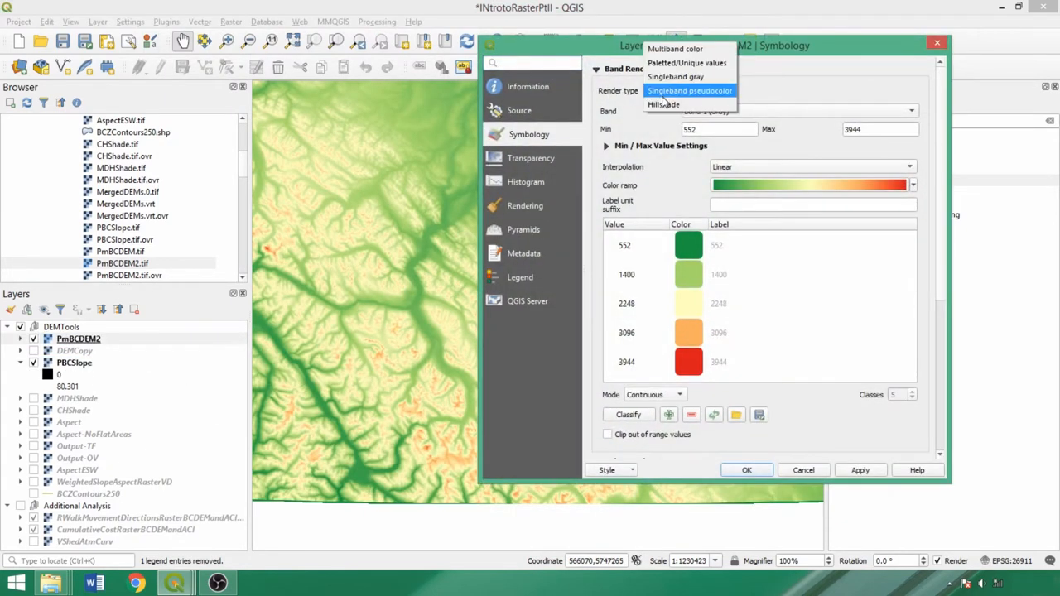
click(689, 89)
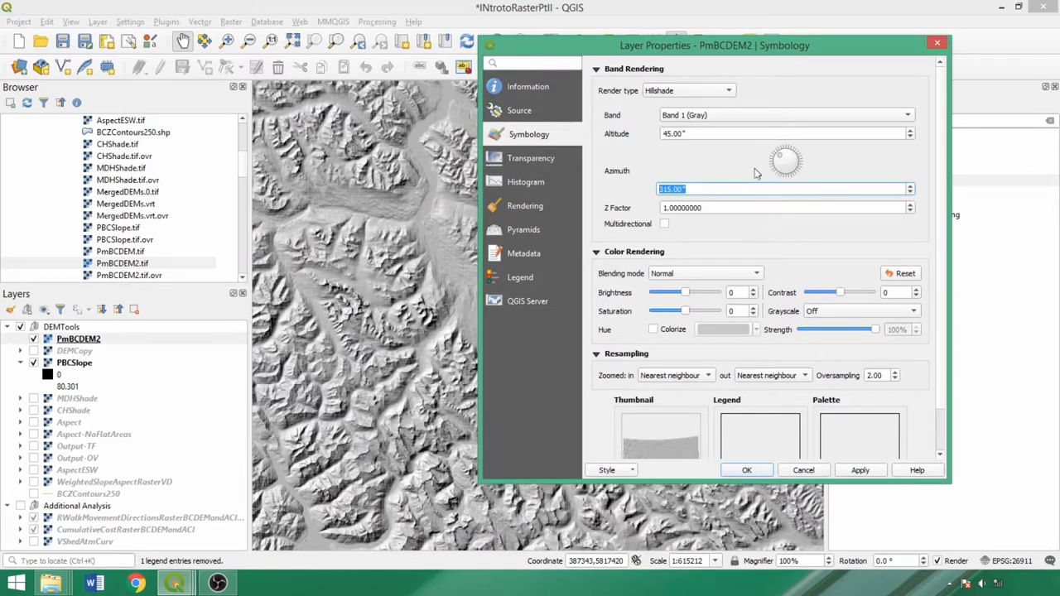
mouse_move(431, 368)
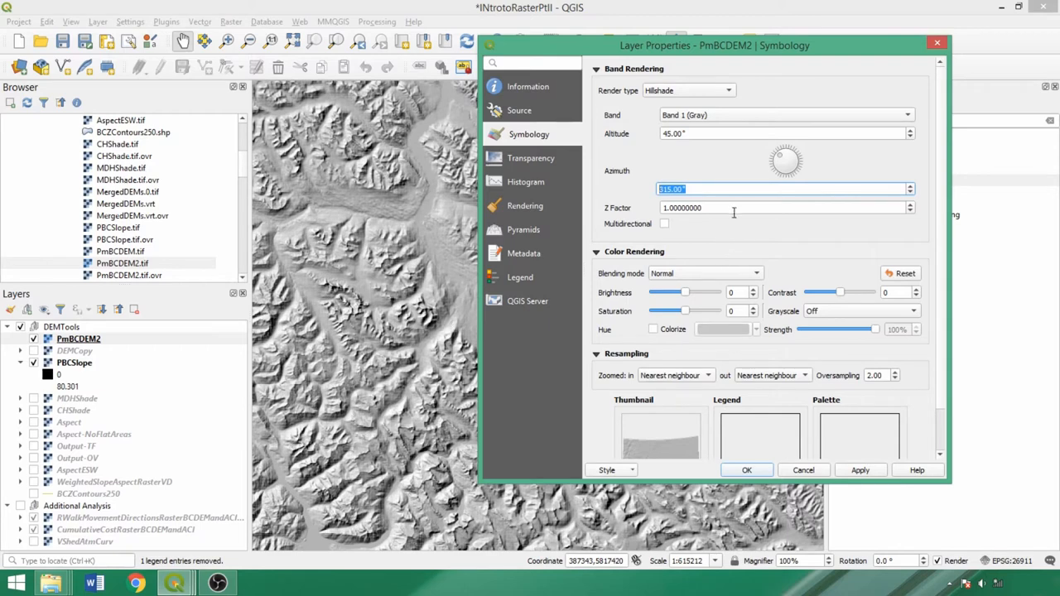
text(90°)
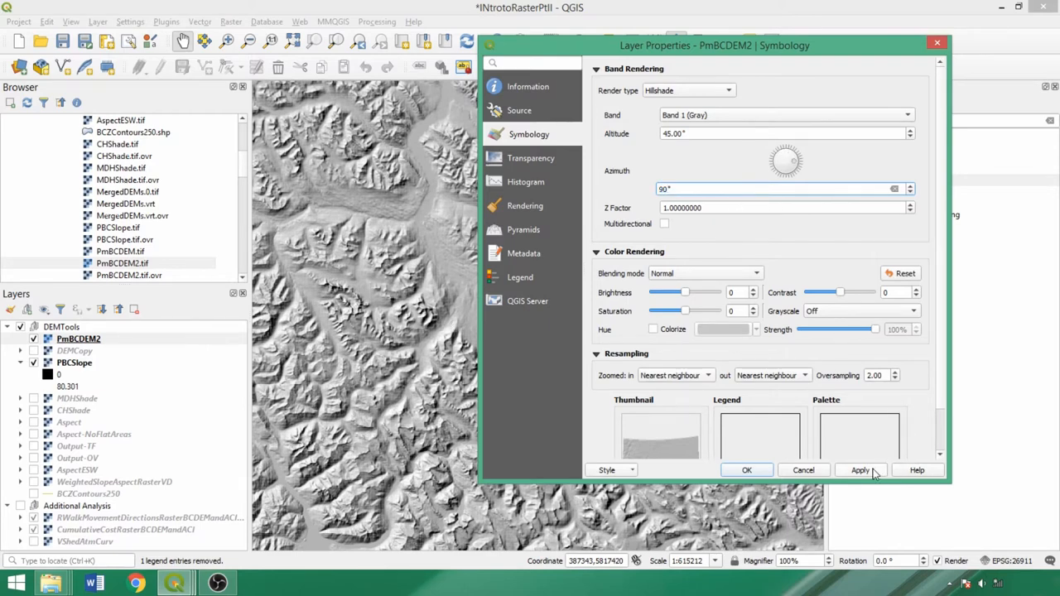
click(859, 471)
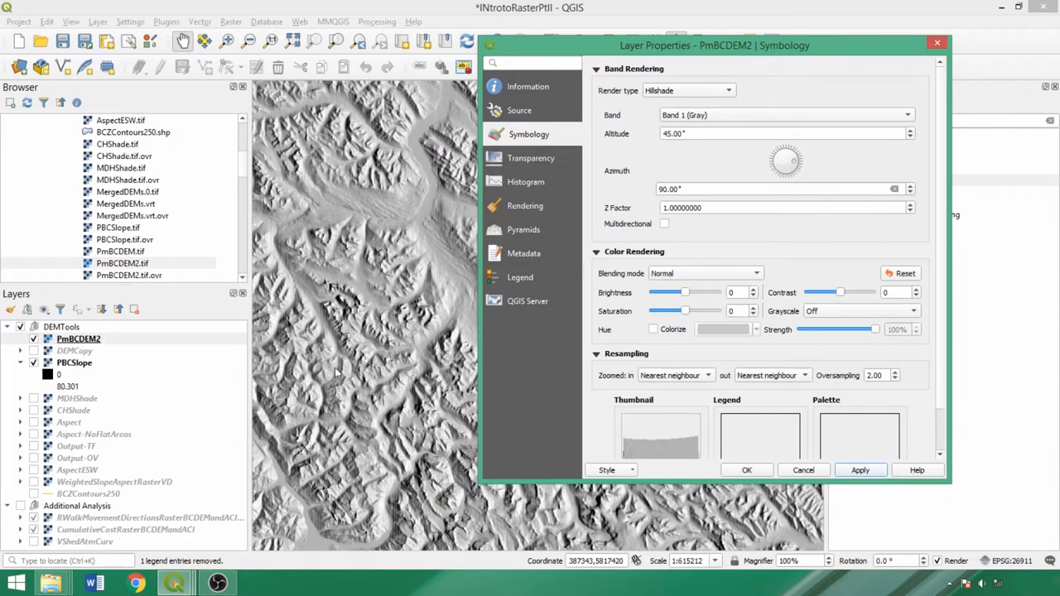
Swing the hillshade light direction round to 182° and apply it.
drag(785, 145, 785, 163)
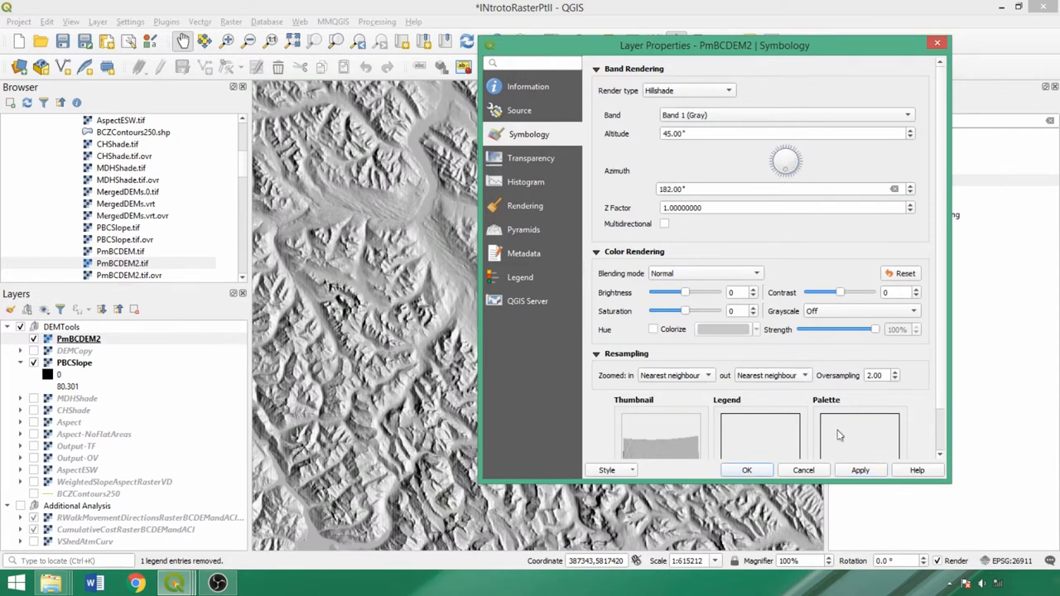
click(860, 470)
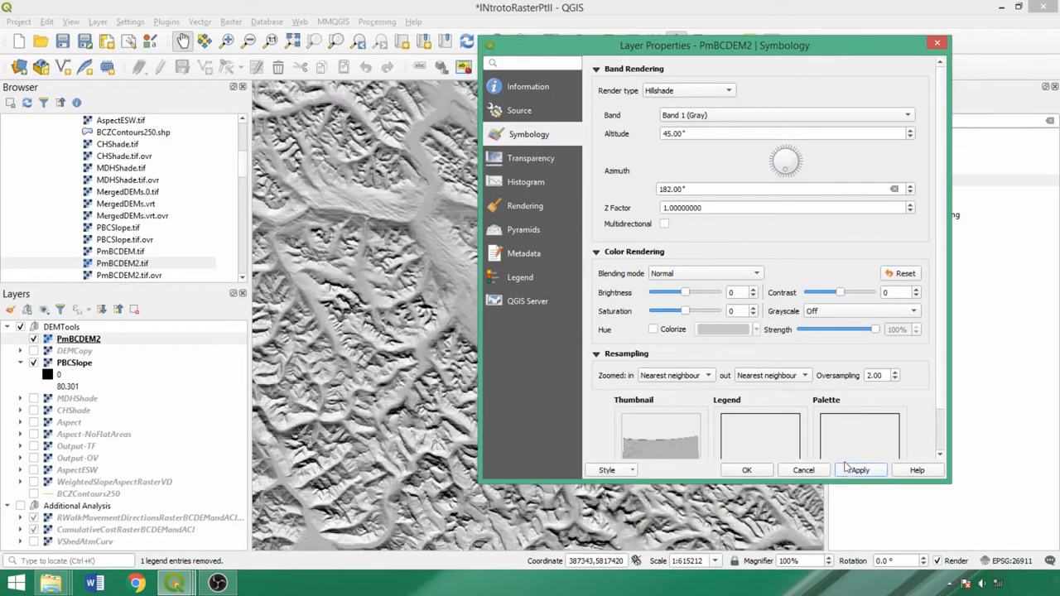
click(859, 470)
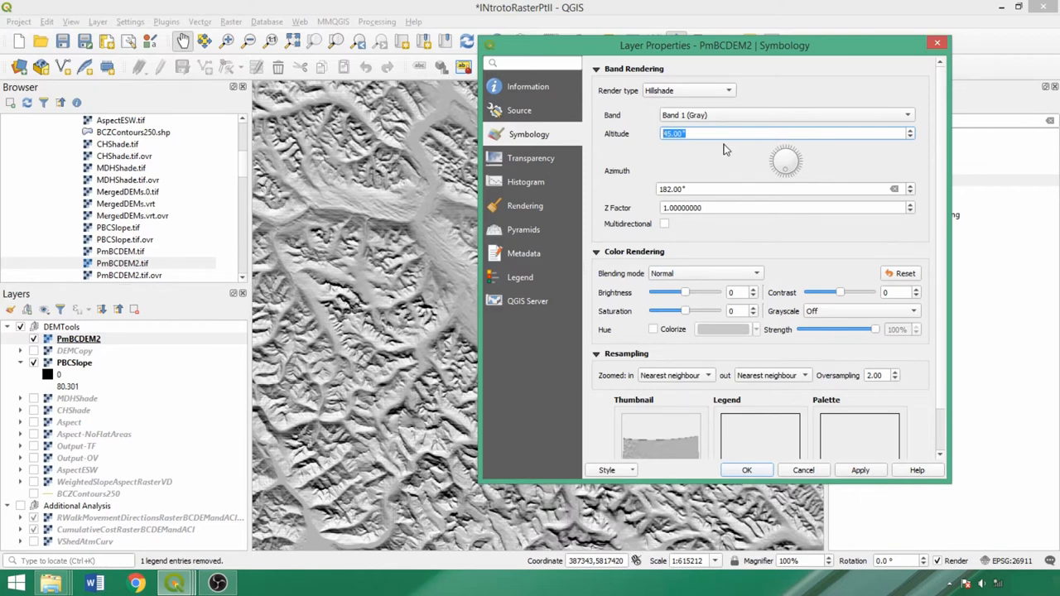
Test sun altitudes 25 and 75 on the hillshade and confirm the 315° azimuth lighting.
text(25°)
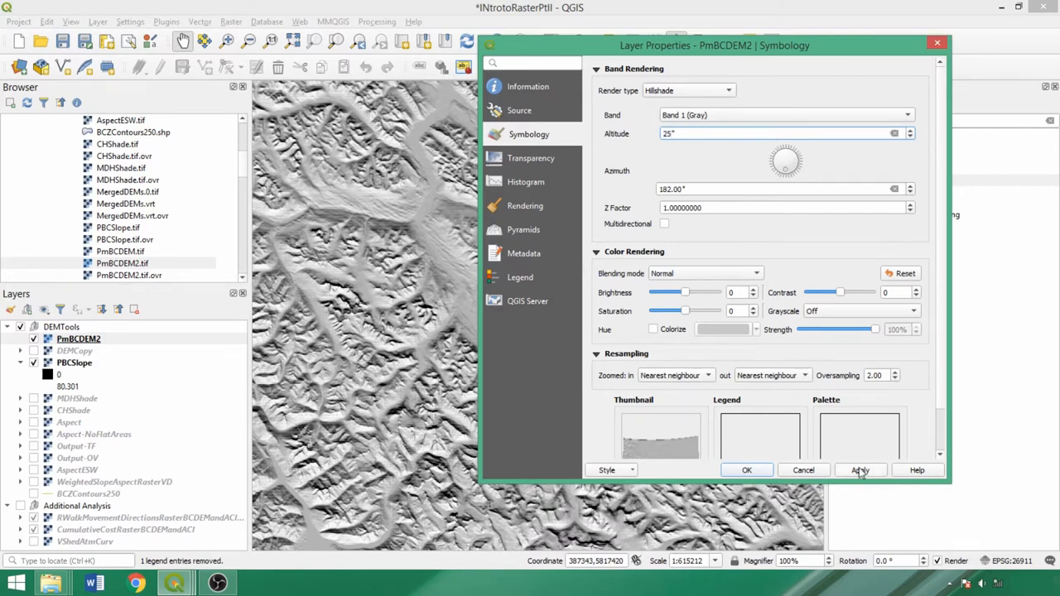
click(859, 470)
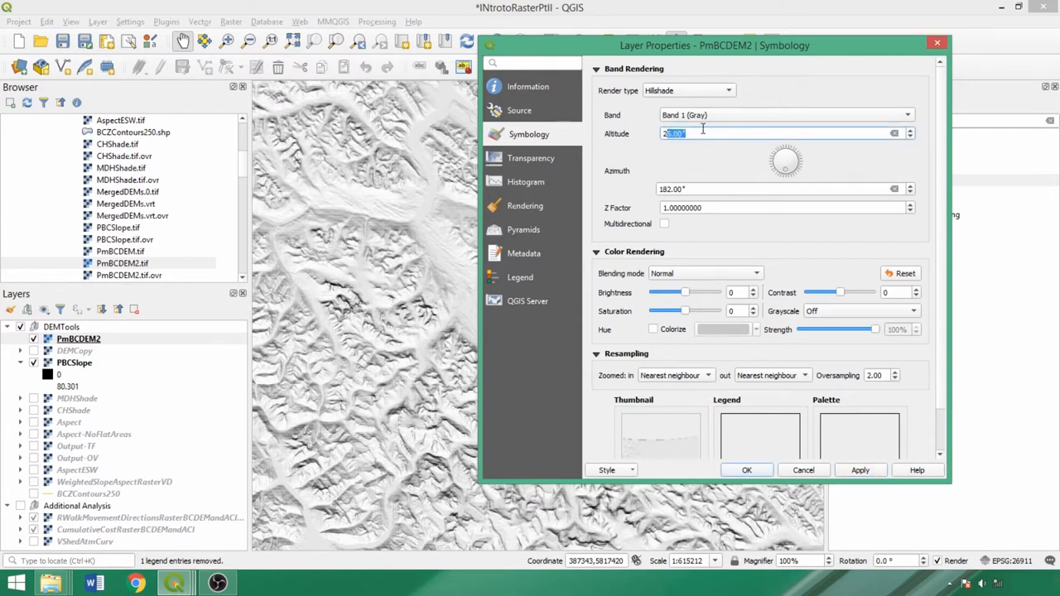
text(75)
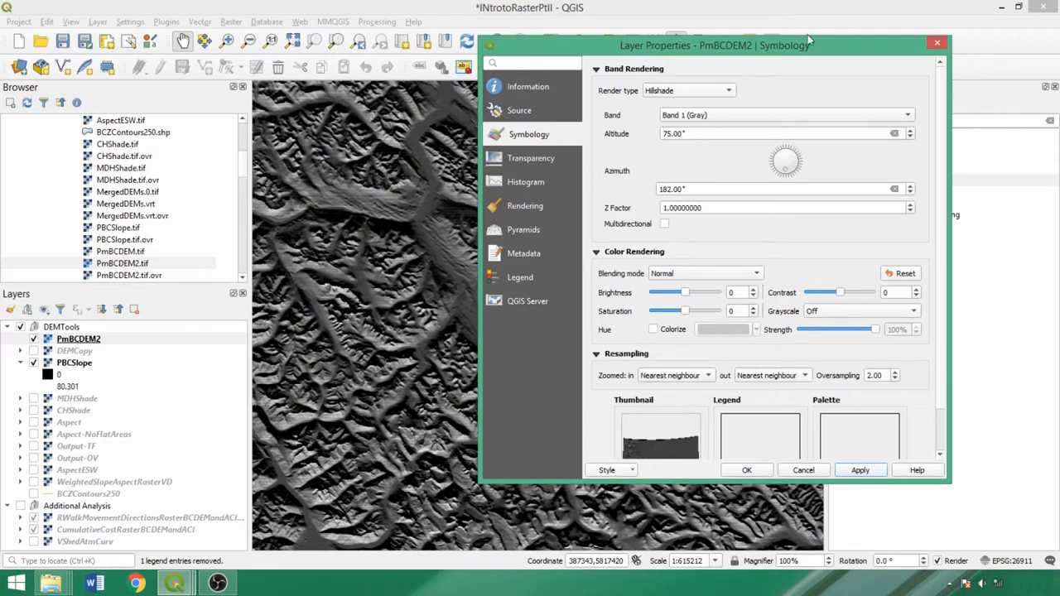
mouse_move(363, 171)
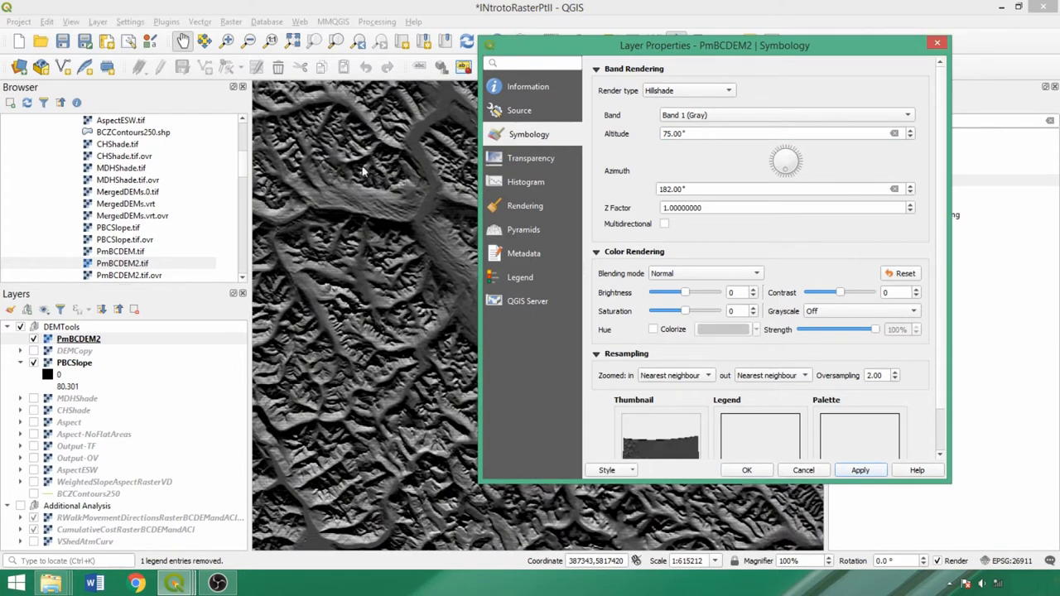
mouse_move(720, 169)
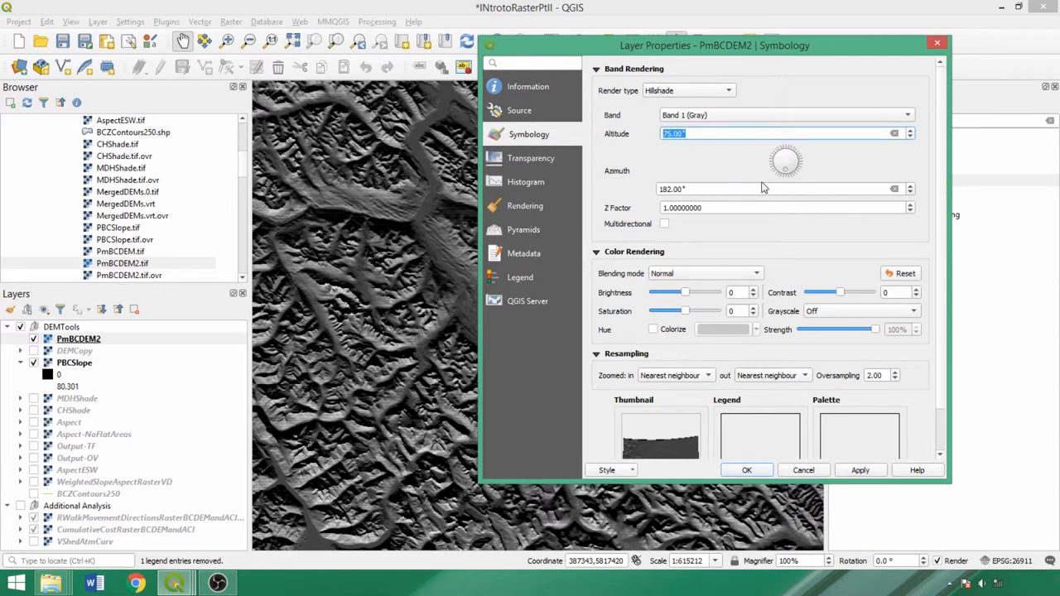
mouse_move(631, 212)
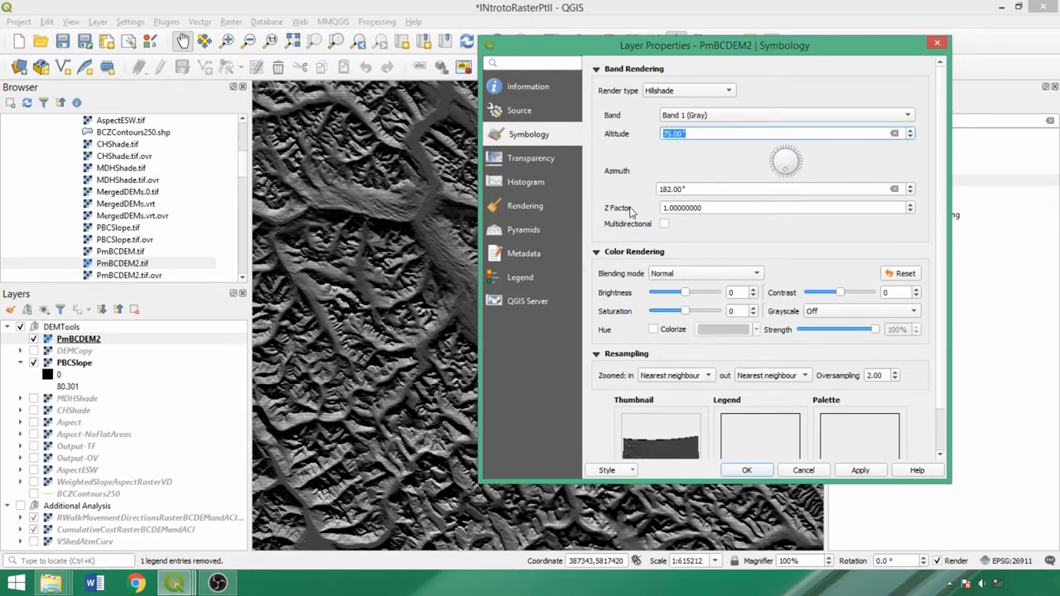
mouse_move(894, 199)
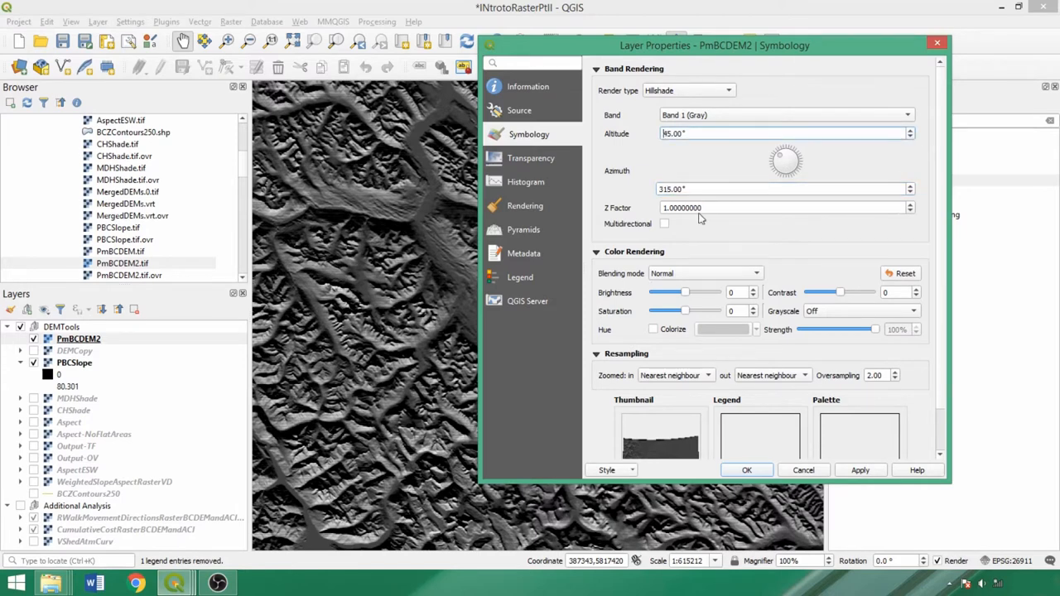
click(859, 471)
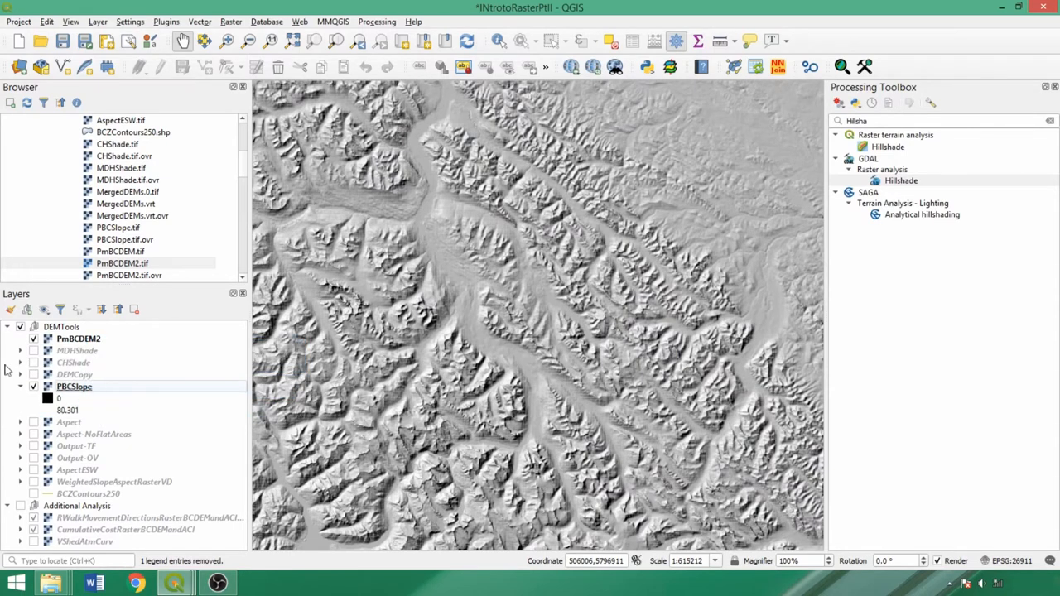
Show MDHShade instead of PmBCDEM2, then CHShade instead of MDHShade.
click(33, 351)
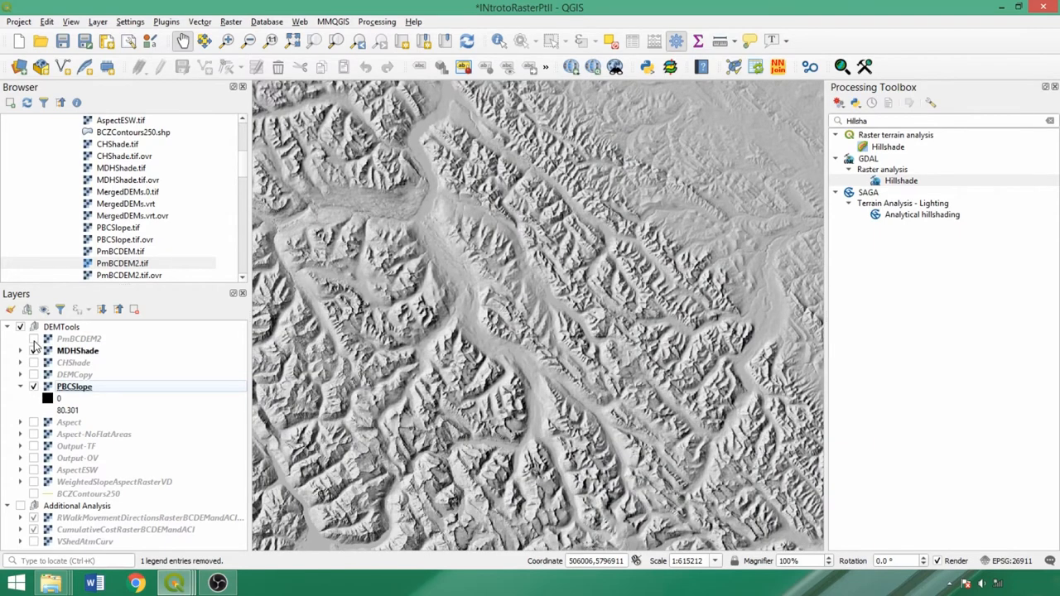
click(33, 338)
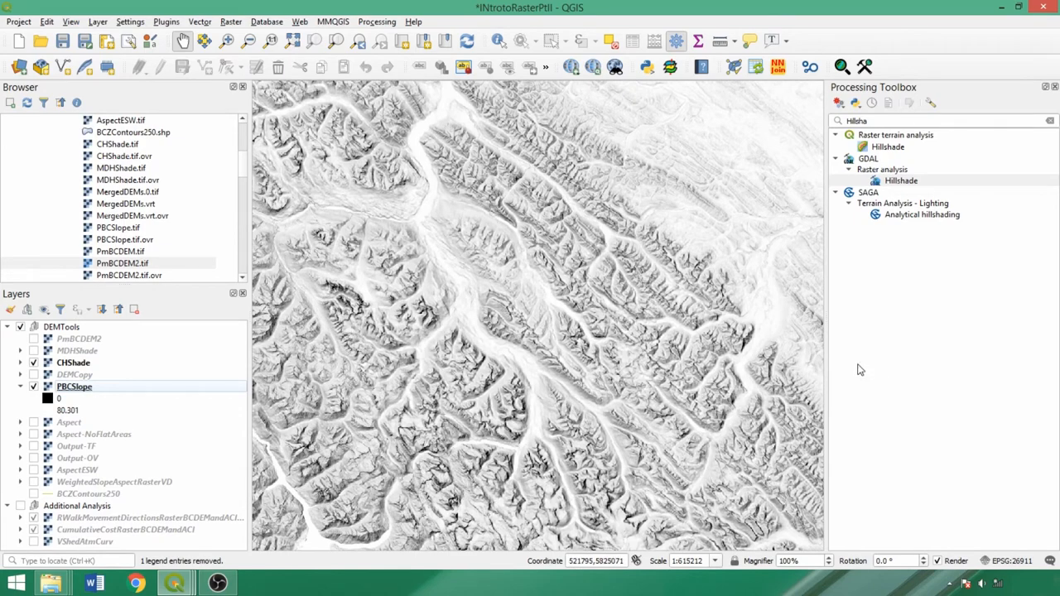
mouse_move(83, 391)
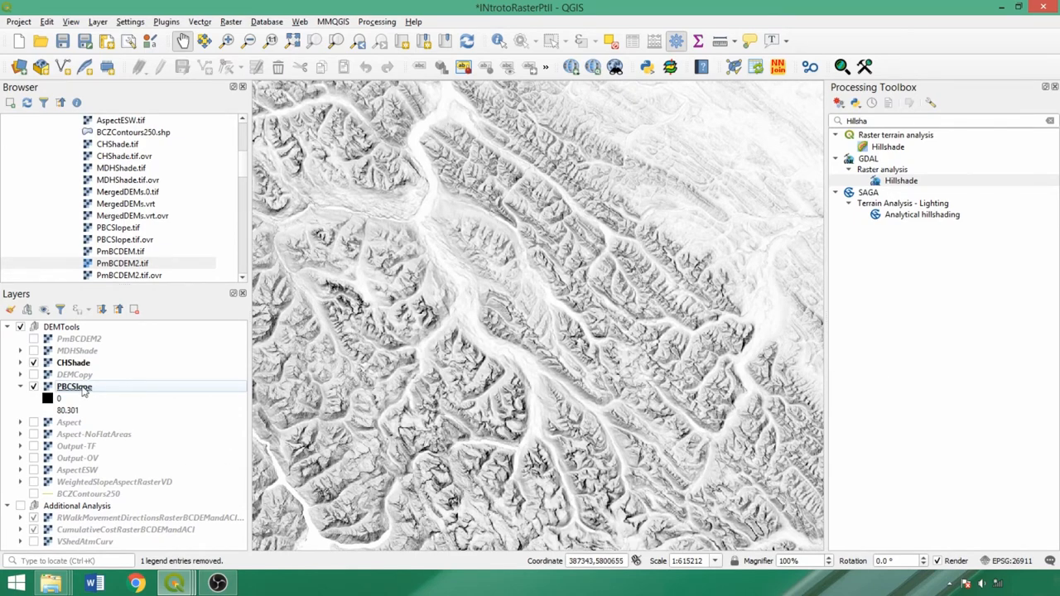
Check CHShade's properties unchanged, show PmBCDEM2 and DEMCopy over it, and zoom into the central valleys.
double_click(73, 362)
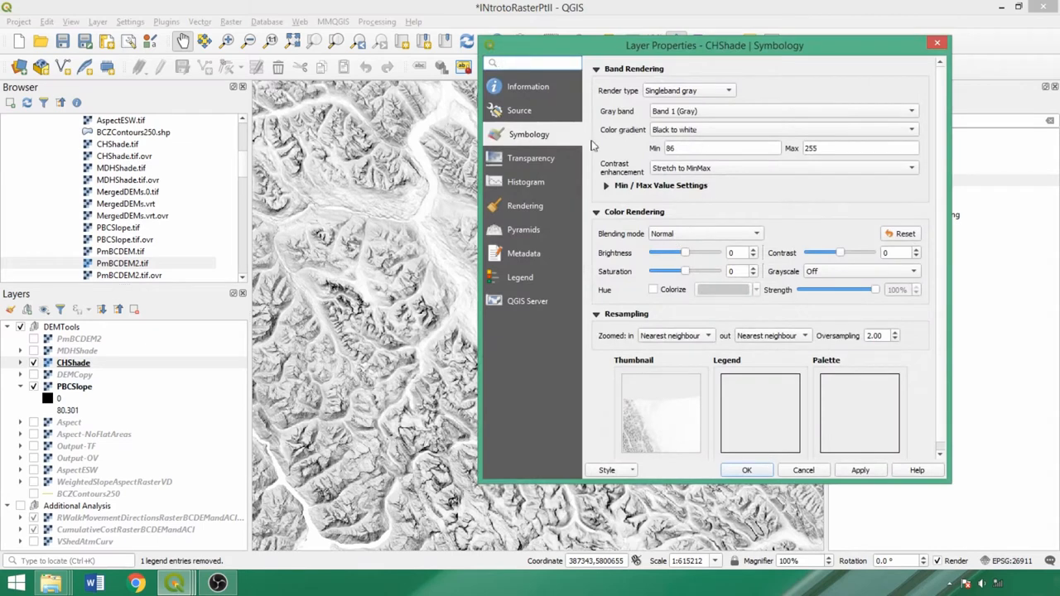
click(530, 157)
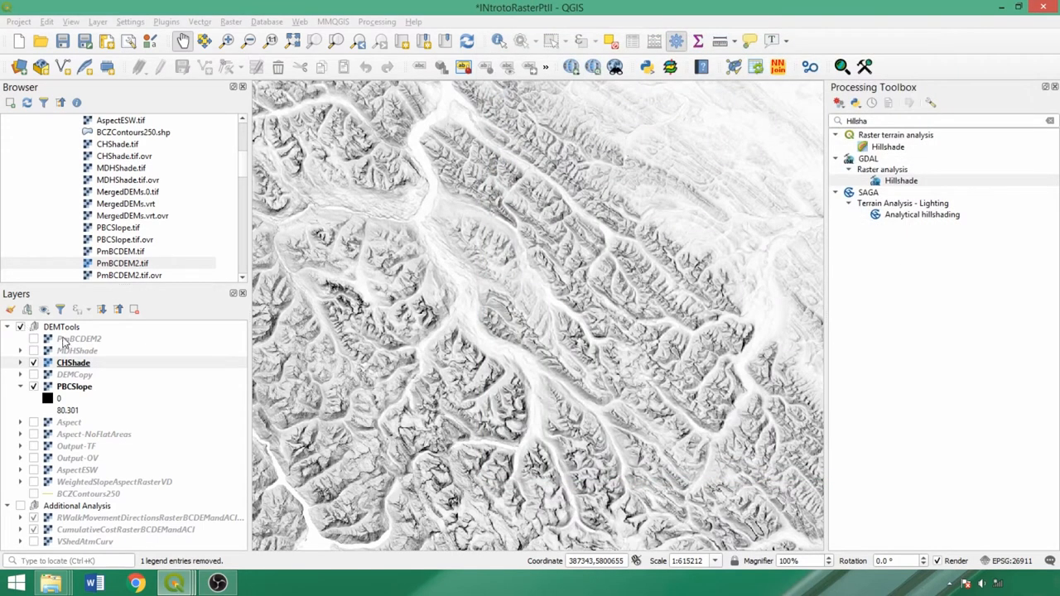
double_click(79, 338)
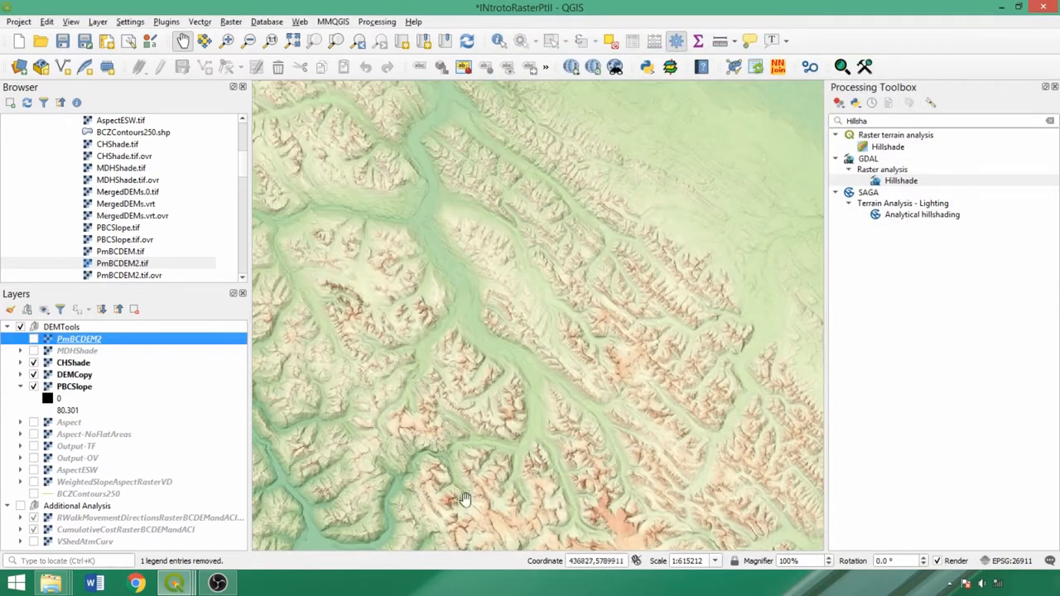
drag(467, 500, 583, 442)
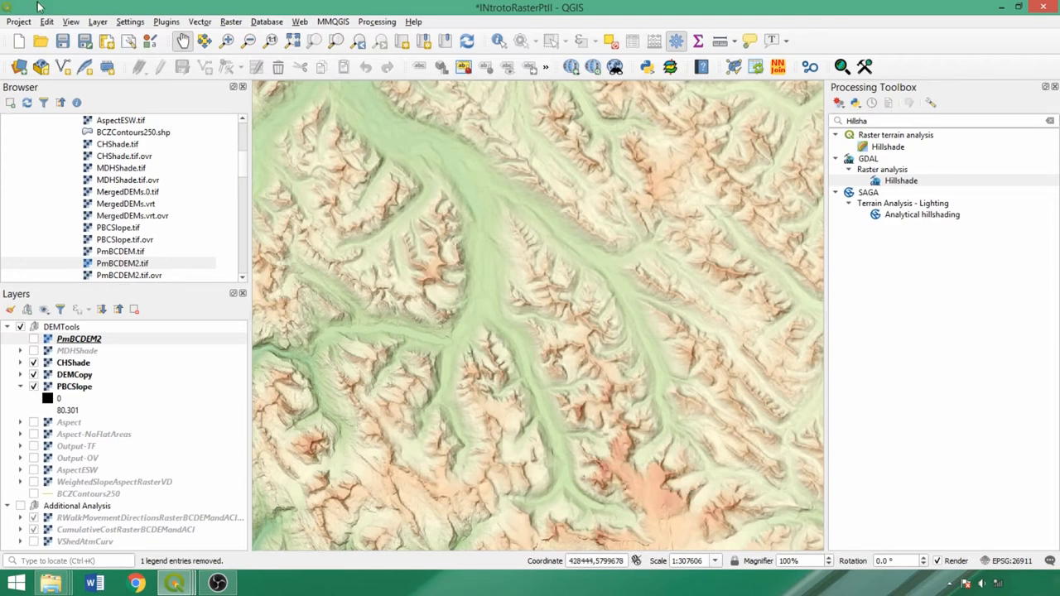
click(69, 21)
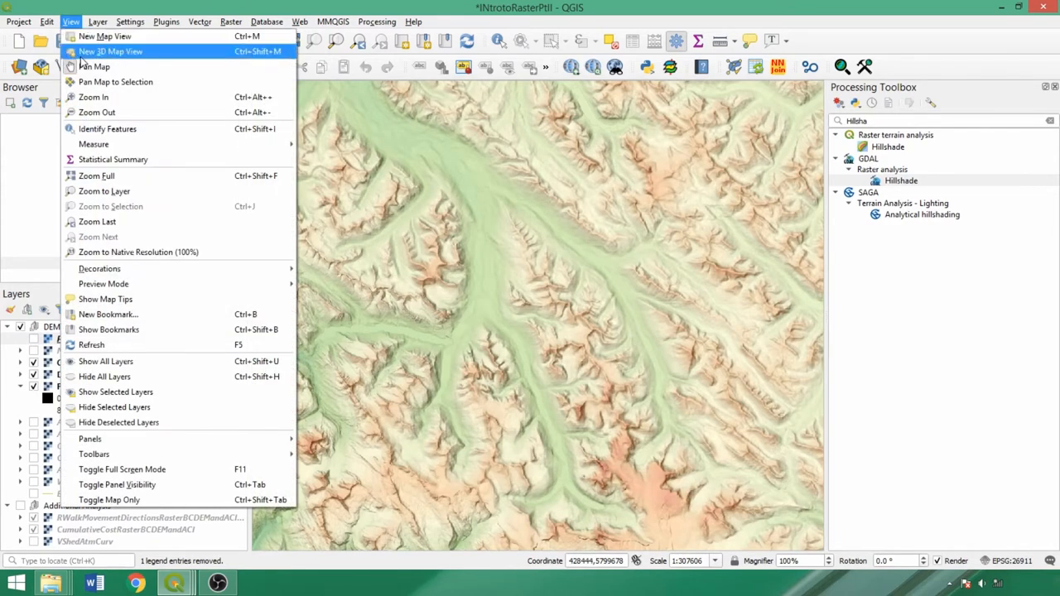
click(109, 51)
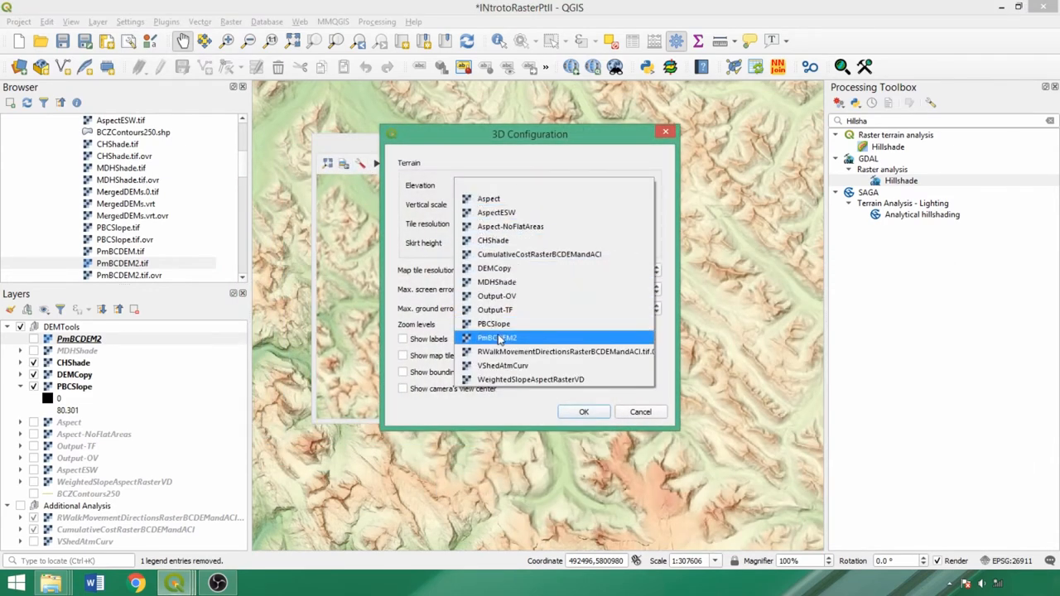
click(497, 337)
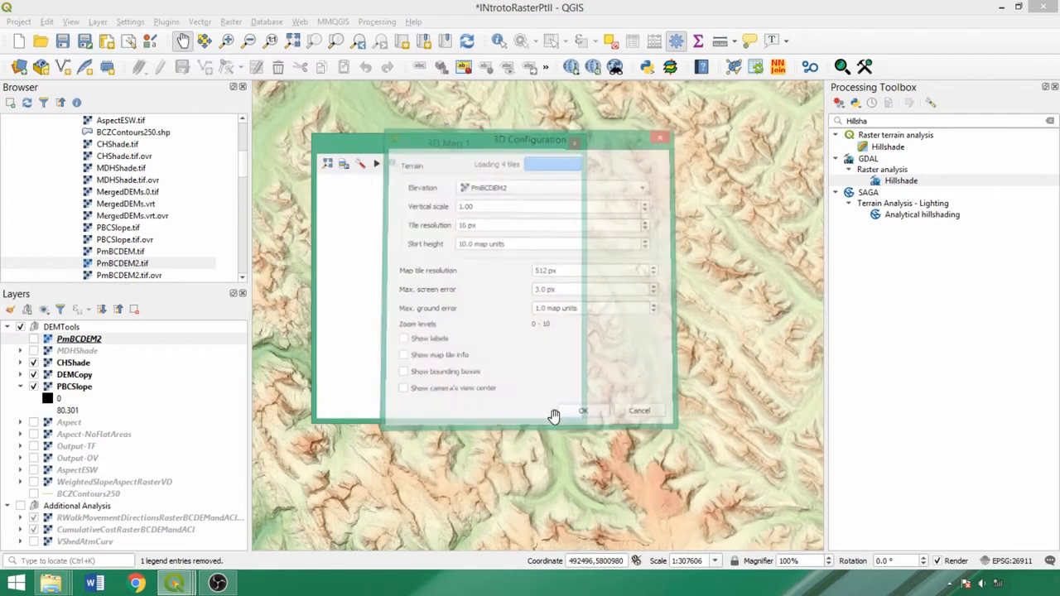
click(583, 411)
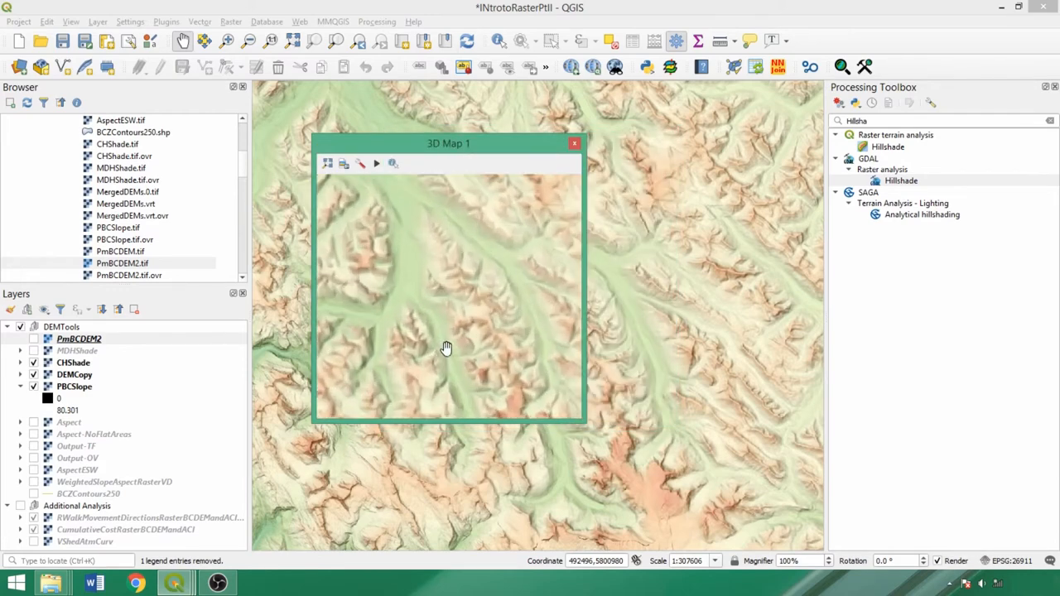
mouse_move(445, 379)
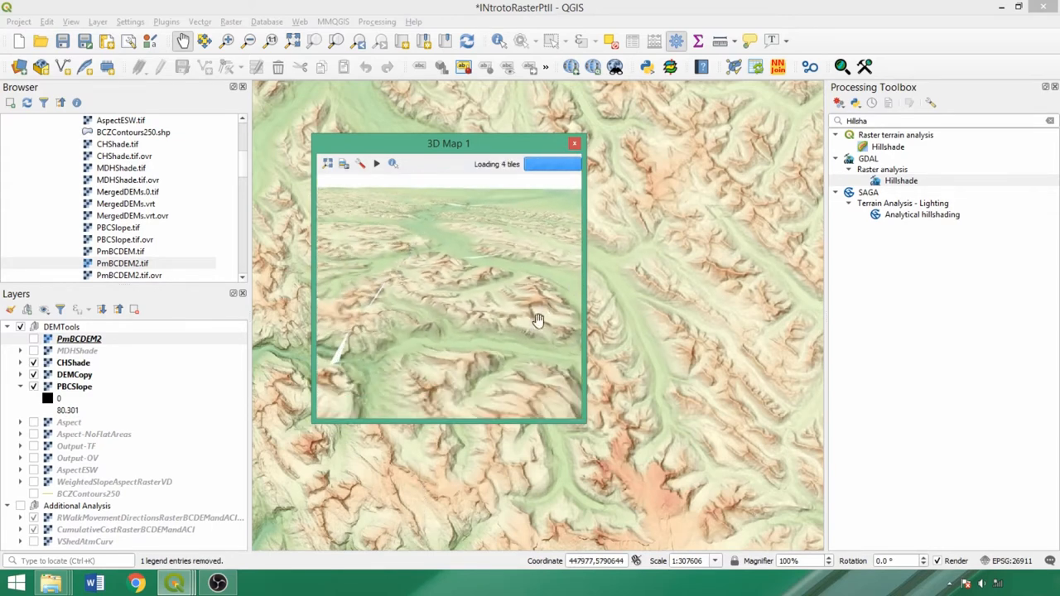
drag(538, 321, 463, 378)
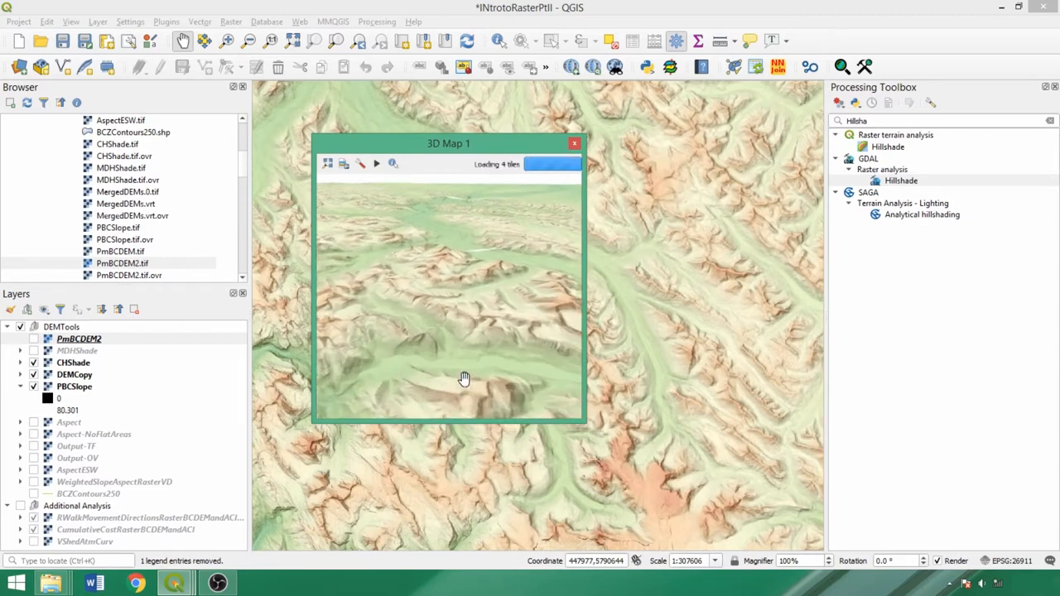
drag(464, 378, 527, 380)
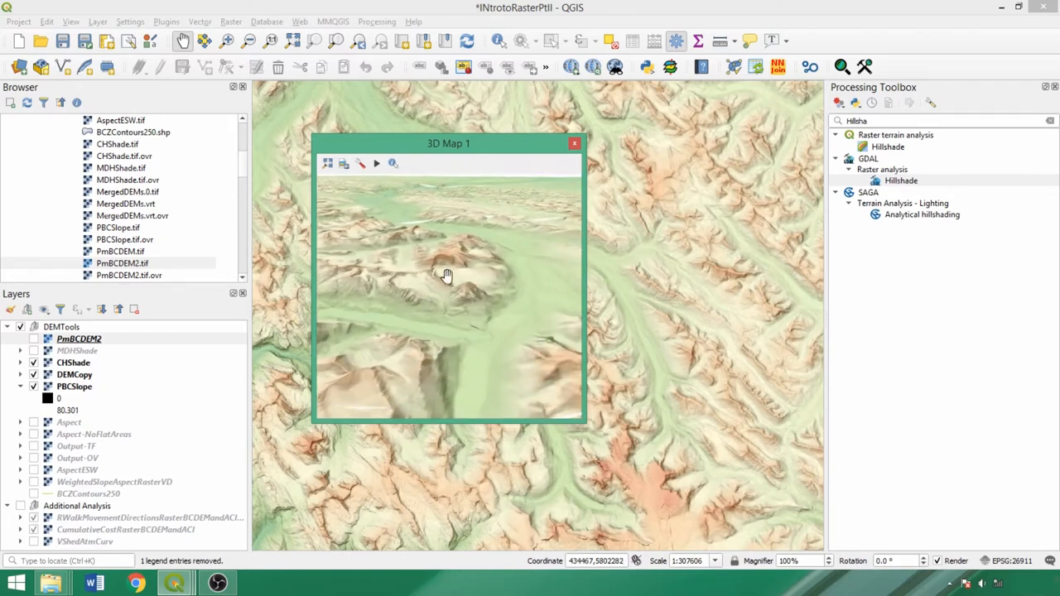
click(573, 143)
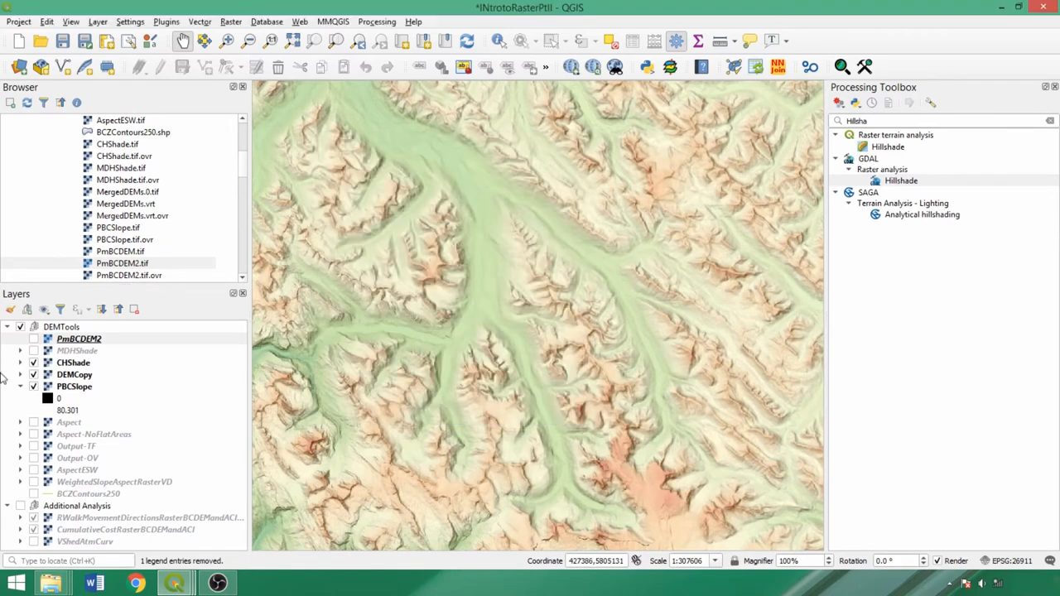
Run GDAL Aspect on PmBCDEM2 with flat areas returning 0 and edges computed.
click(33, 362)
text(Aspect)
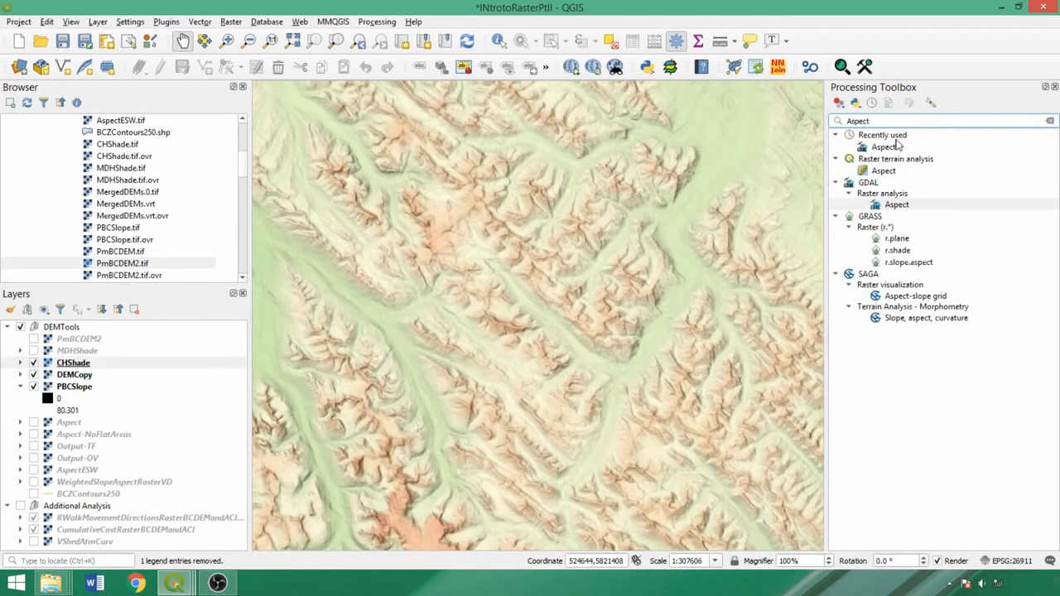
mouse_move(898, 222)
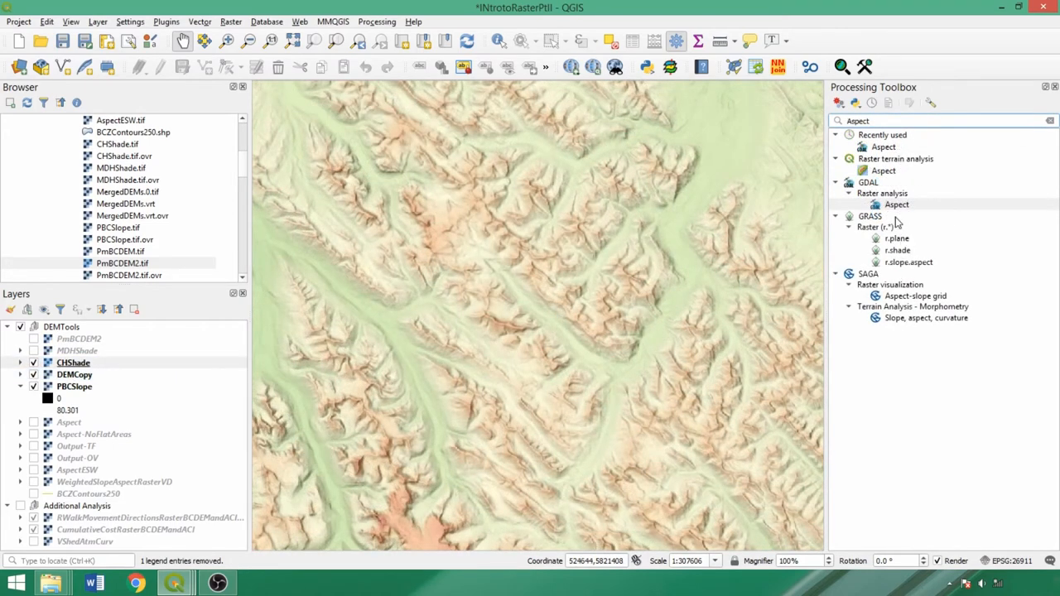
double_click(898, 206)
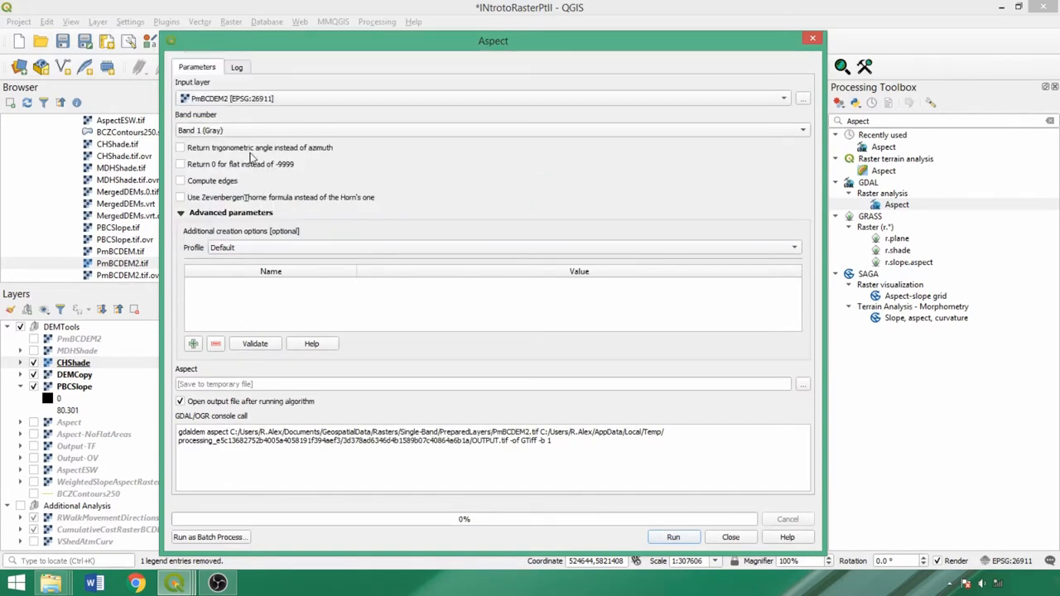
click(179, 164)
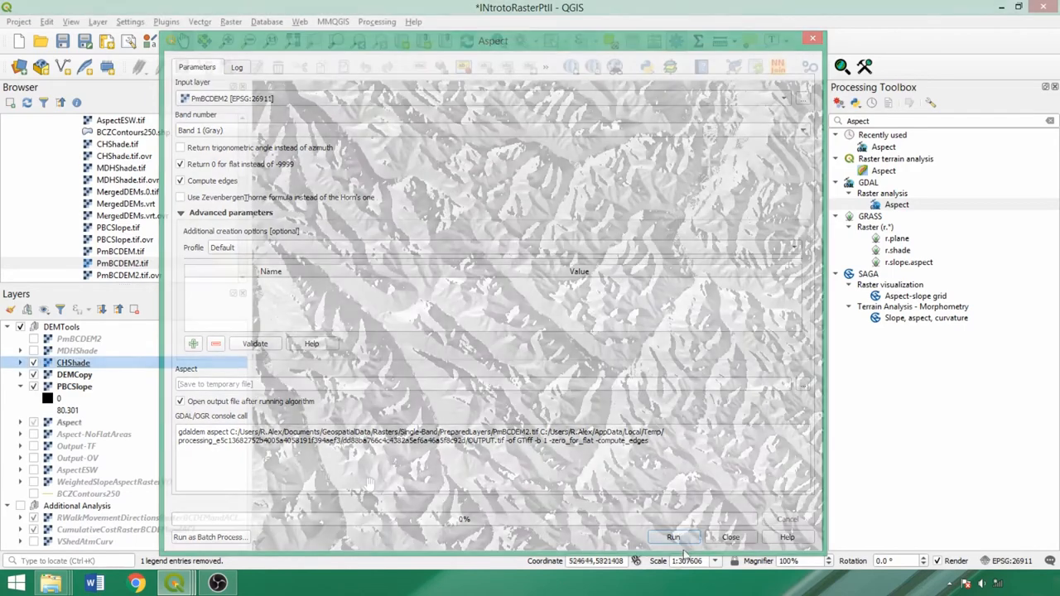
click(673, 536)
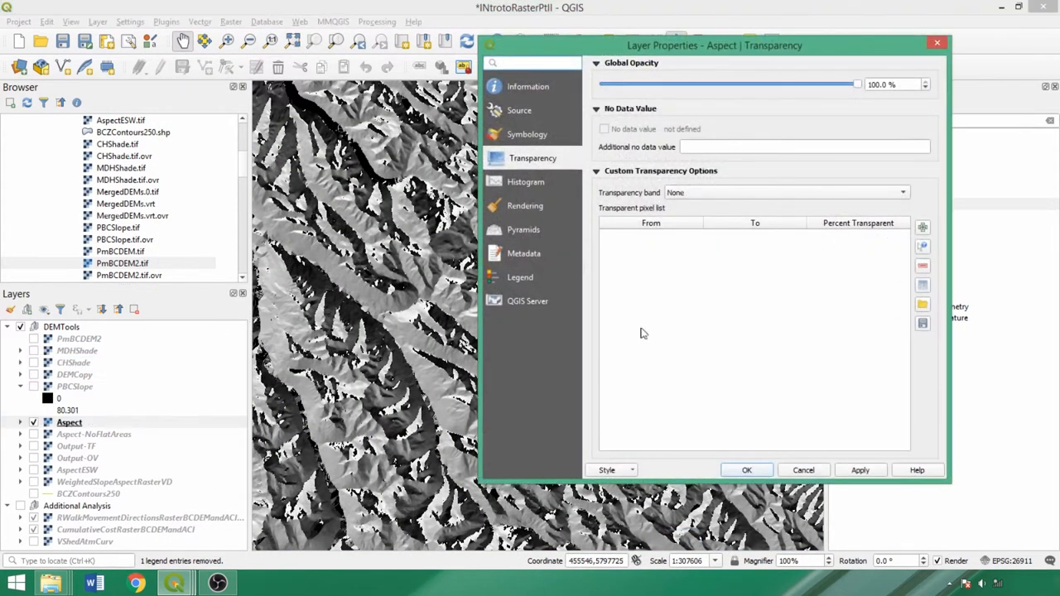
Render Aspect as single-band pseudocolour with the 360° class labelled N.
click(528, 133)
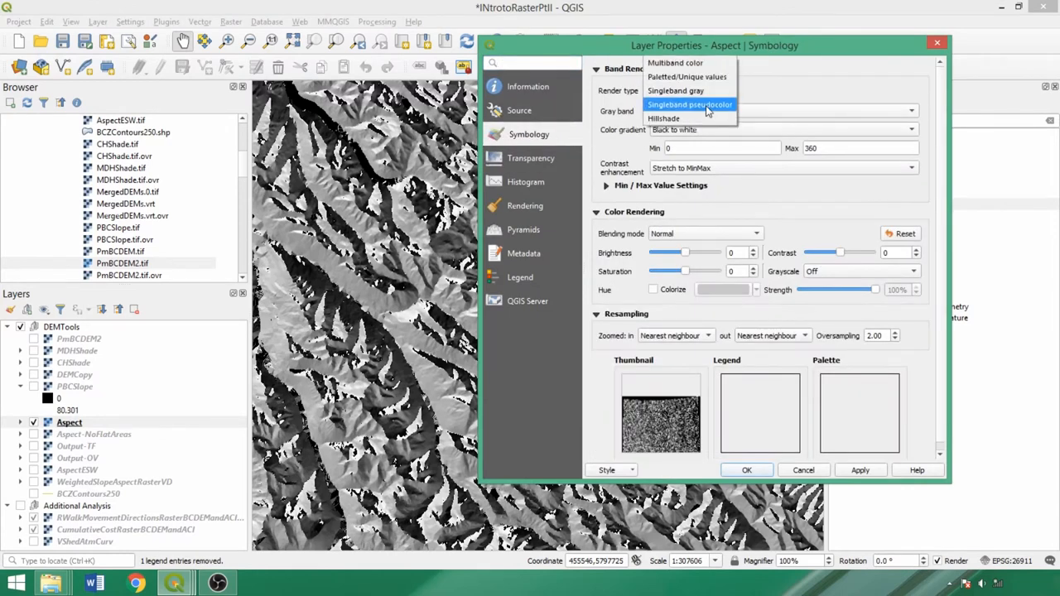
click(689, 104)
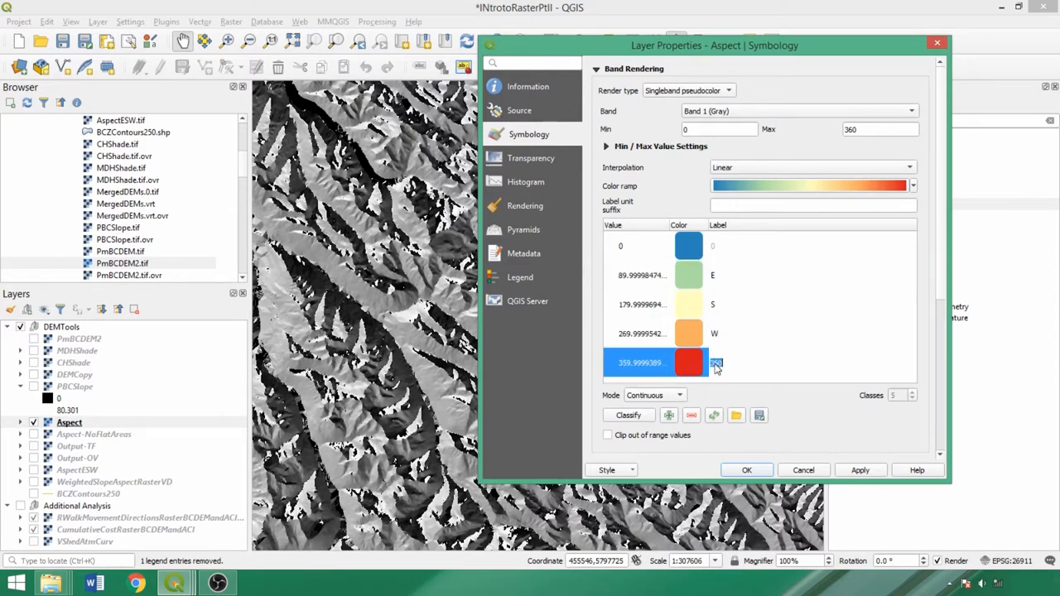
click(859, 470)
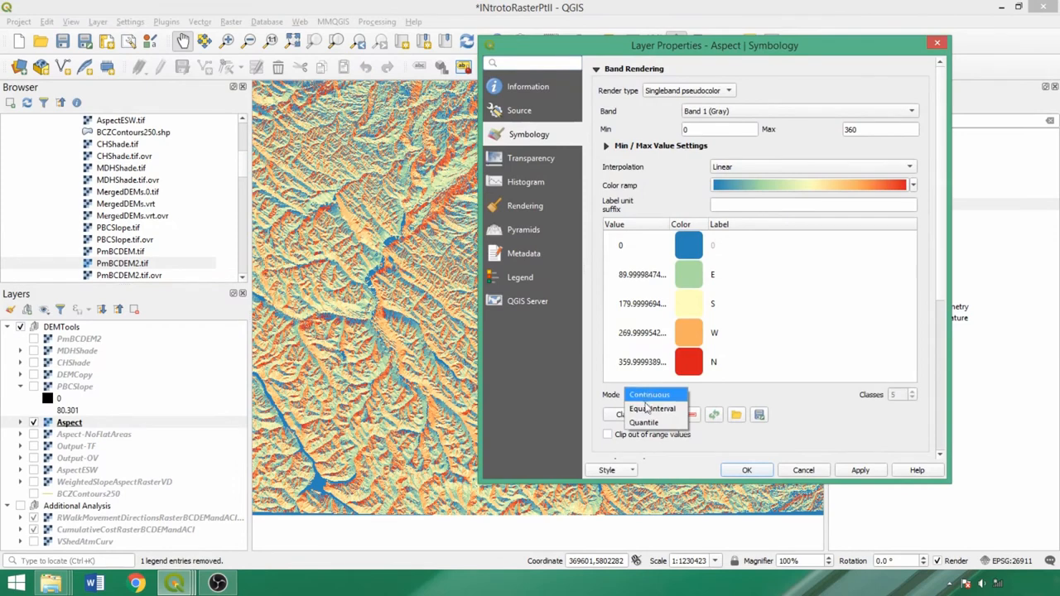
Classify the aspect colours in equal intervals and label classes with compass directions like NE.
click(653, 408)
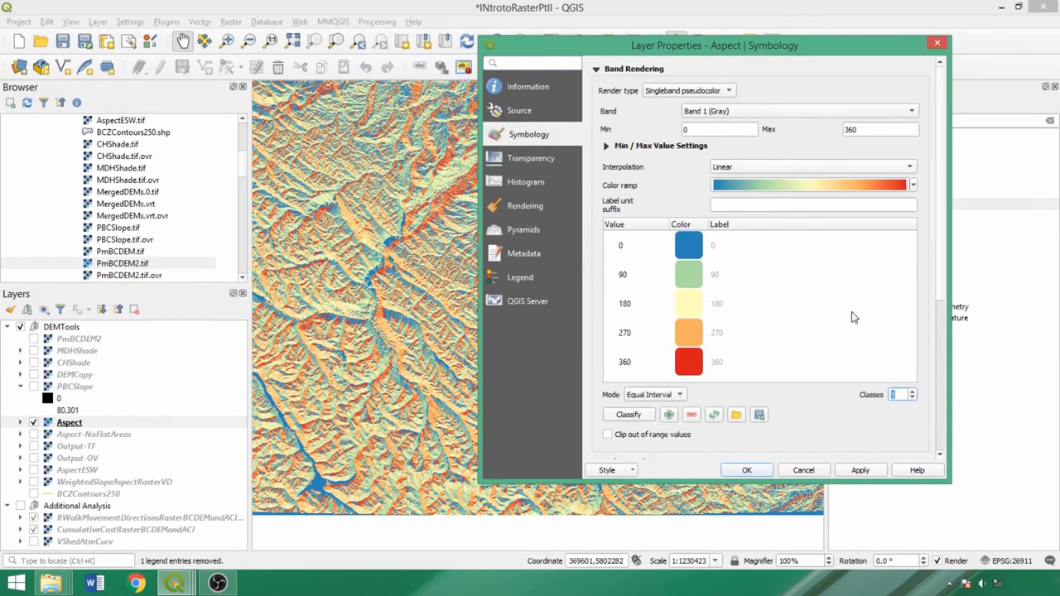
click(911, 390)
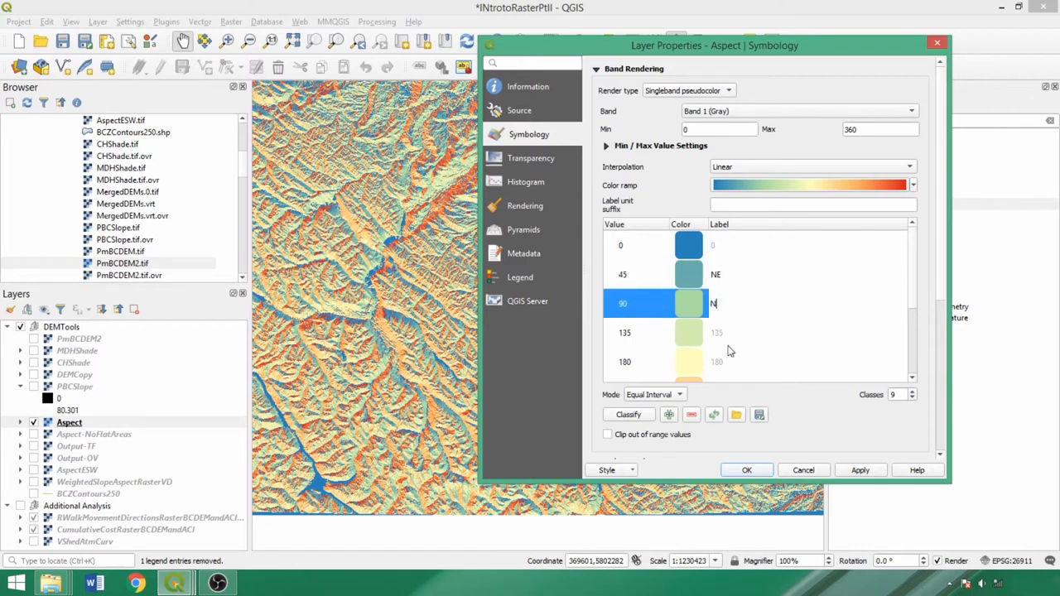
click(654, 331)
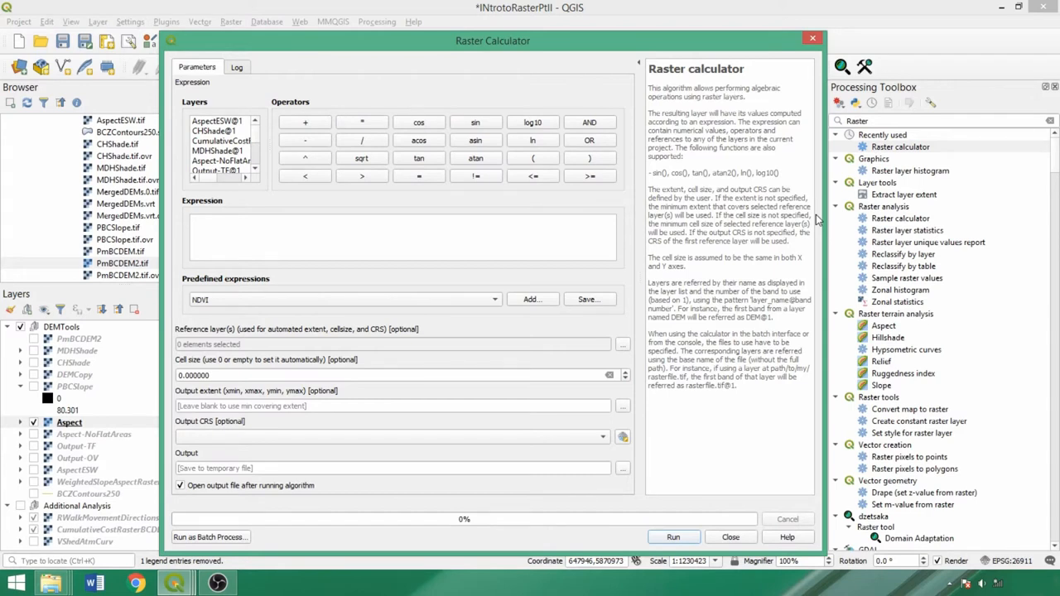
mouse_move(675, 109)
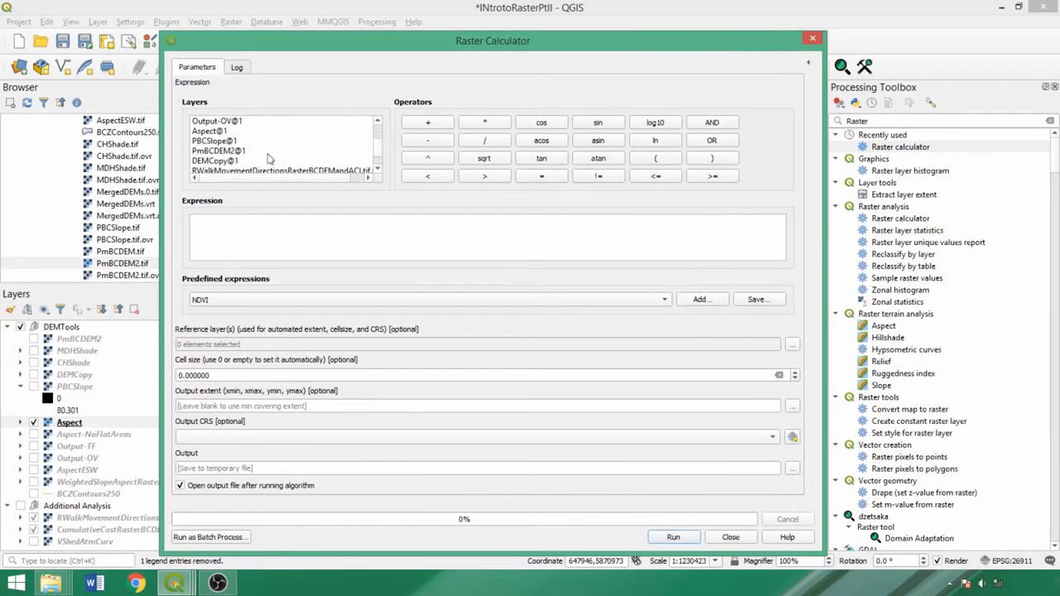
Compute "PBCSlope@1" <= 10 with PBCSlope as reference layer, producing Output-TF, then close the calculator.
click(656, 175)
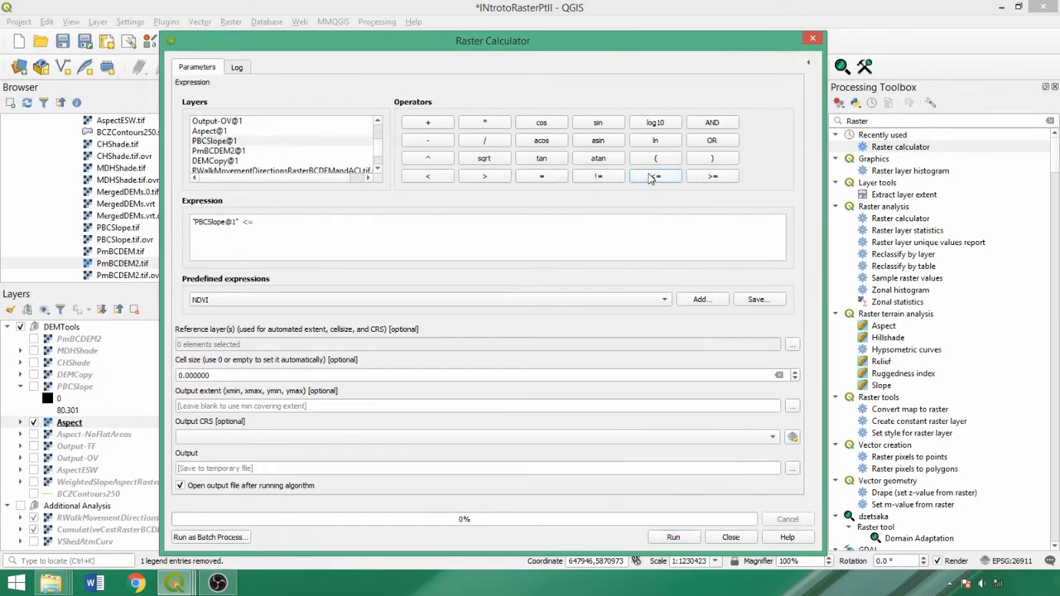
text(10)
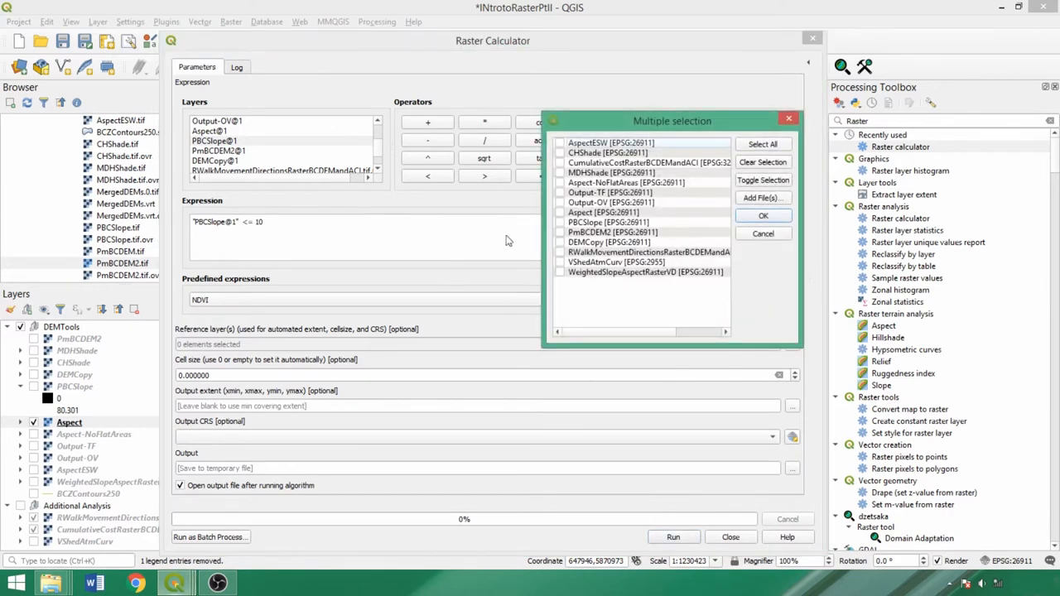
click(559, 221)
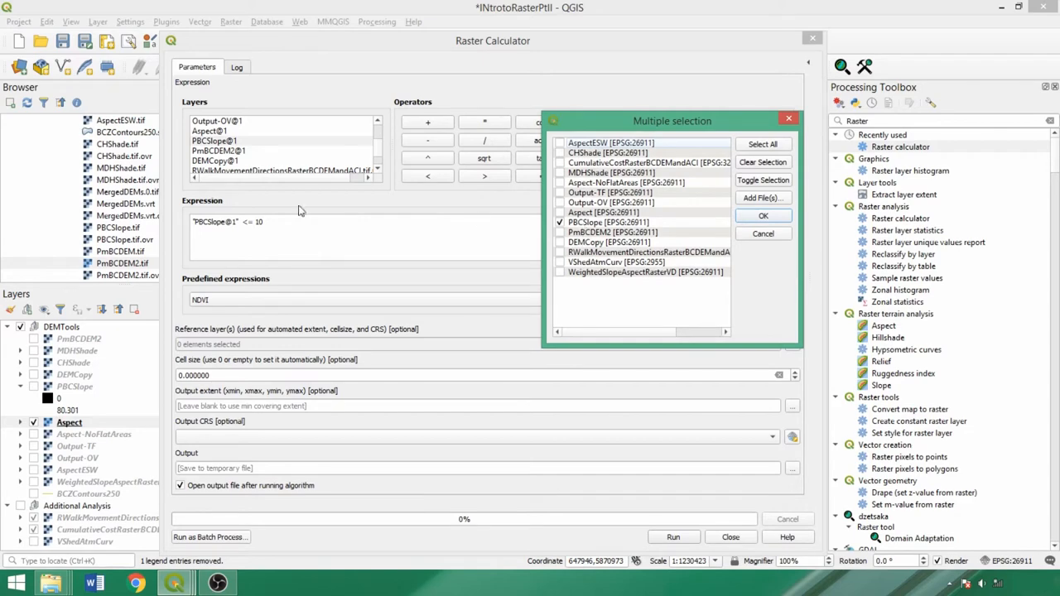
click(761, 216)
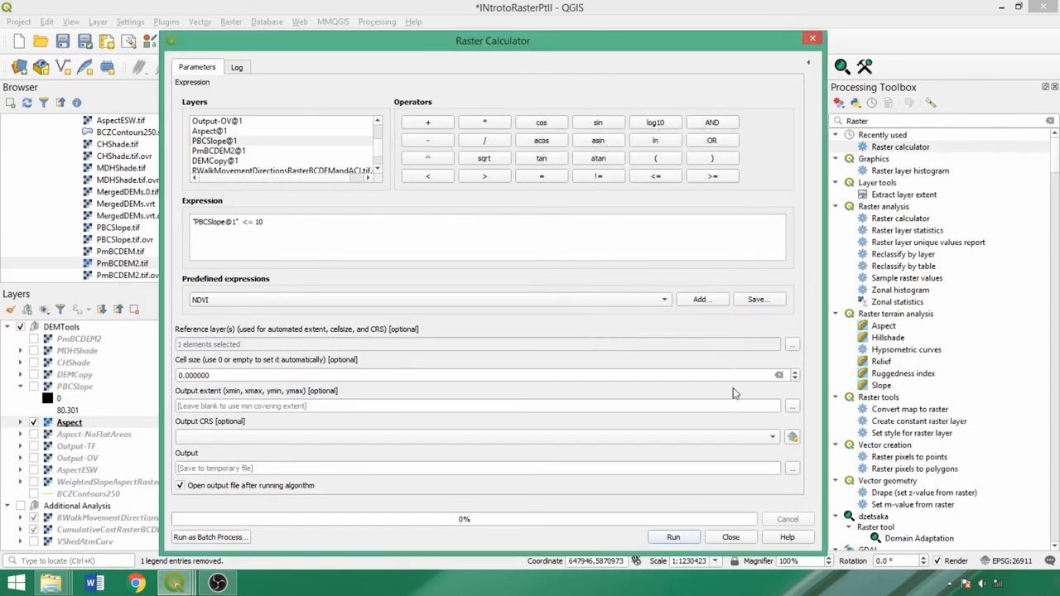
mouse_move(693, 592)
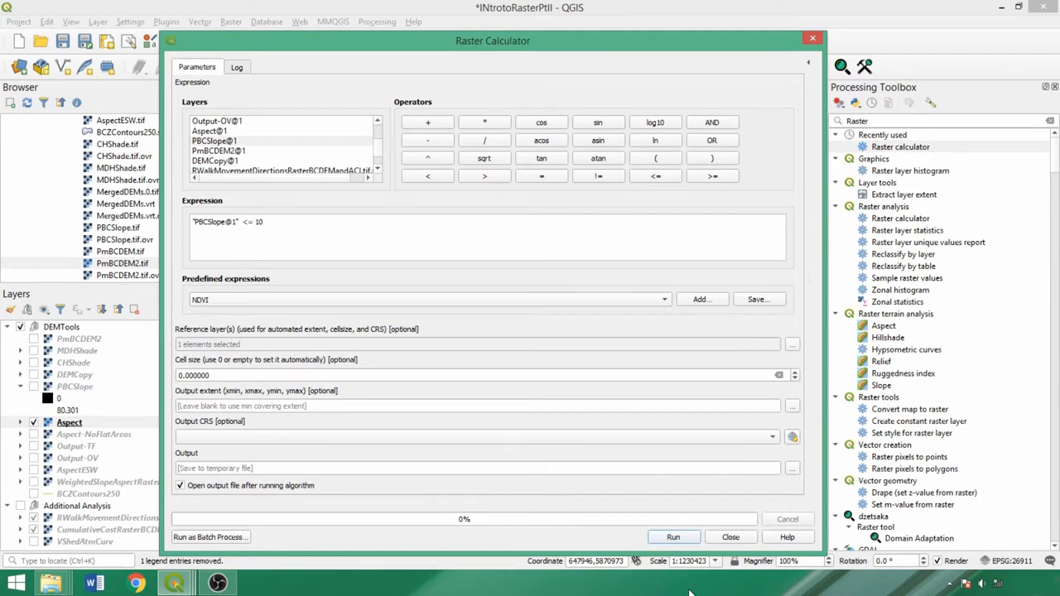
mouse_move(729, 571)
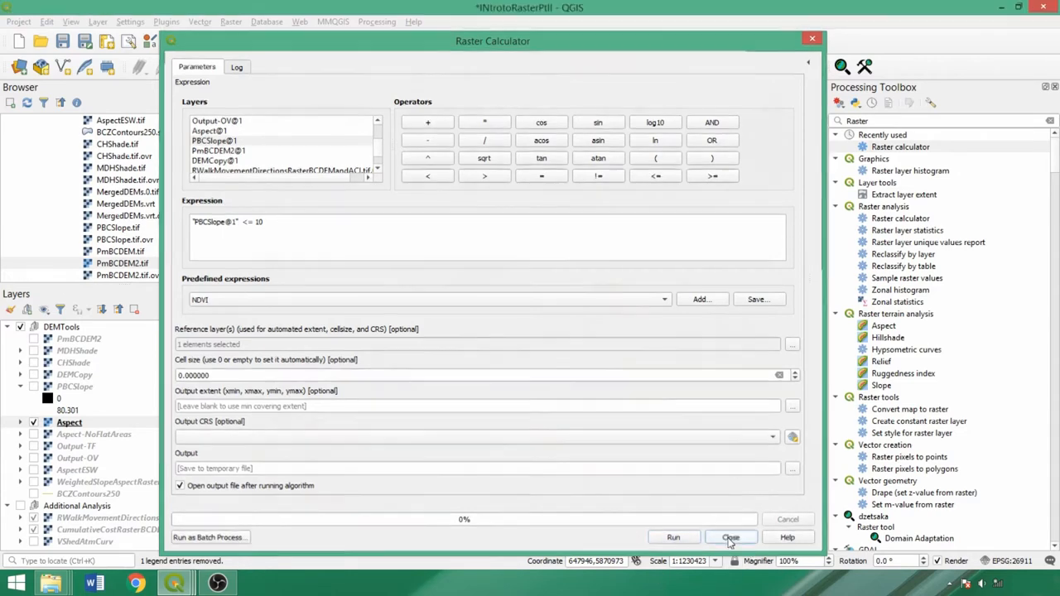
click(731, 537)
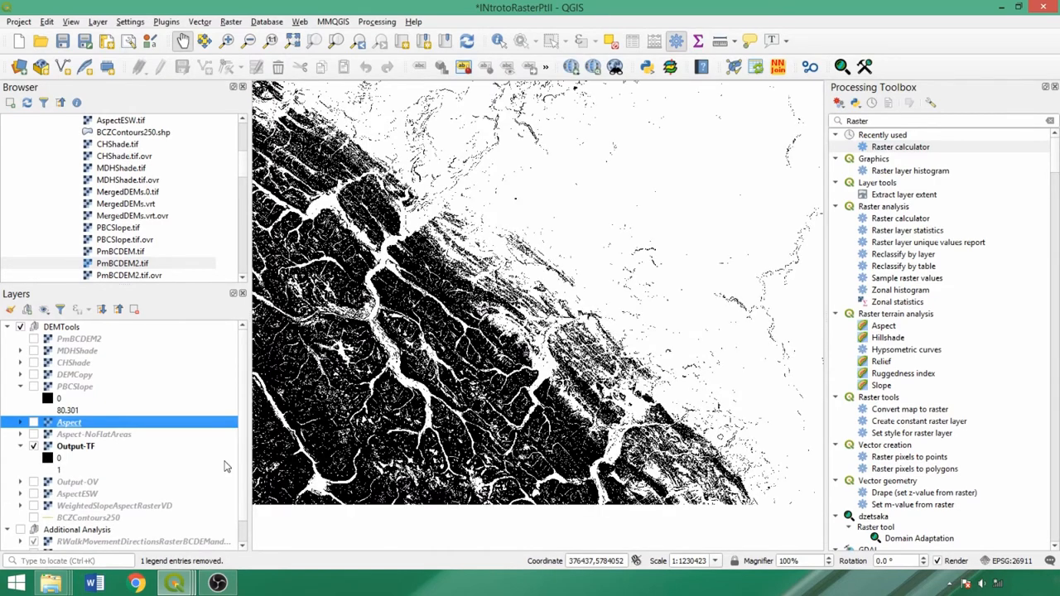
Render Output-TF as Paletted/Unique values: cyan for 0 and red for 1.
click(77, 445)
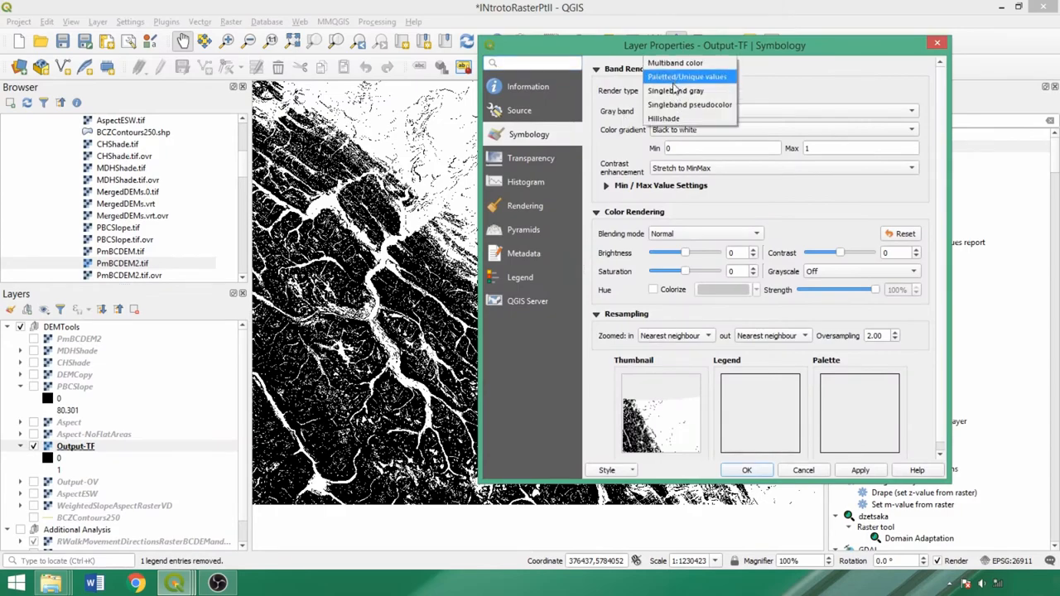
click(687, 76)
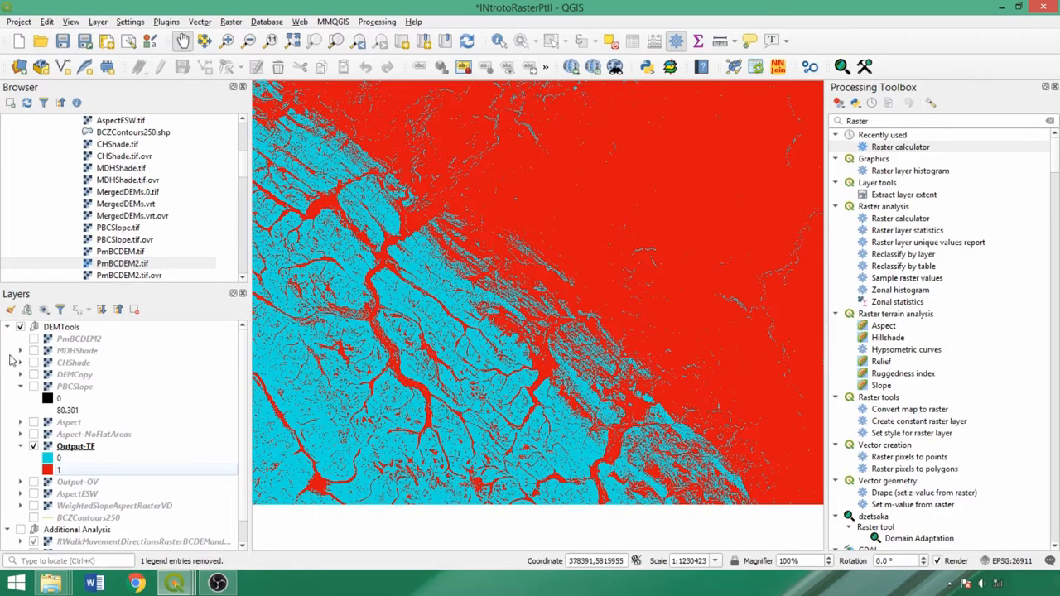
click(80, 338)
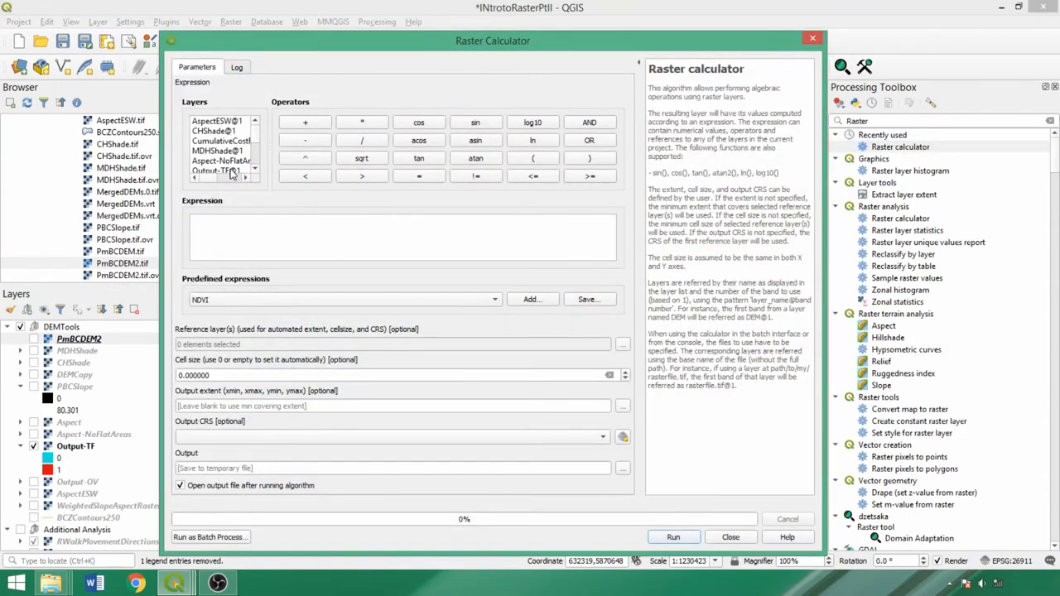
Compose ("PBCSlope@1" <= 10) * "PBCSlope@1" in the Raster calculator for Output-OV.
double_click(215, 139)
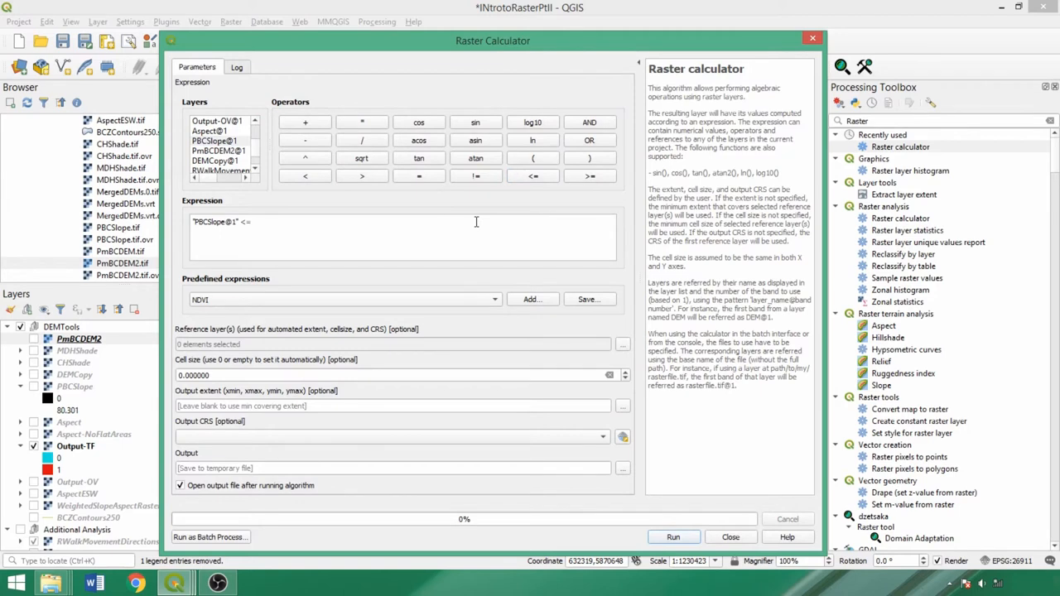
text(10))
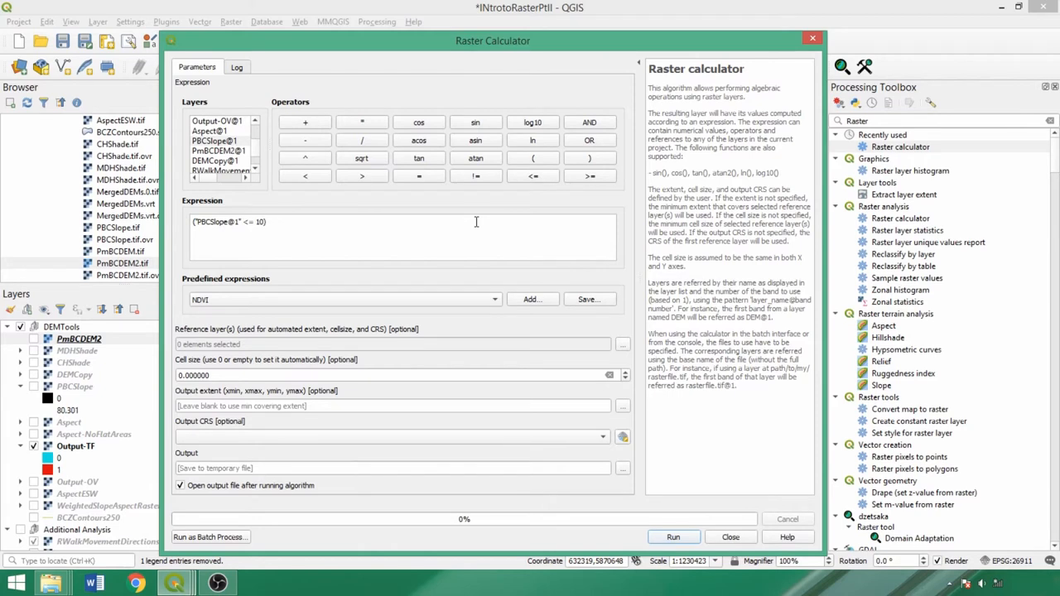
click(361, 123)
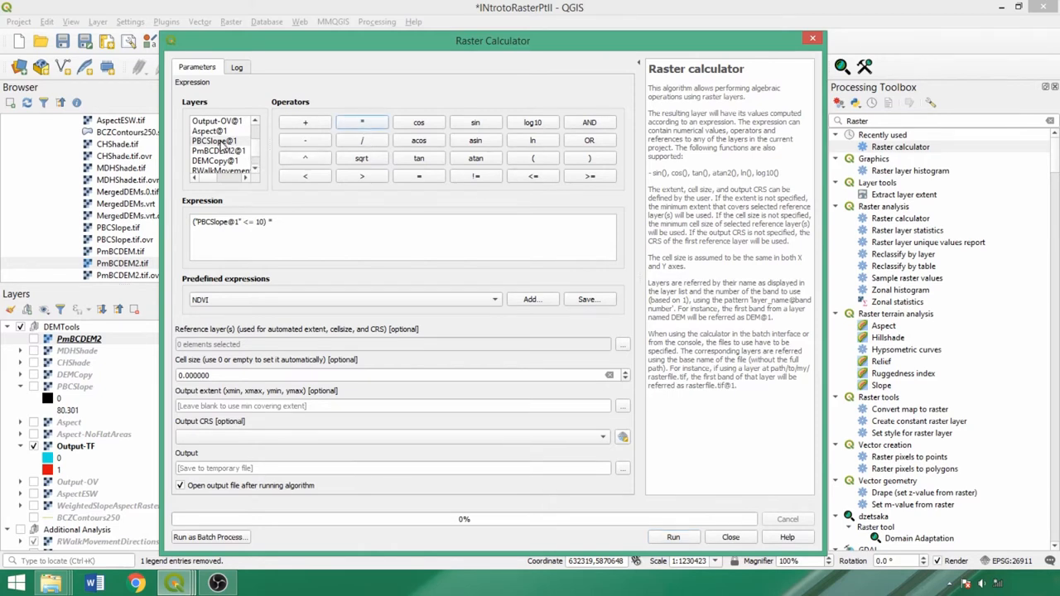
double_click(213, 141)
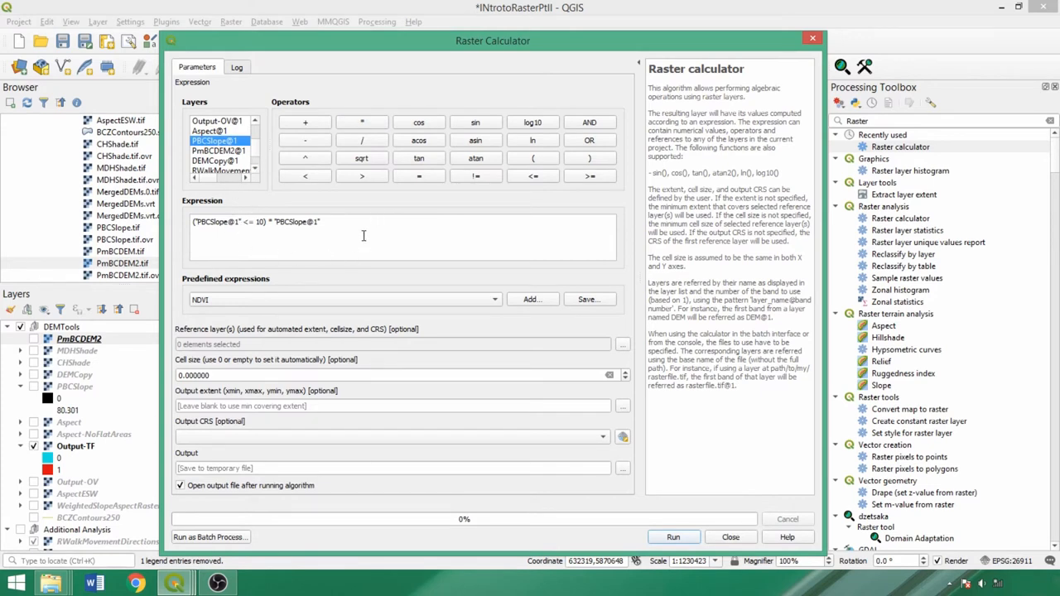
mouse_move(244, 232)
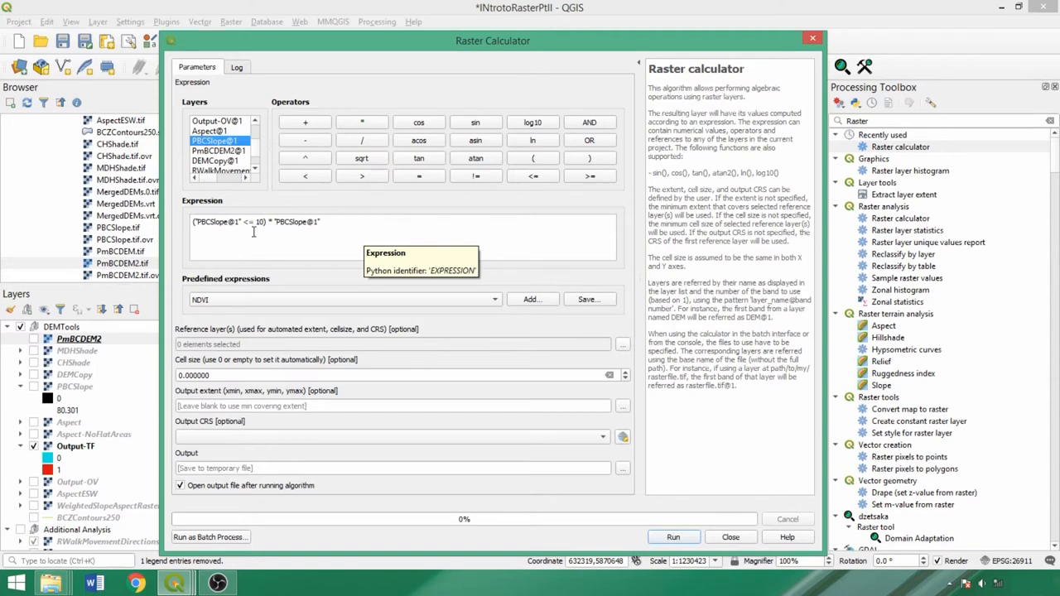
mouse_move(358, 252)
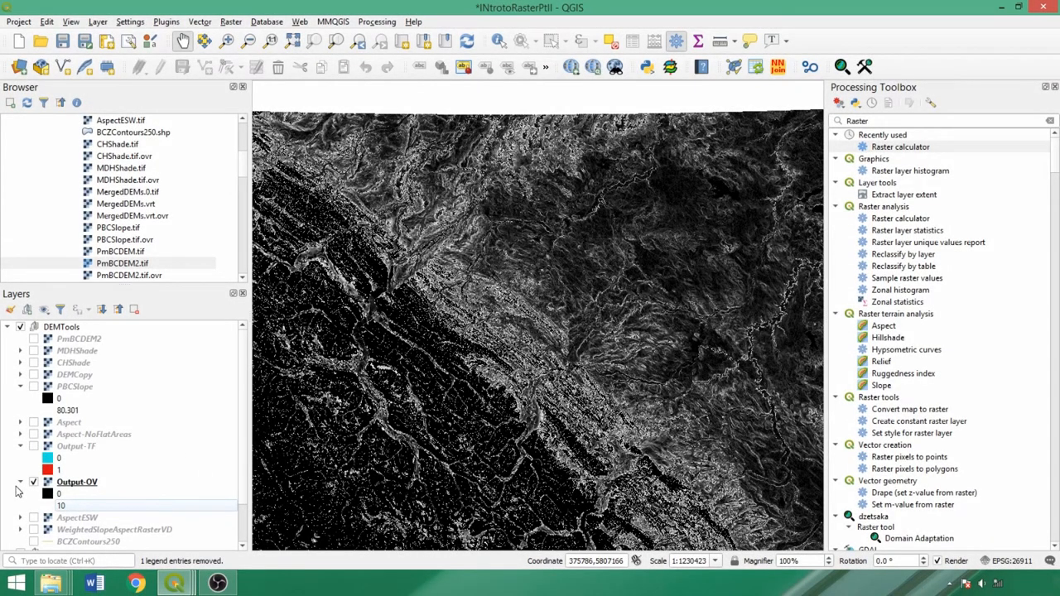
Enter the condition ("Aspect@1" >= 90 AND "Aspect@1" <= 270) in the Raster calculator.
click(900, 145)
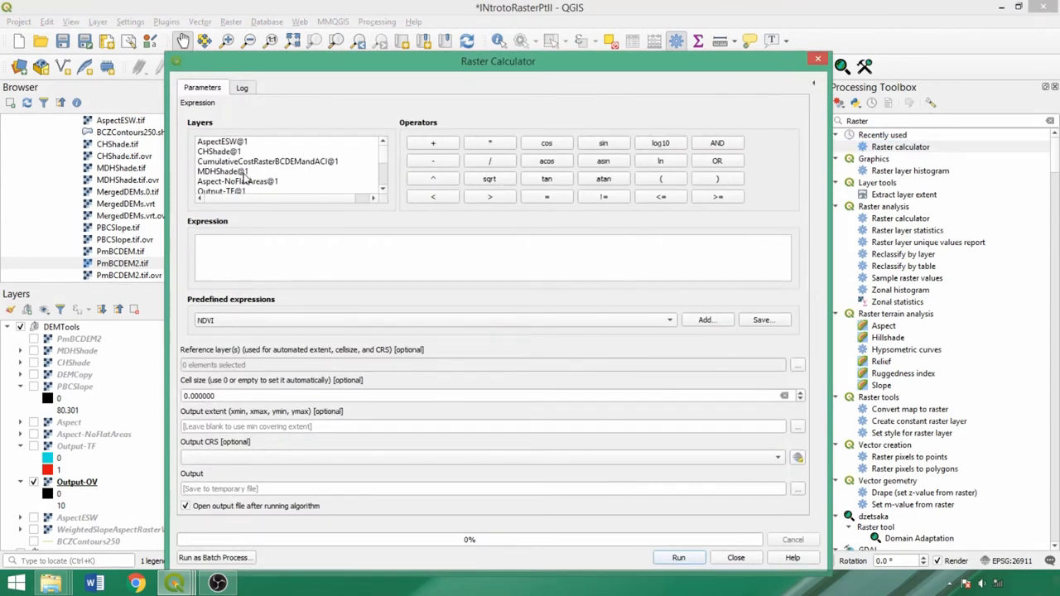
double_click(219, 151)
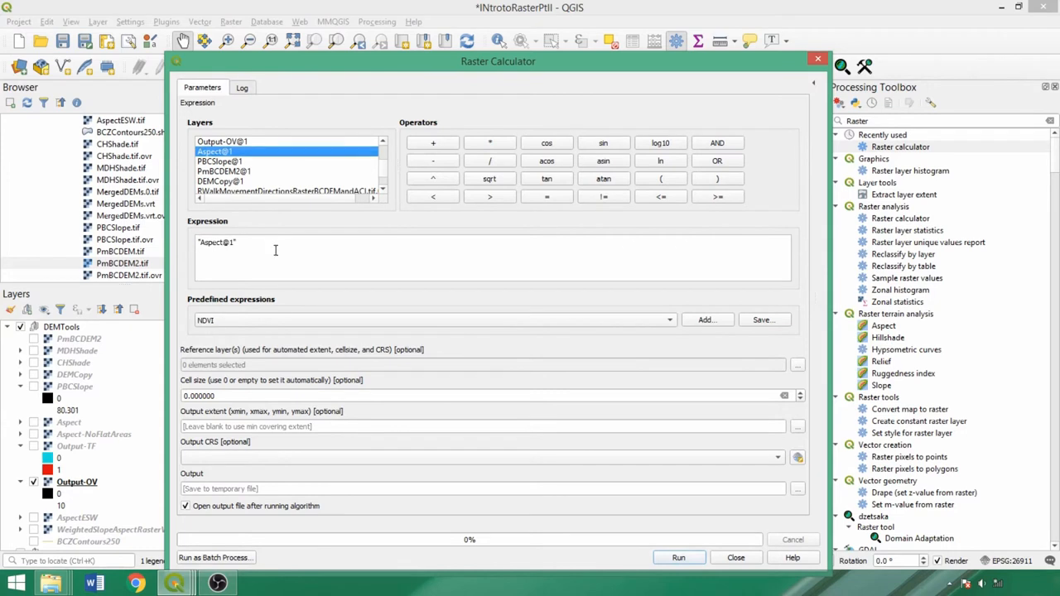
click(716, 196)
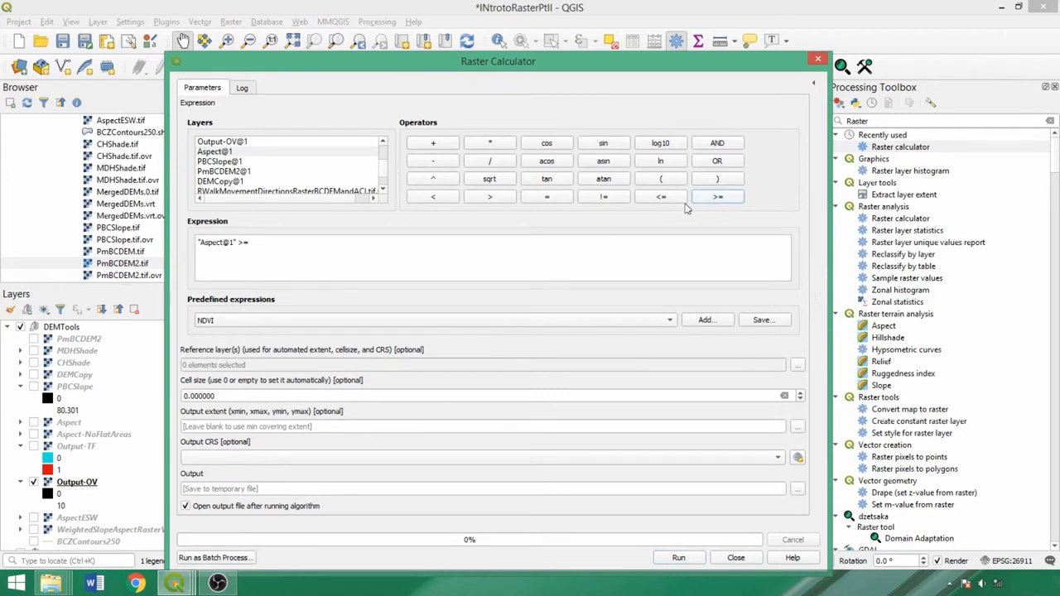
text(90 AND)
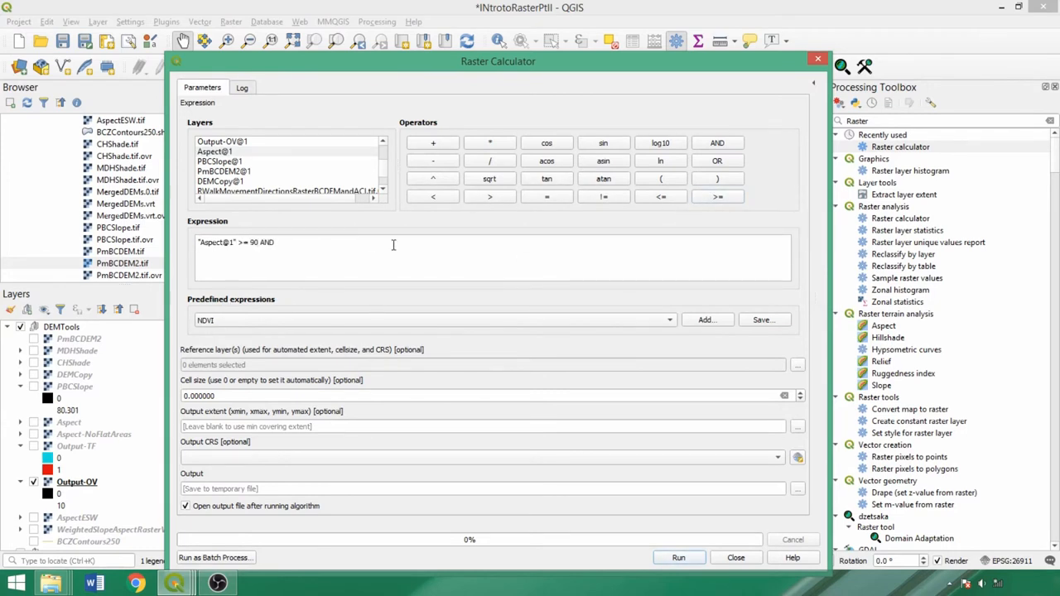
text("Aspect@1" <=)
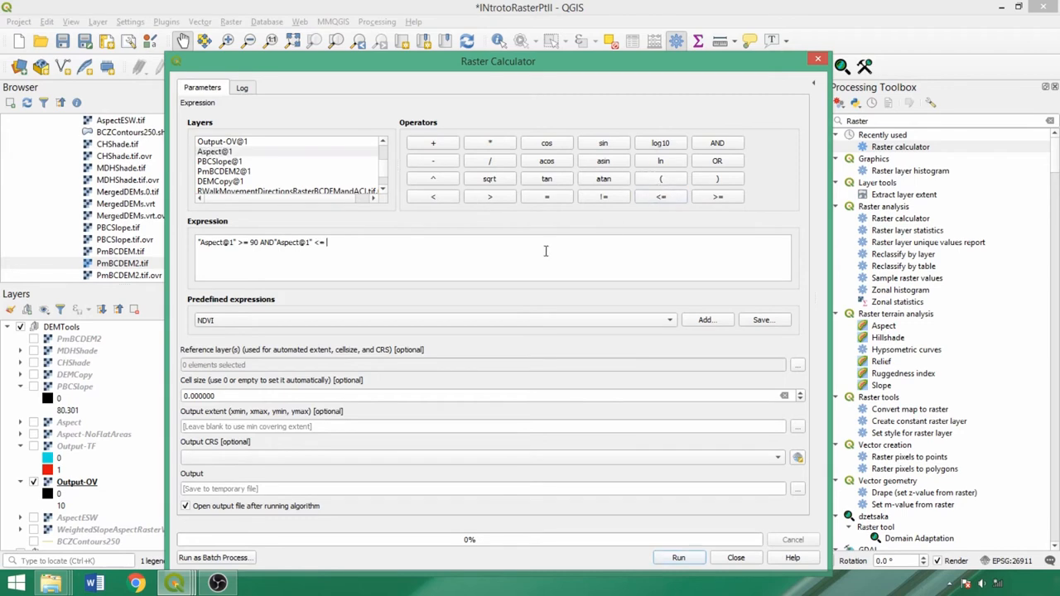
text(270))
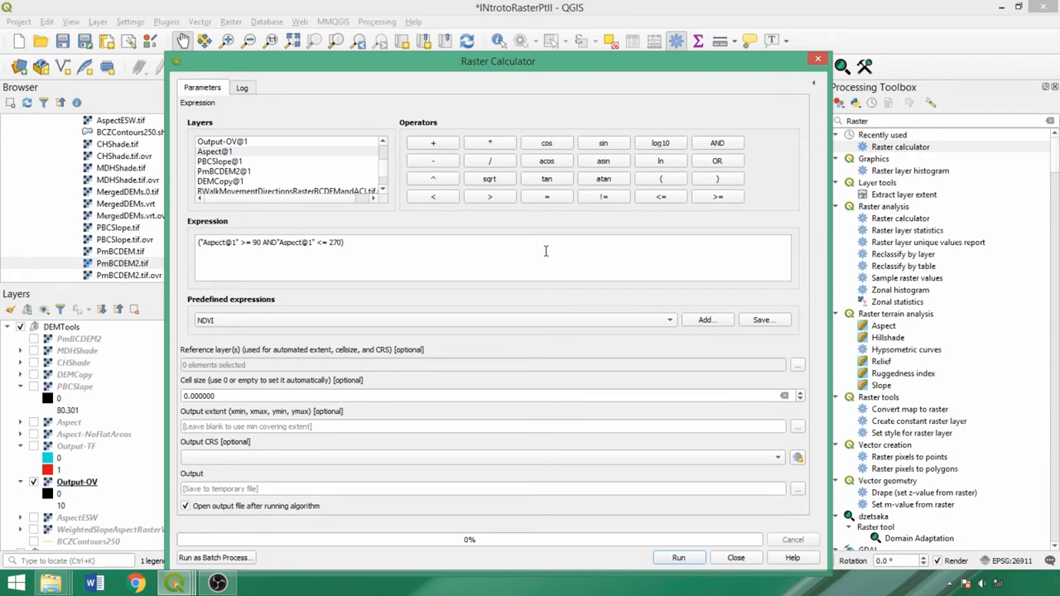
Add a further OR condition on Aspect and run the calculation to create AspectESW.
double_click(222, 151)
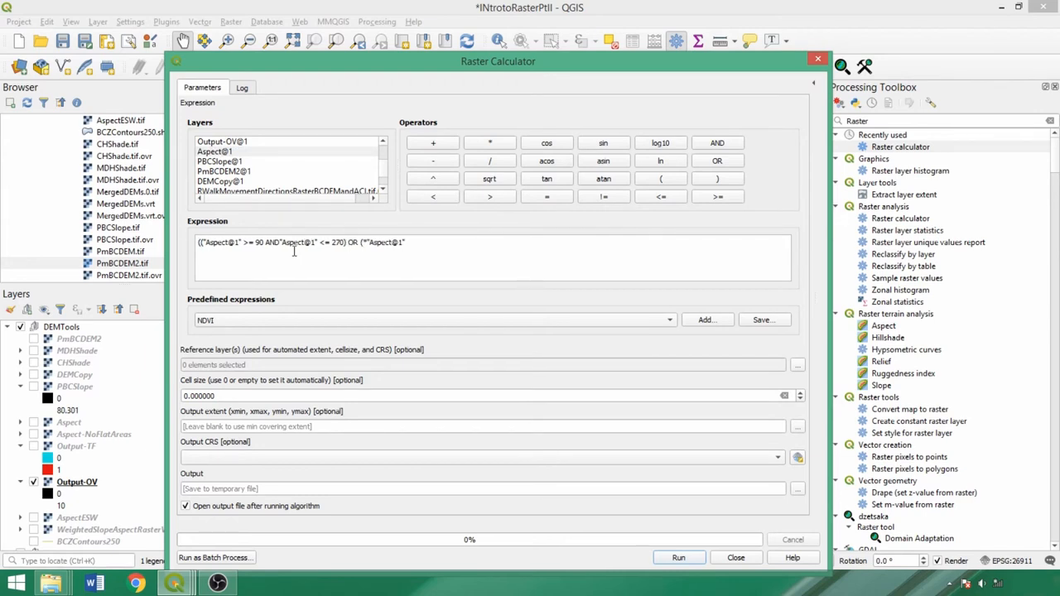
click(223, 153)
text( = 0))*)
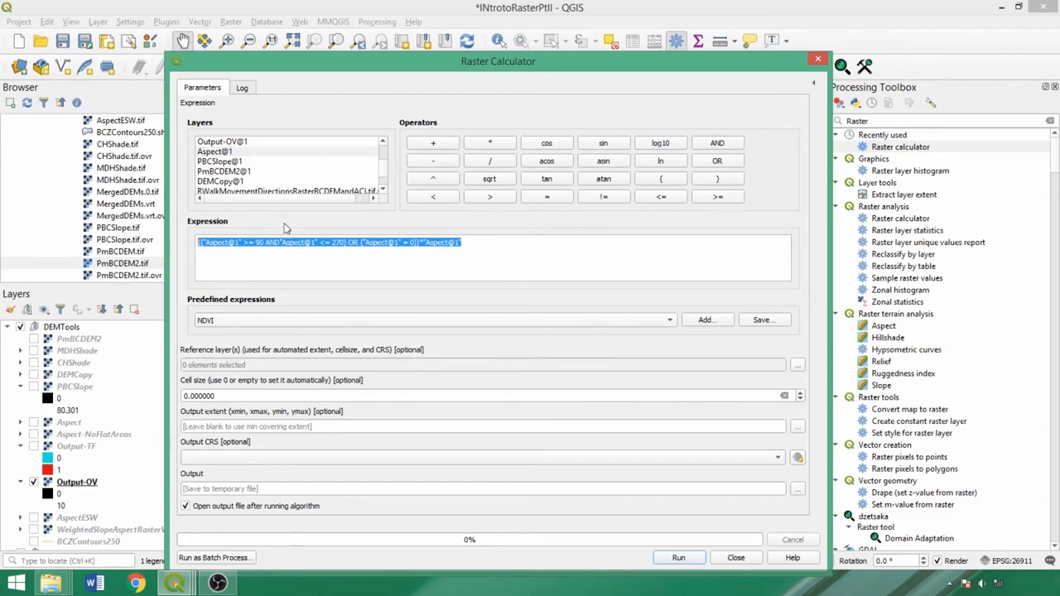
mouse_move(484, 257)
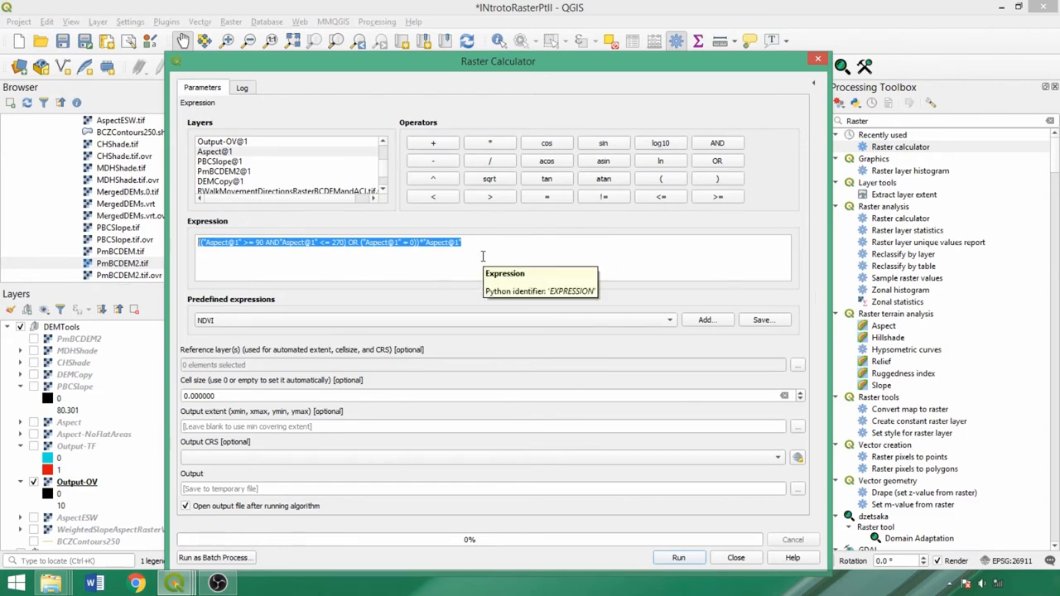
click(679, 557)
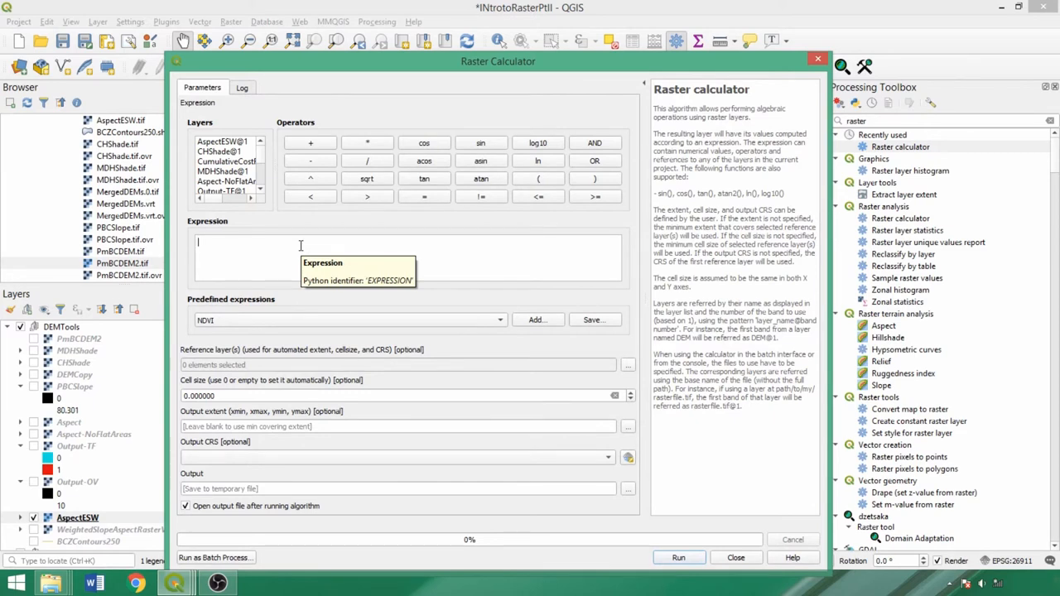
Enter the slope term (("PBCSlope@1" <= 10)*0.75) in the Raster calculator.
scroll(down, 3)
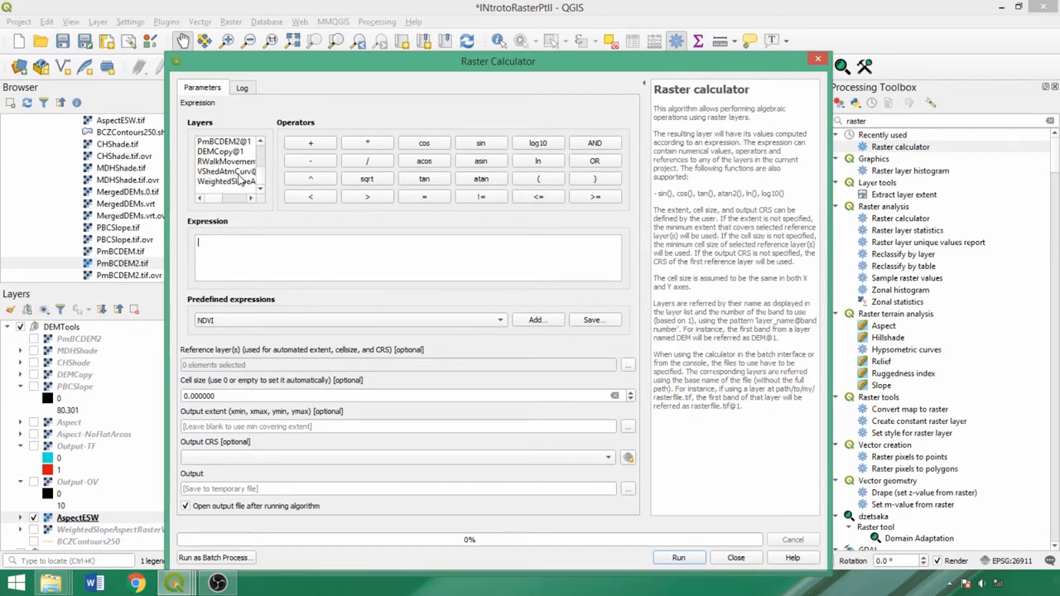
double_click(222, 161)
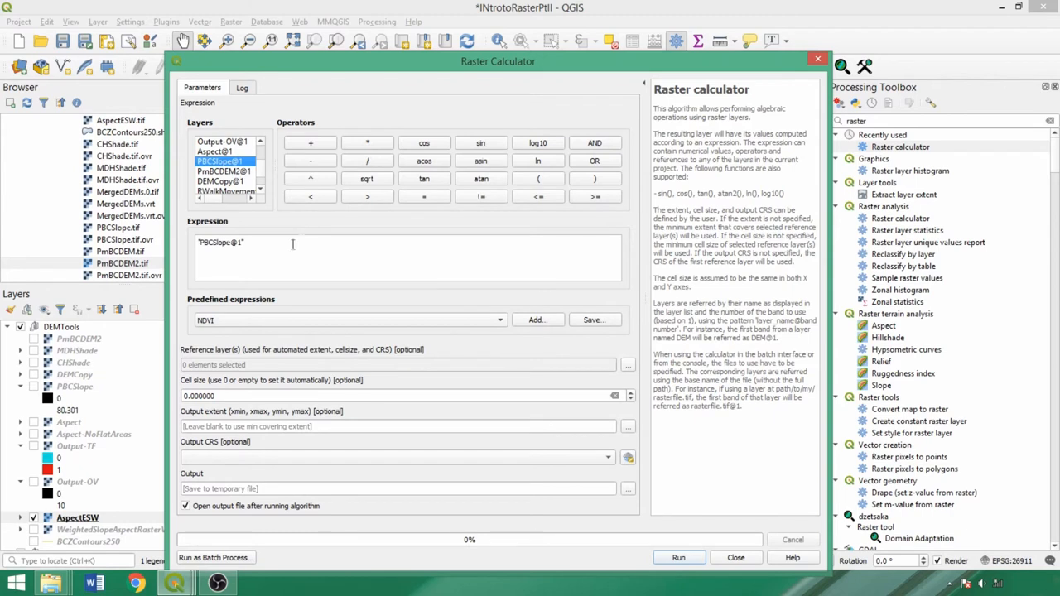
text((()
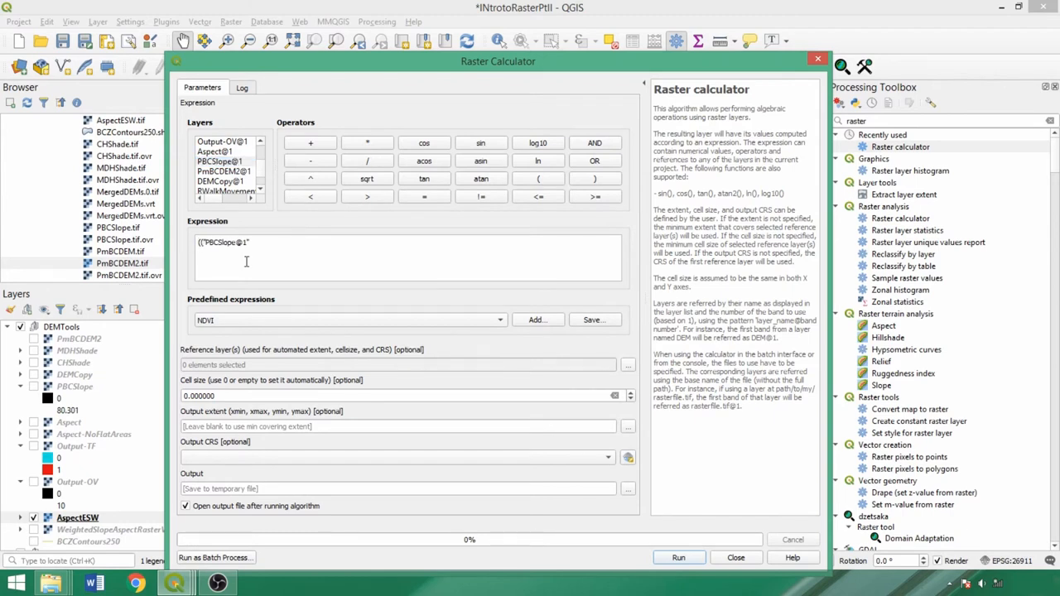
click(538, 179)
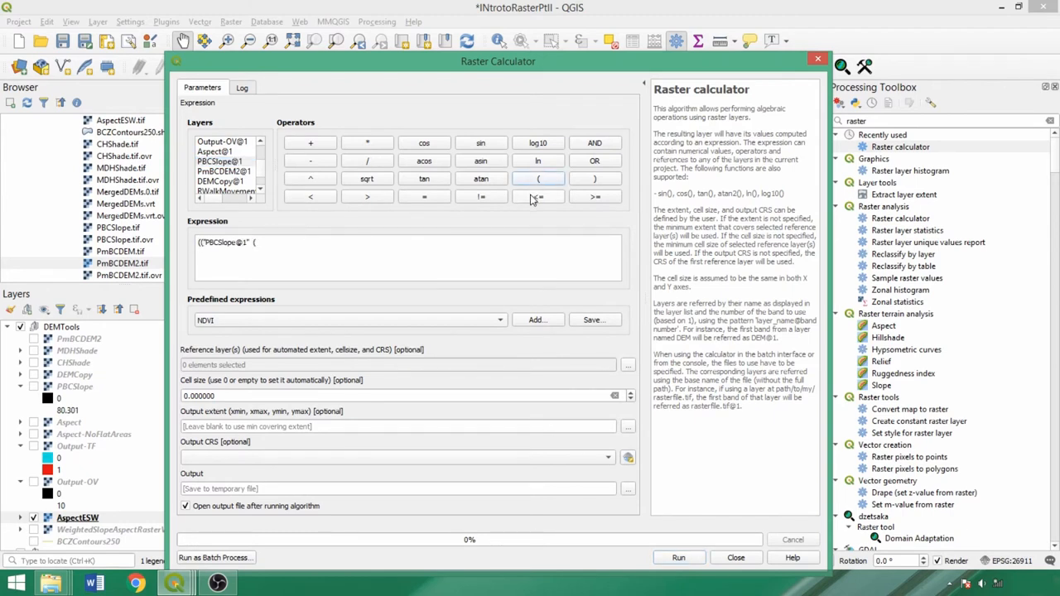
click(539, 196)
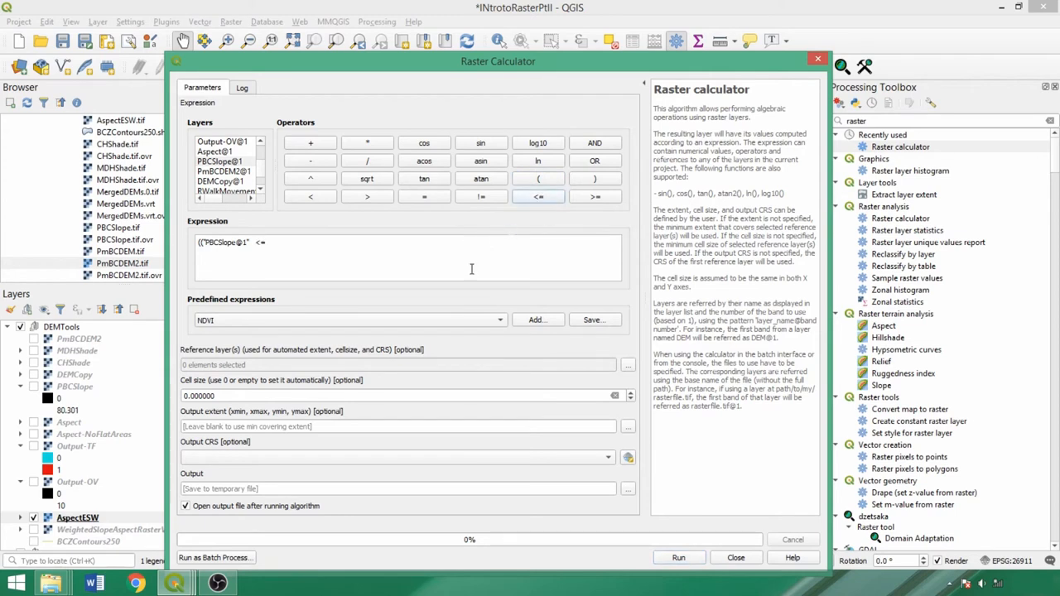
text(10))
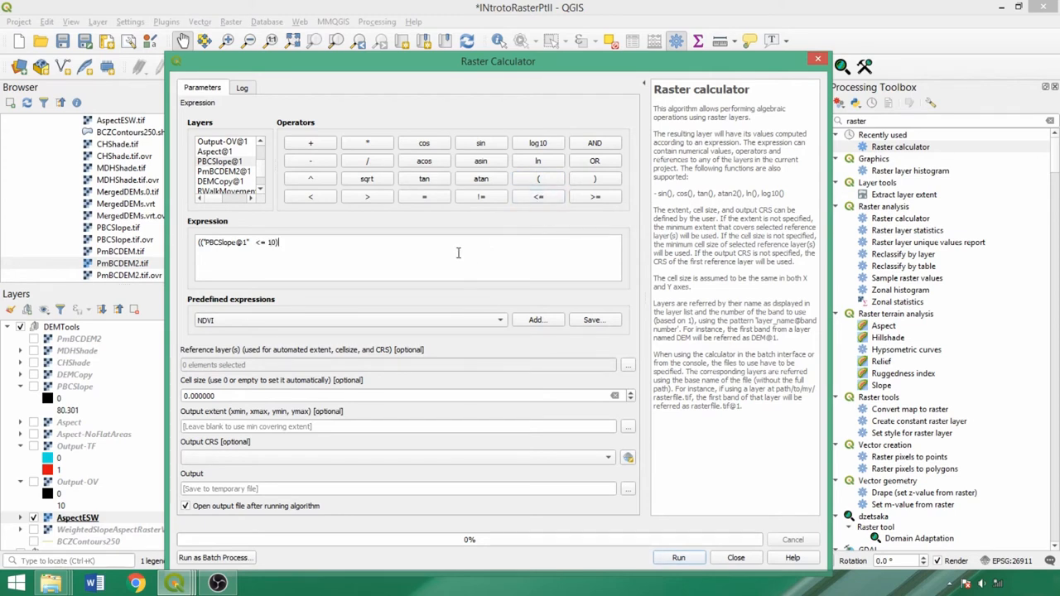
text(*0.75))
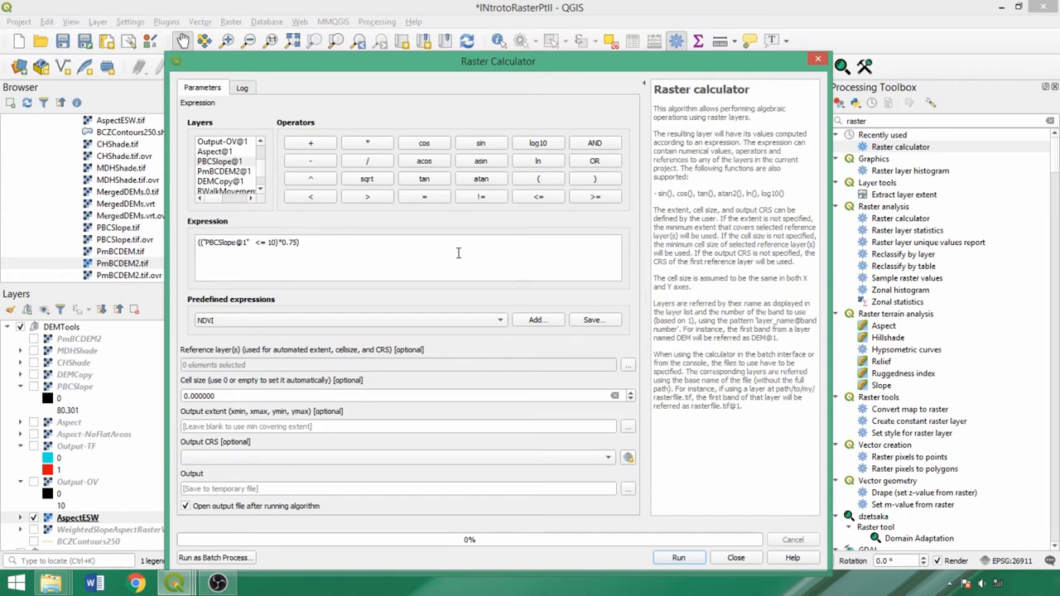
Add the aspect 90–270 term weighted *0.25, set reference layers and run the weighted calculation.
text(+()
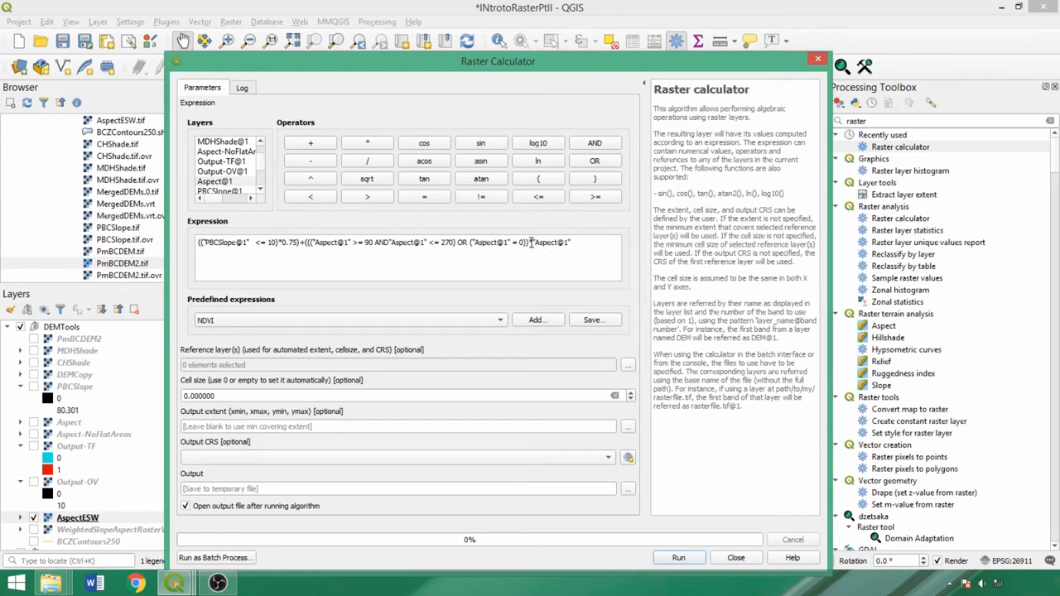
text(*0.25)
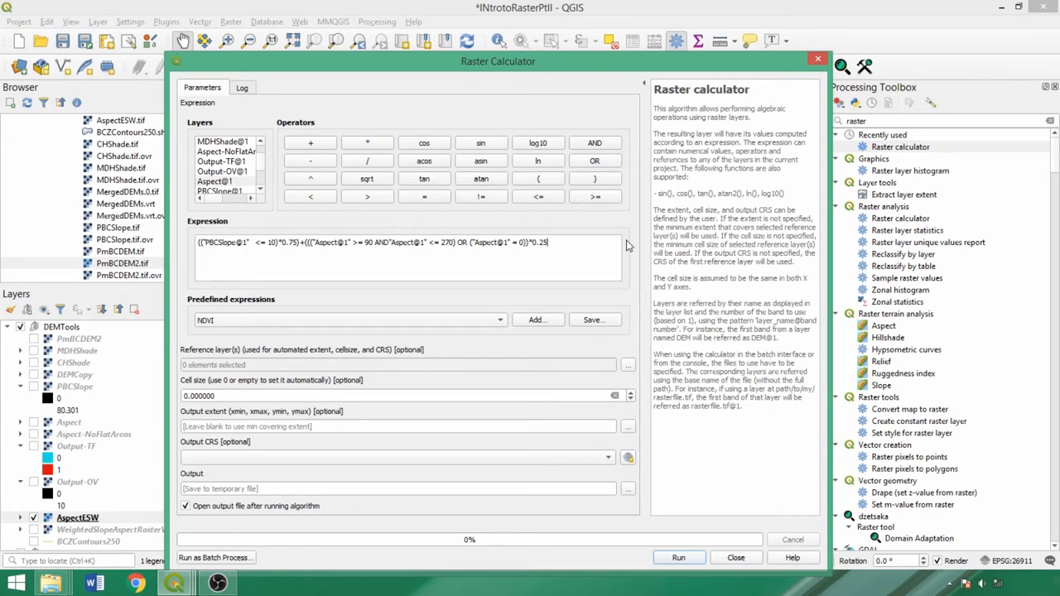
drag(384, 242, 548, 242)
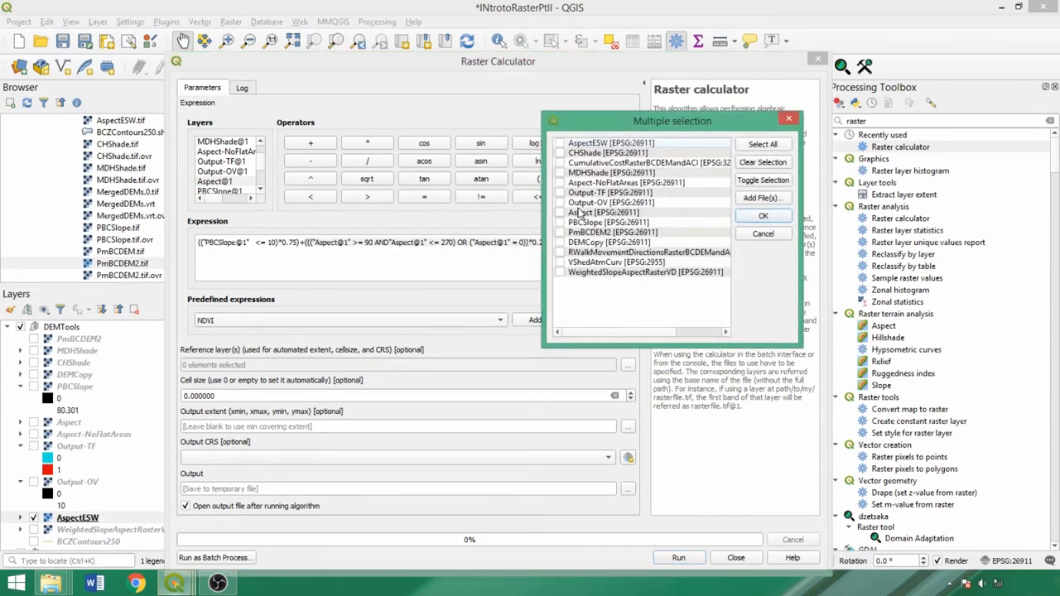
click(762, 215)
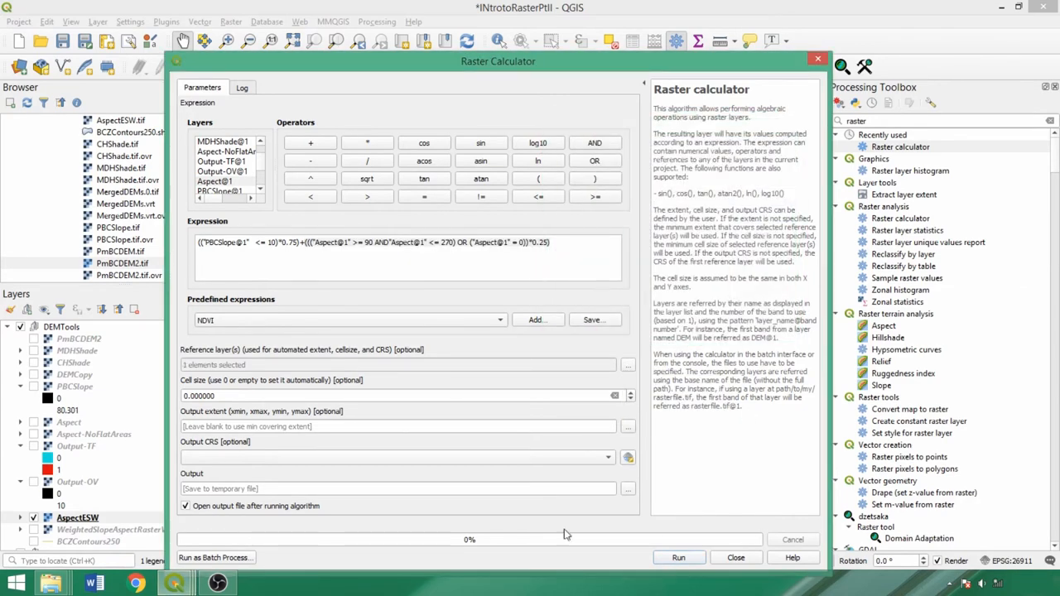
click(679, 556)
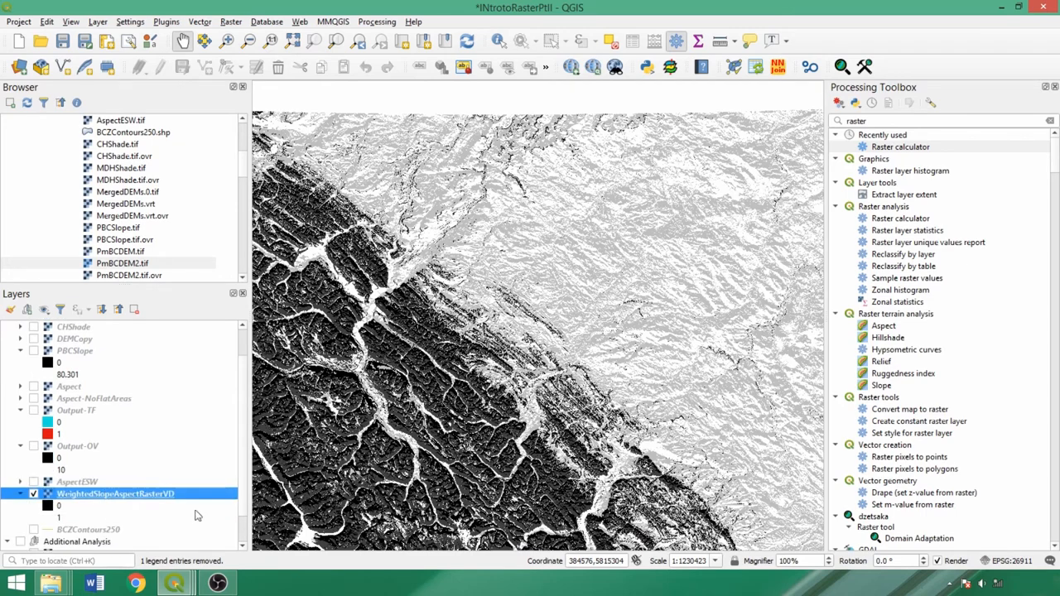
Style WeightedSlopeAspectRasterVD as Singleband pseudocolor with a Greens colour ramp.
double_click(114, 494)
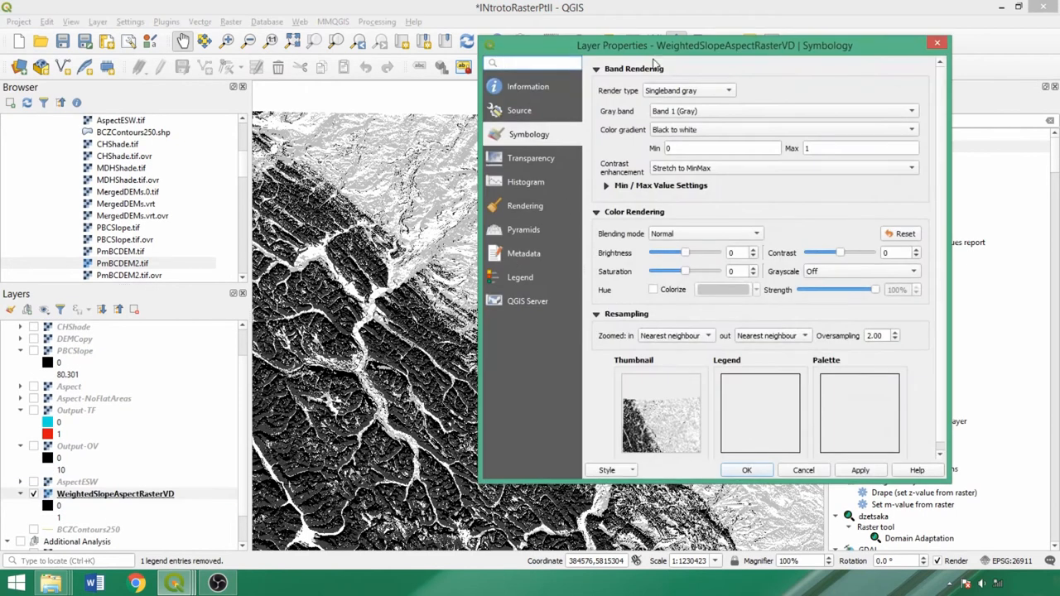
click(687, 90)
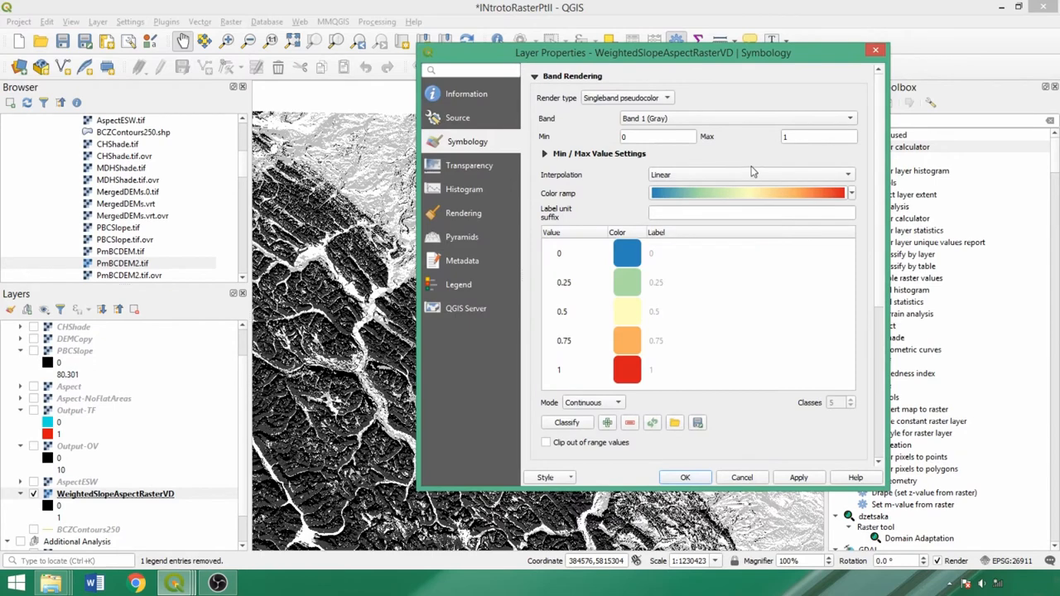
click(851, 192)
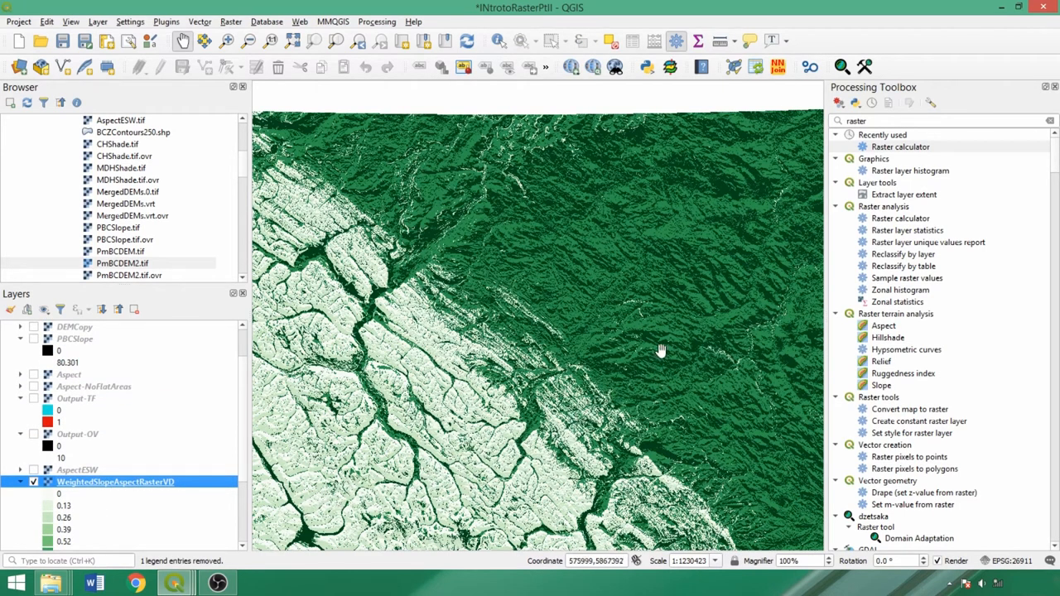
drag(661, 349, 643, 321)
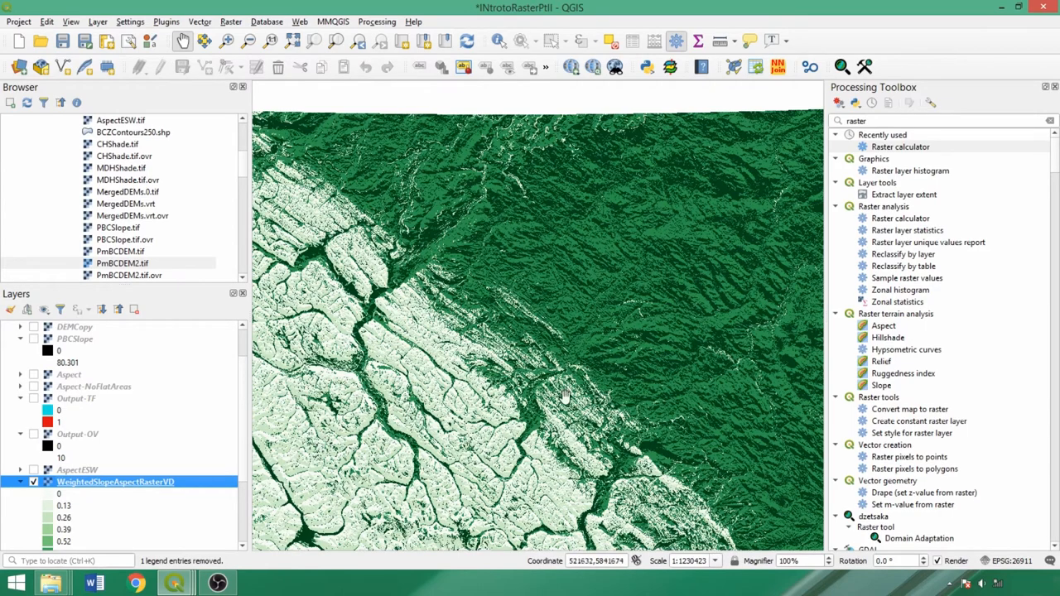
click(33, 482)
text(contour)
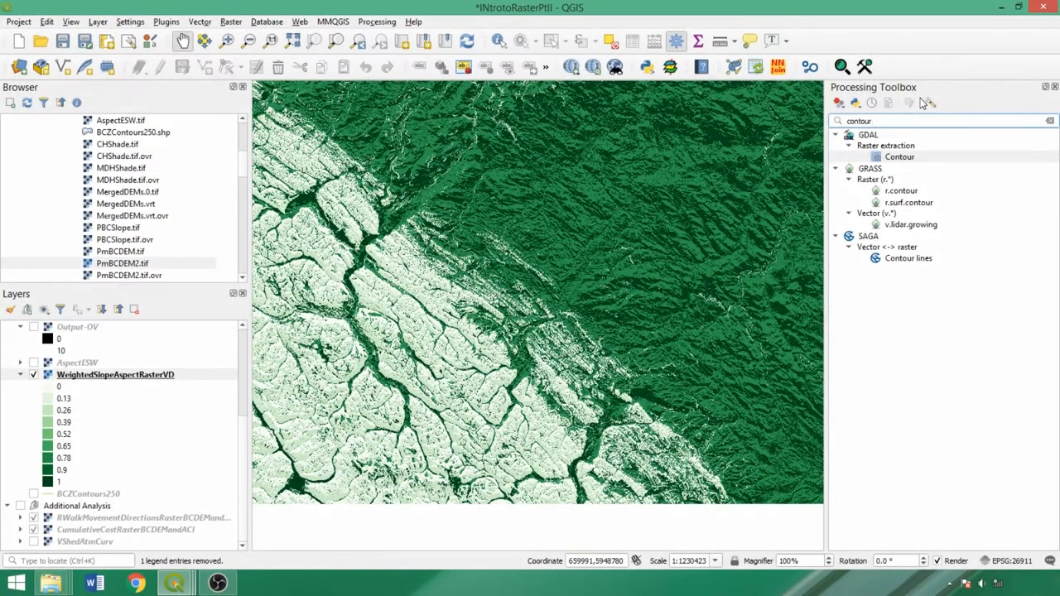
double_click(901, 156)
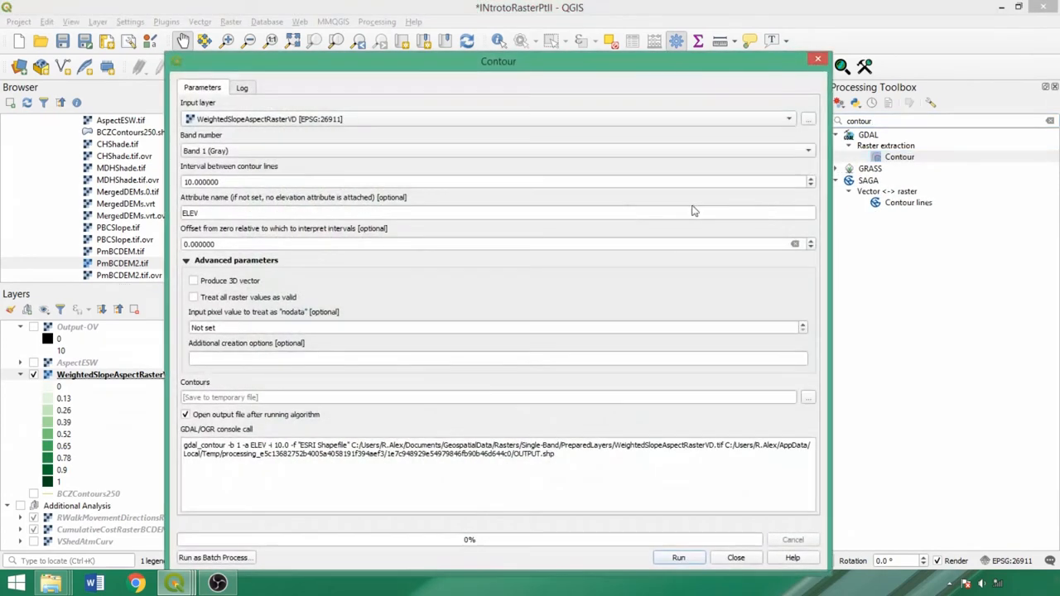
mouse_move(301, 99)
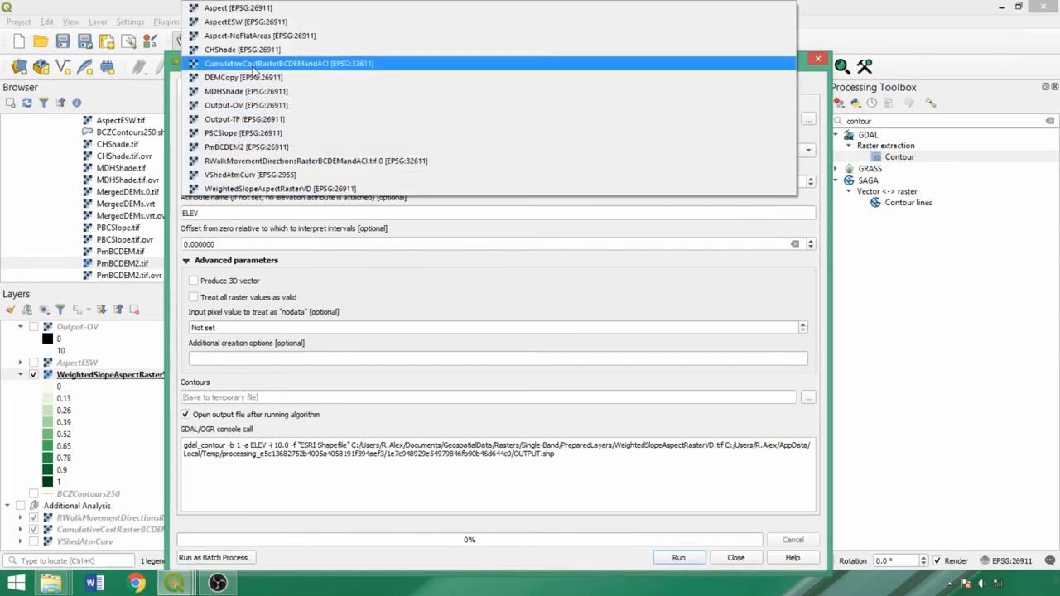
click(232, 146)
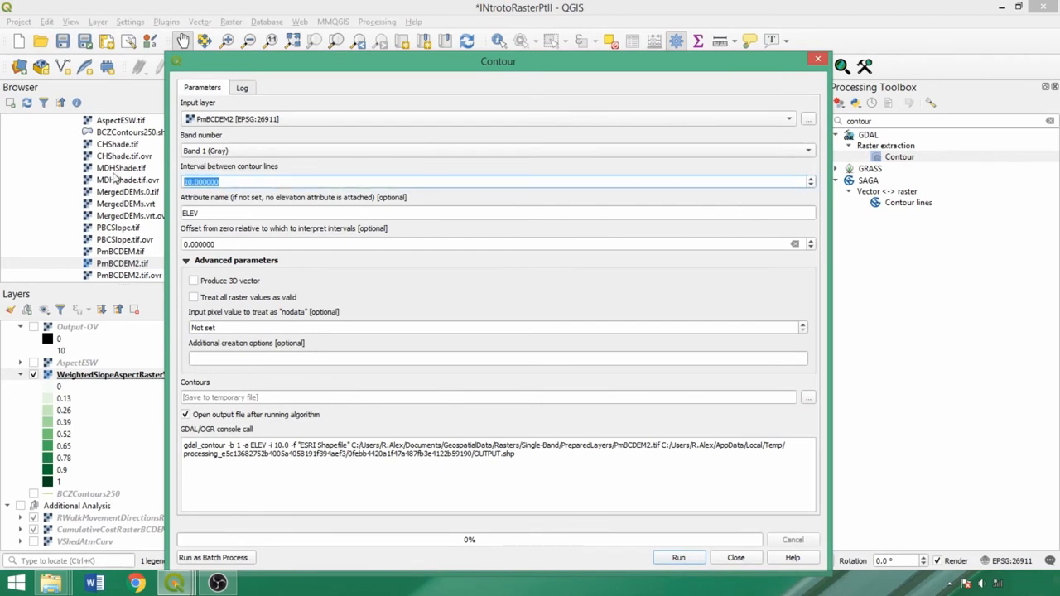
text(250)
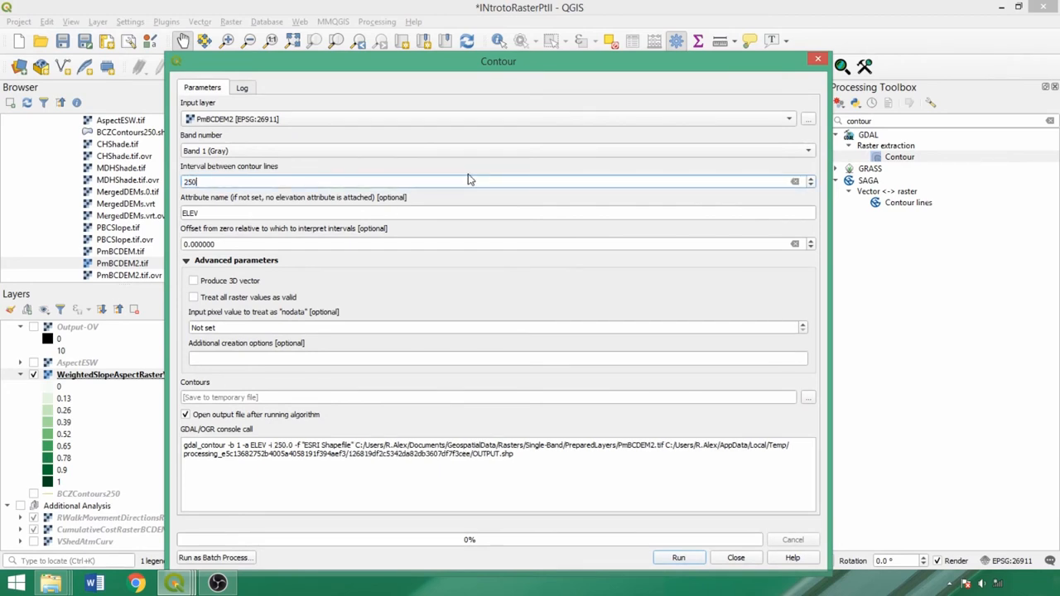
text(5)
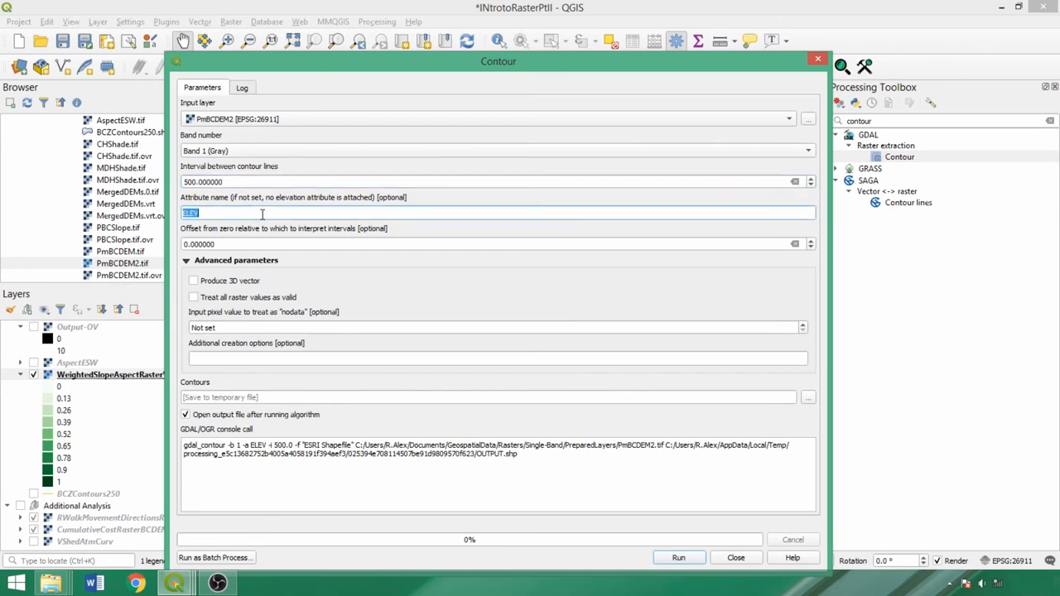
text(Z)
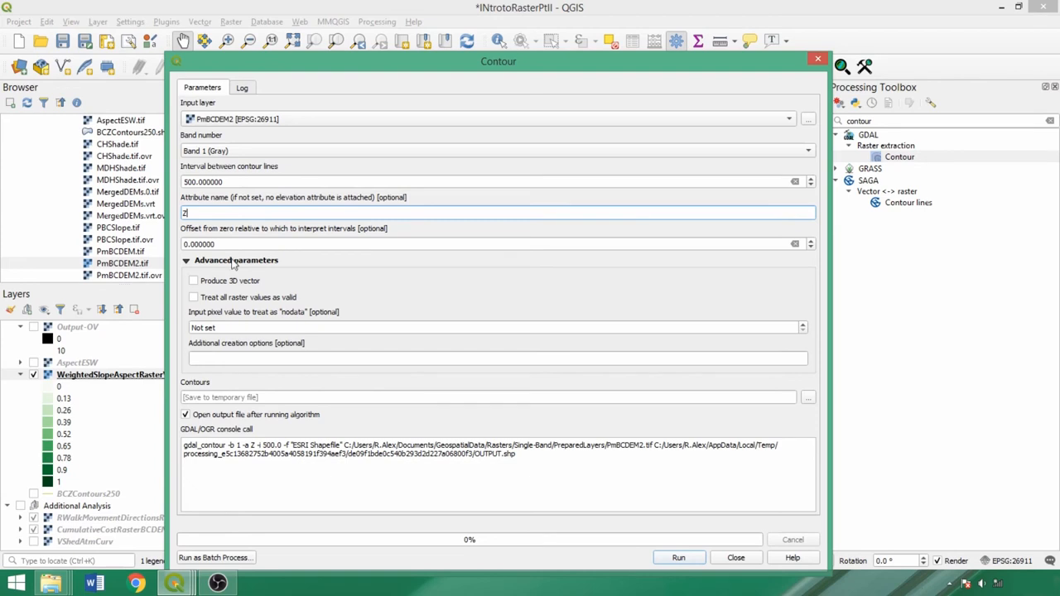
click(194, 281)
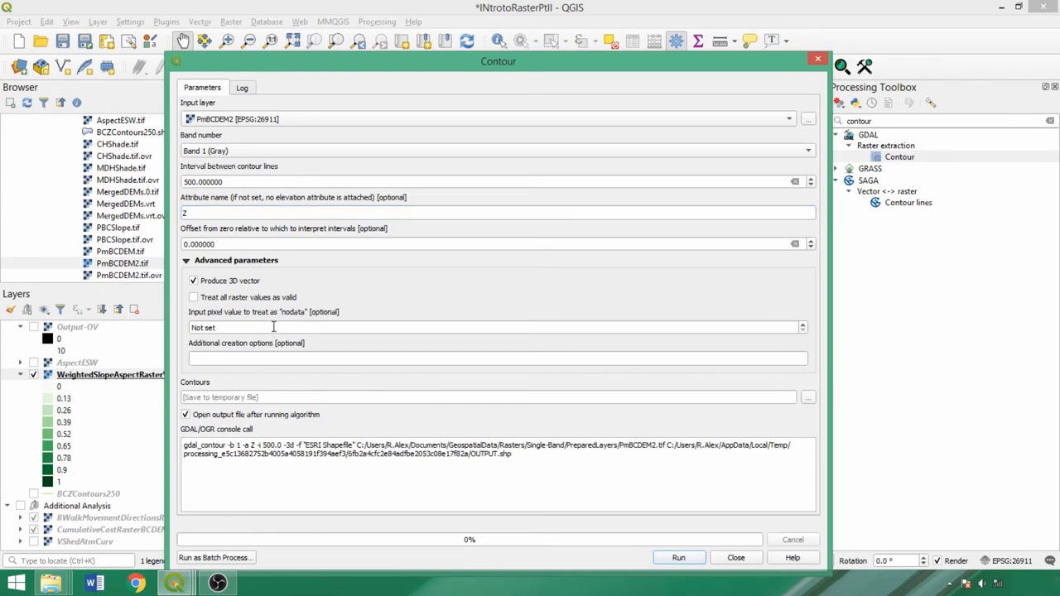
text(-9999)
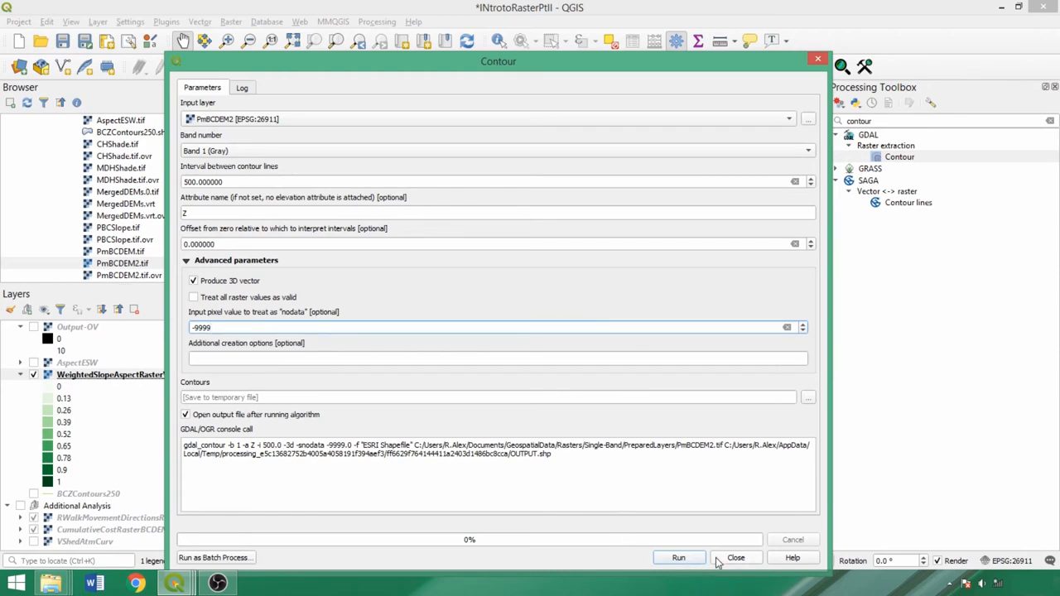
click(735, 557)
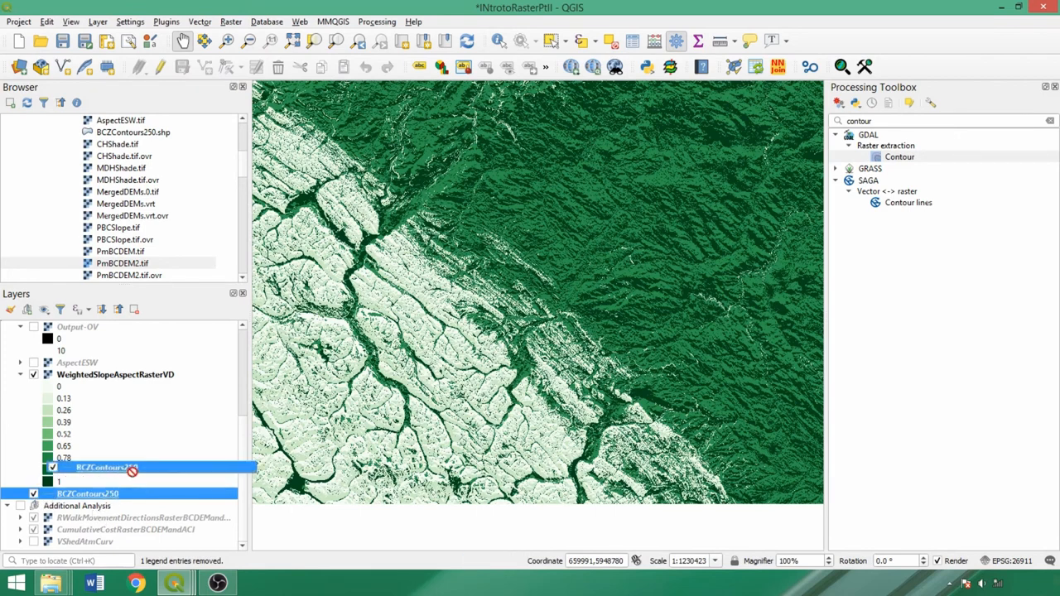
Move BCZContours250 to the top of DEMTools and turn on the DEMCopy elevation raster.
drag(100, 467, 100, 323)
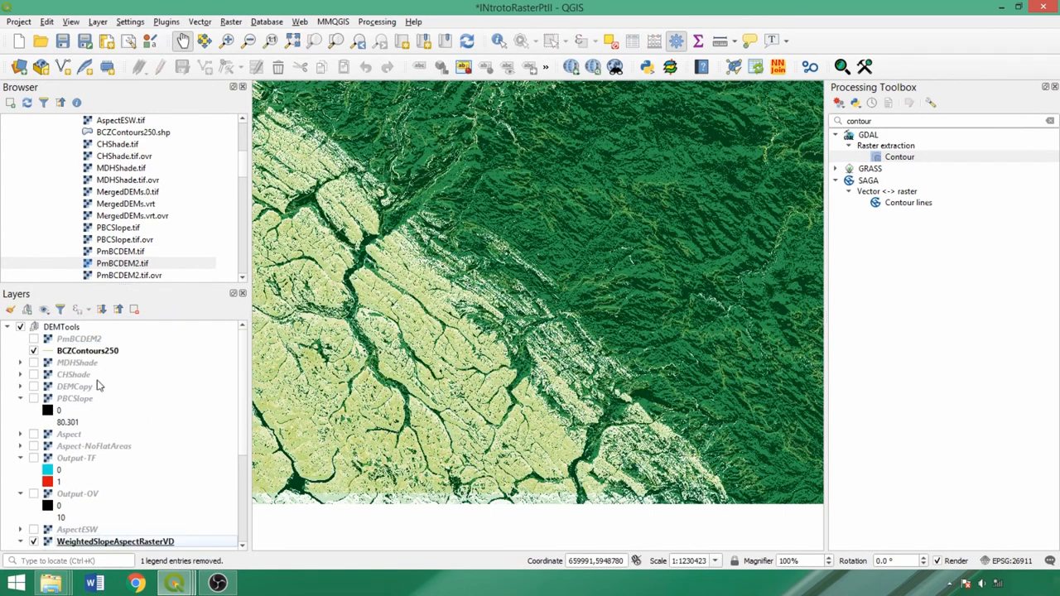
click(33, 387)
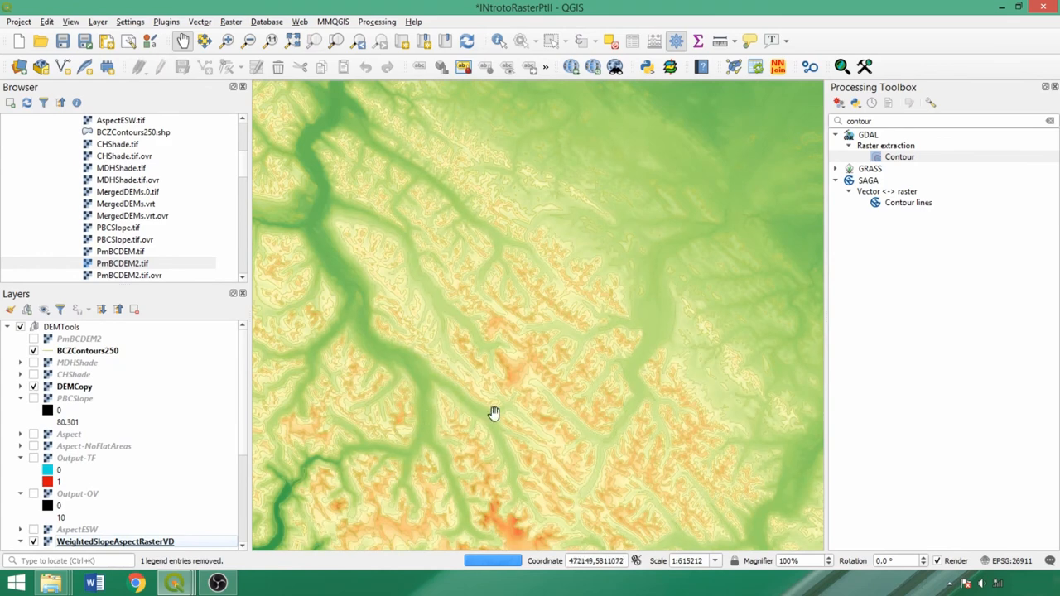
click(86, 351)
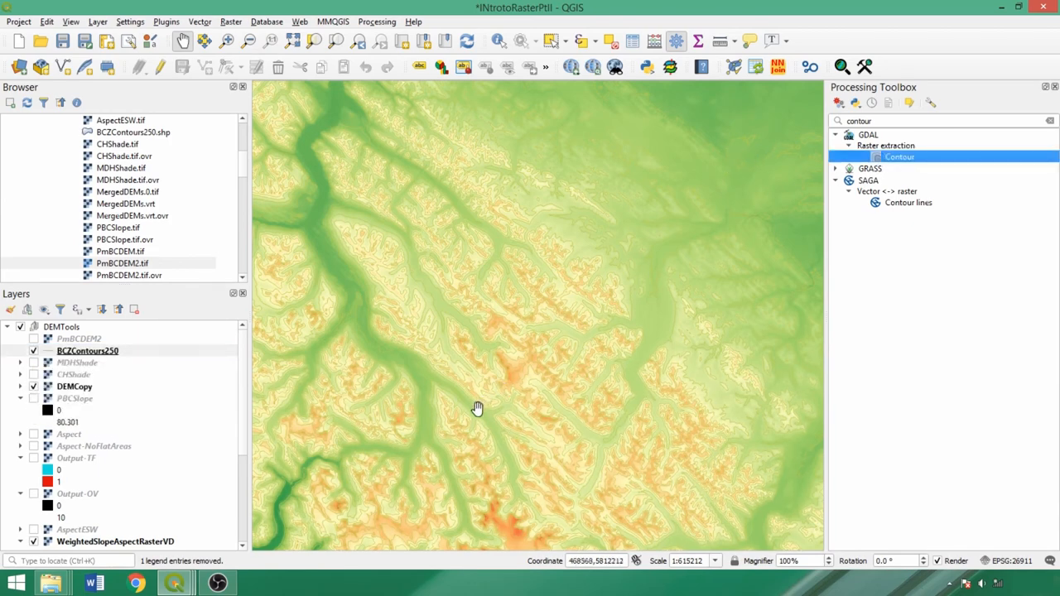
drag(477, 407, 302, 483)
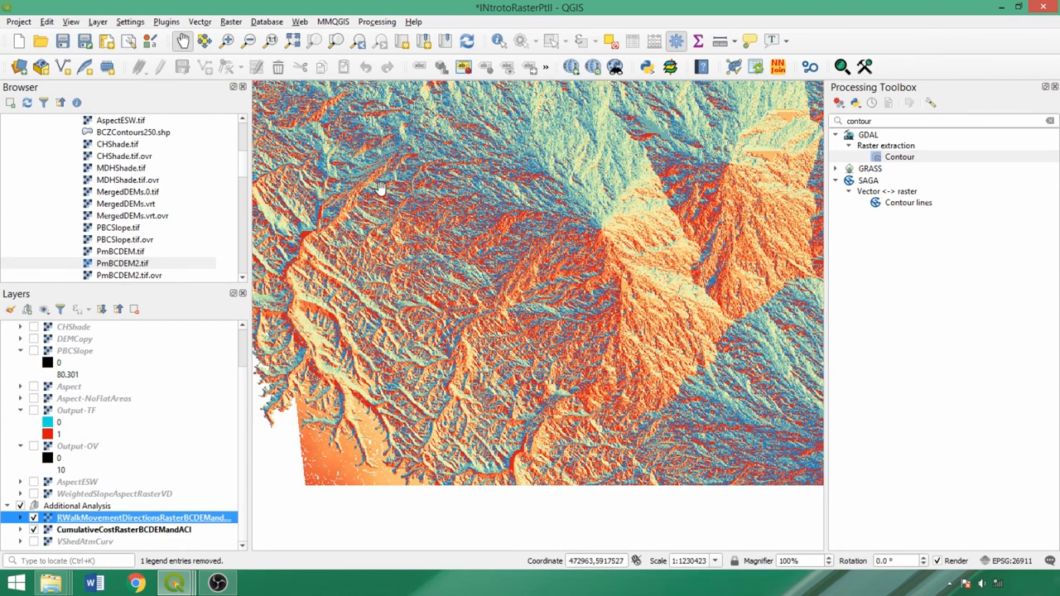
mouse_move(613, 298)
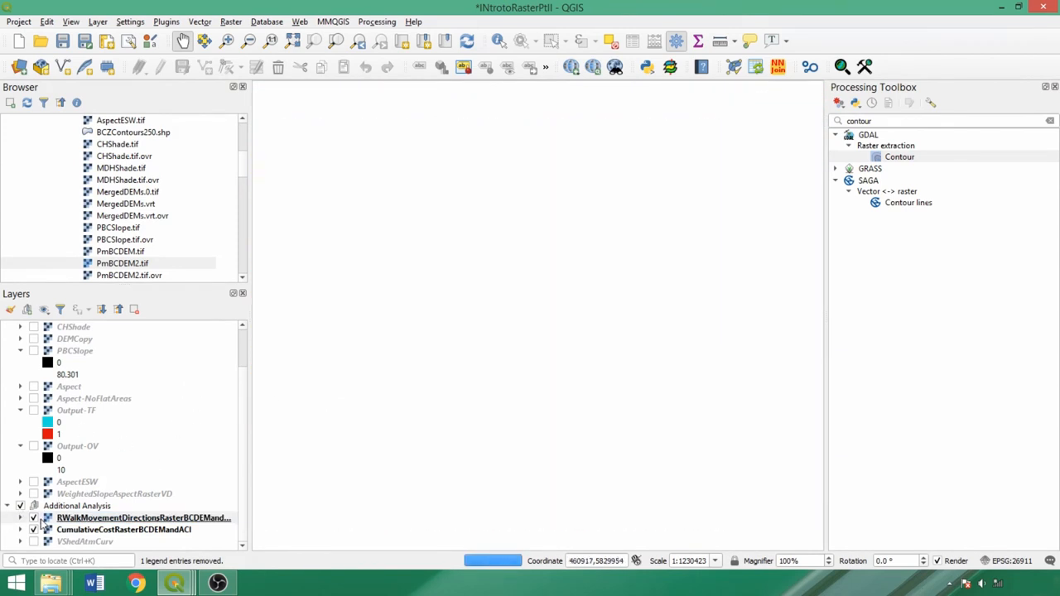
Turn on the cumulative cost raster in the Additional Analysis group.
click(33, 530)
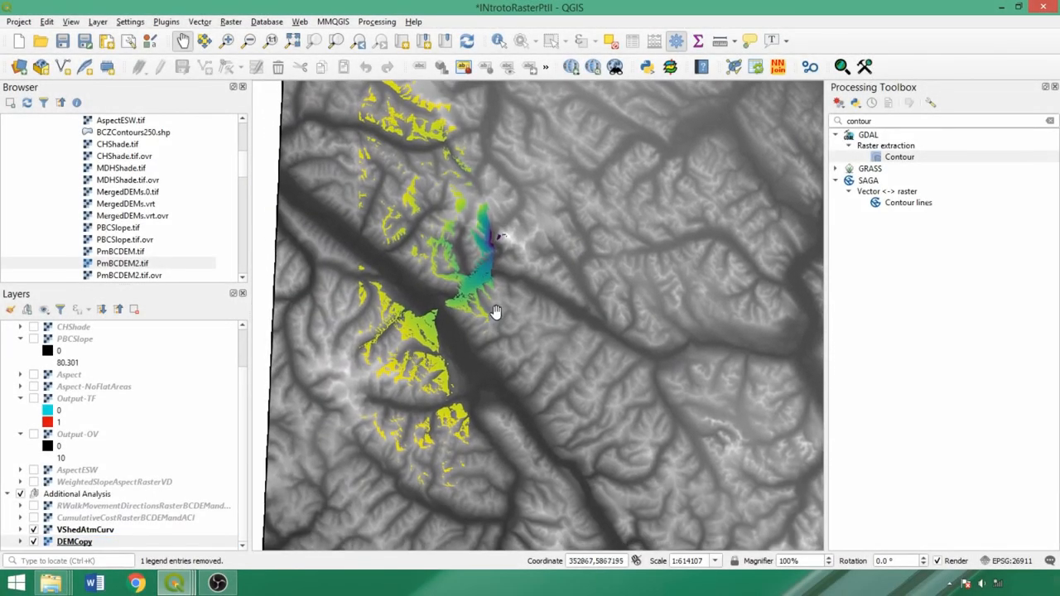
Zoom out and pan to show the full DEMCopy terrain with the viewshed overlaid.
drag(496, 312, 508, 132)
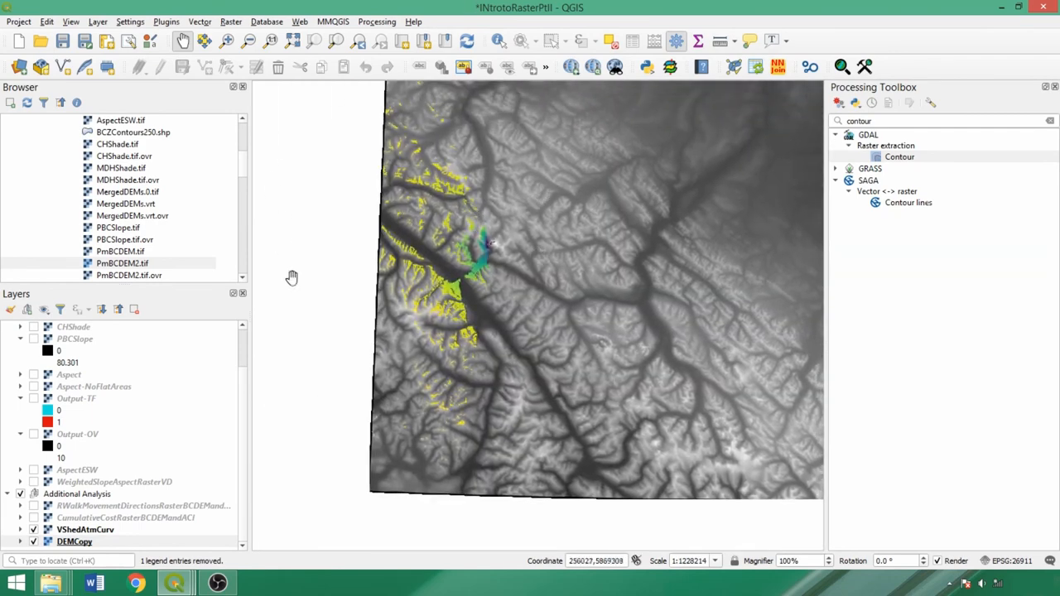
drag(291, 278, 460, 364)
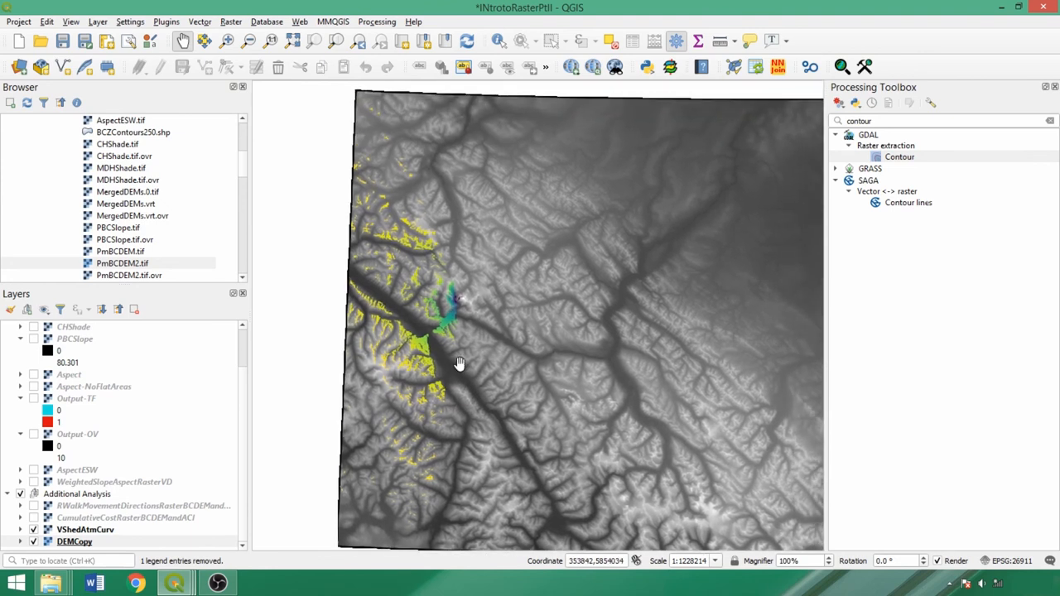